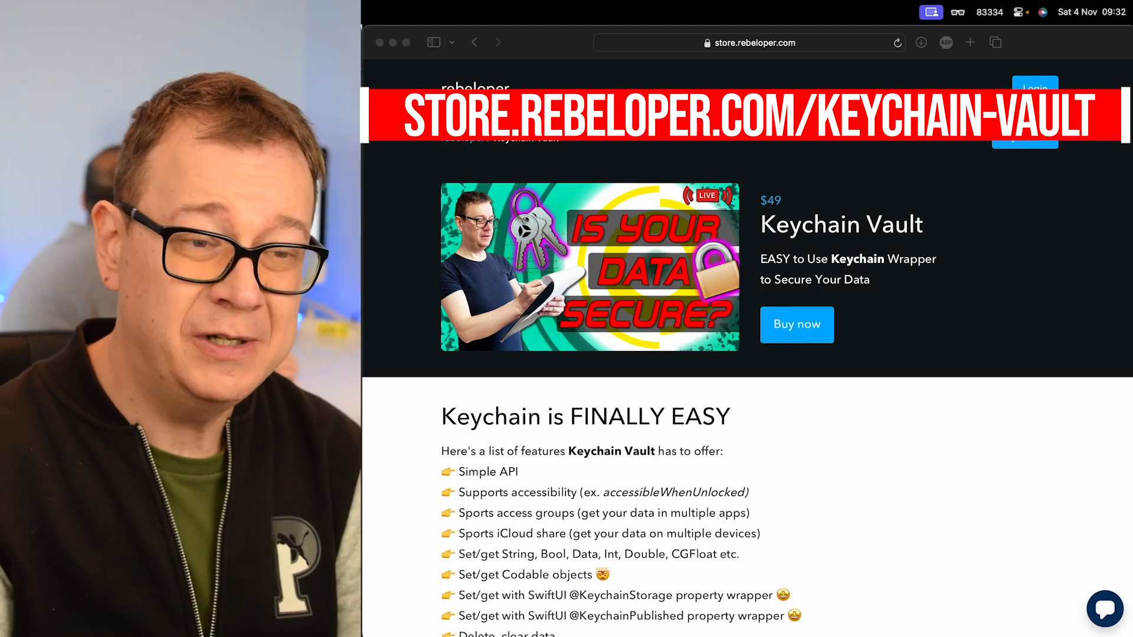
Run the demo app in the simulator and switch to its key storage tab
{"action": "left_click", "coordinate": [749, 42]}
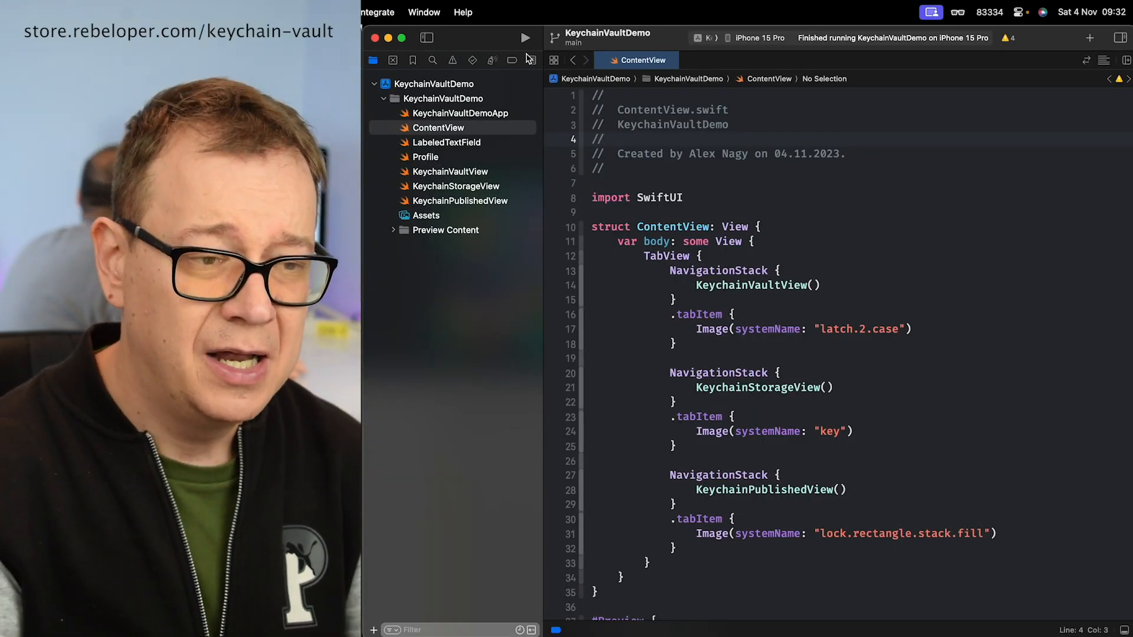
{"action": "left_click", "coordinate": [526, 38]}
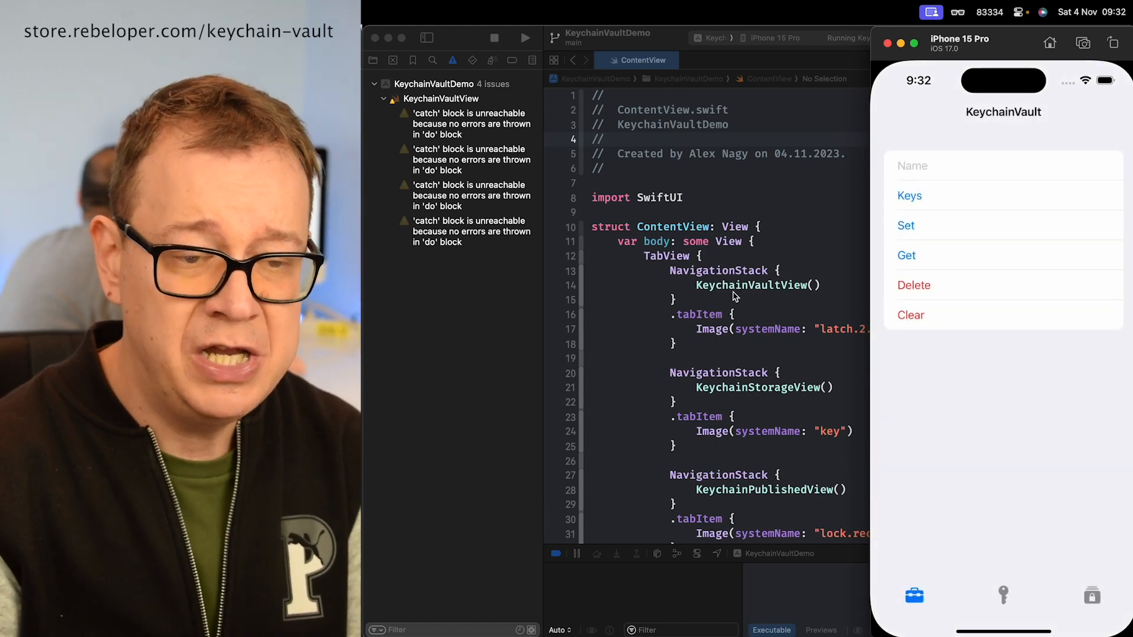
{"action": "left_click", "coordinate": [1003, 595]}
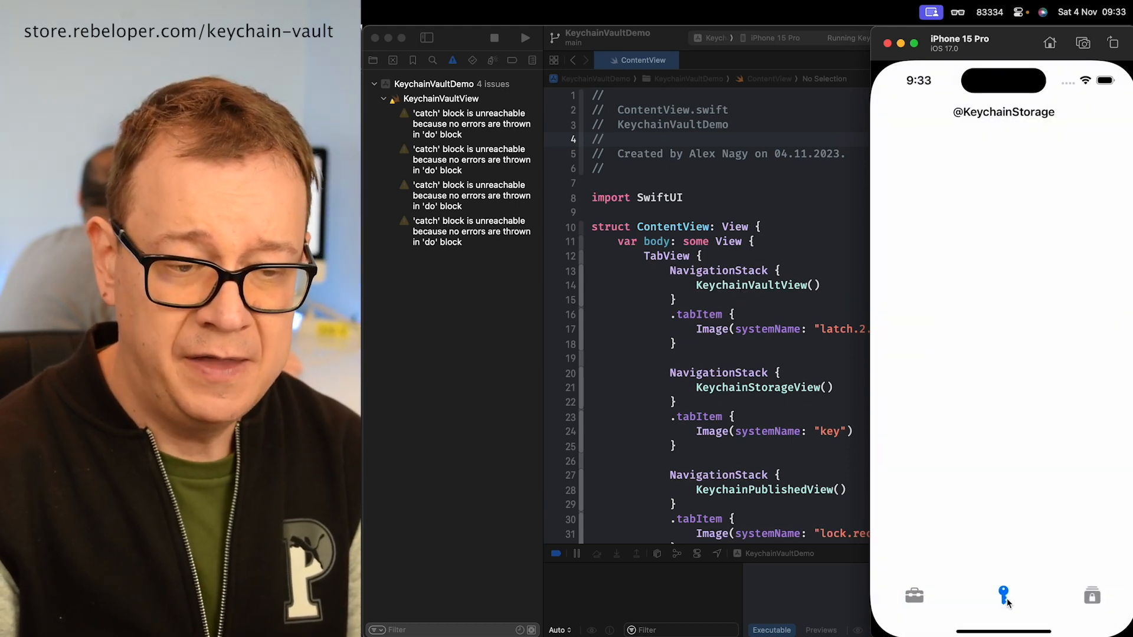
{"action": "left_click", "coordinate": [1091, 595]}
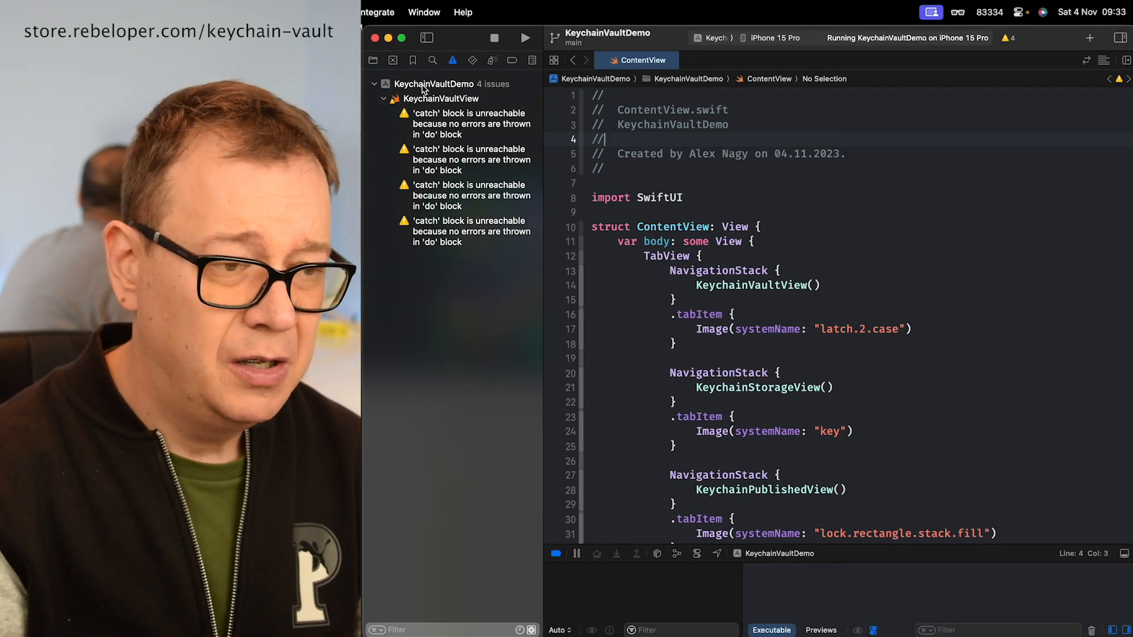
Review LabeledTextField.swift and Profile.swift from the Project navigator
{"action": "left_click", "coordinate": [373, 60]}
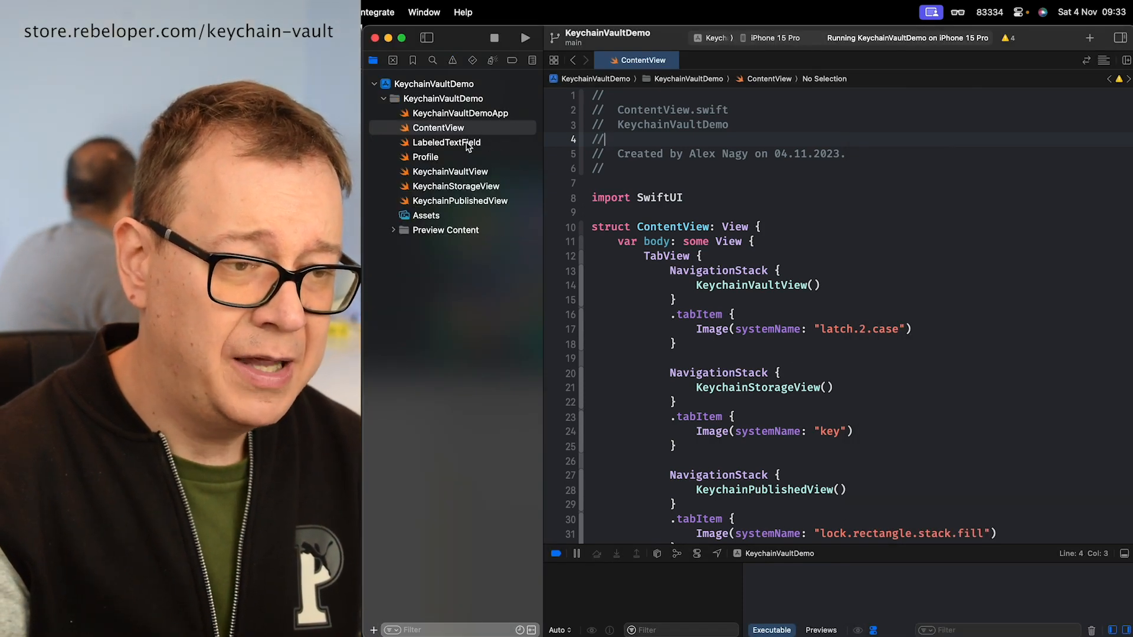
{"action": "left_click", "coordinate": [446, 142]}
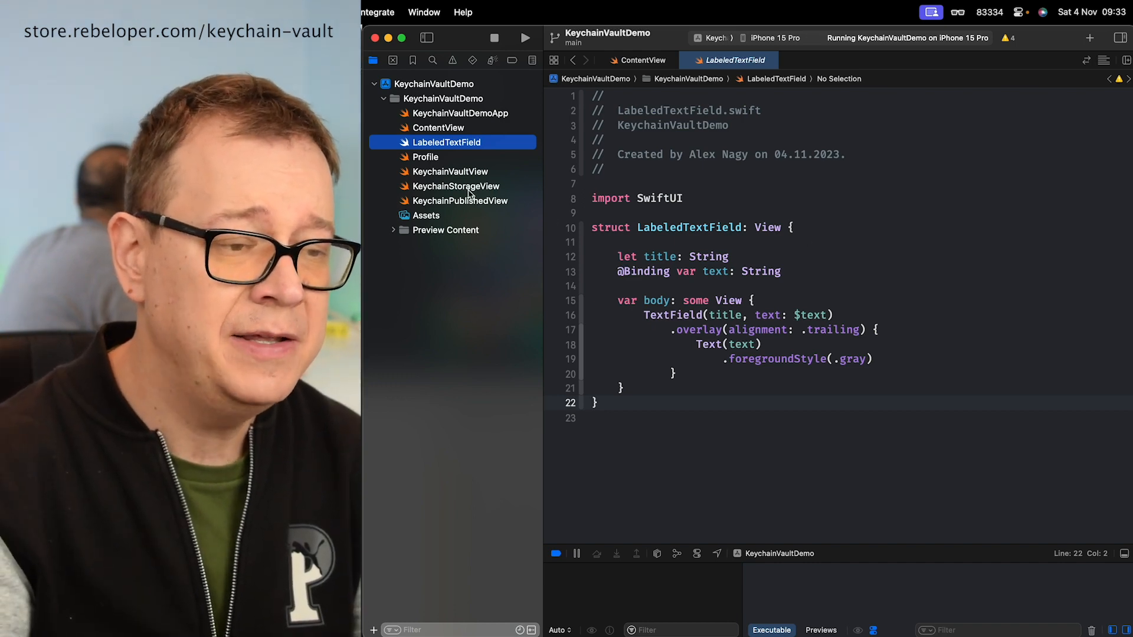
{"action": "left_click", "coordinate": [424, 157]}
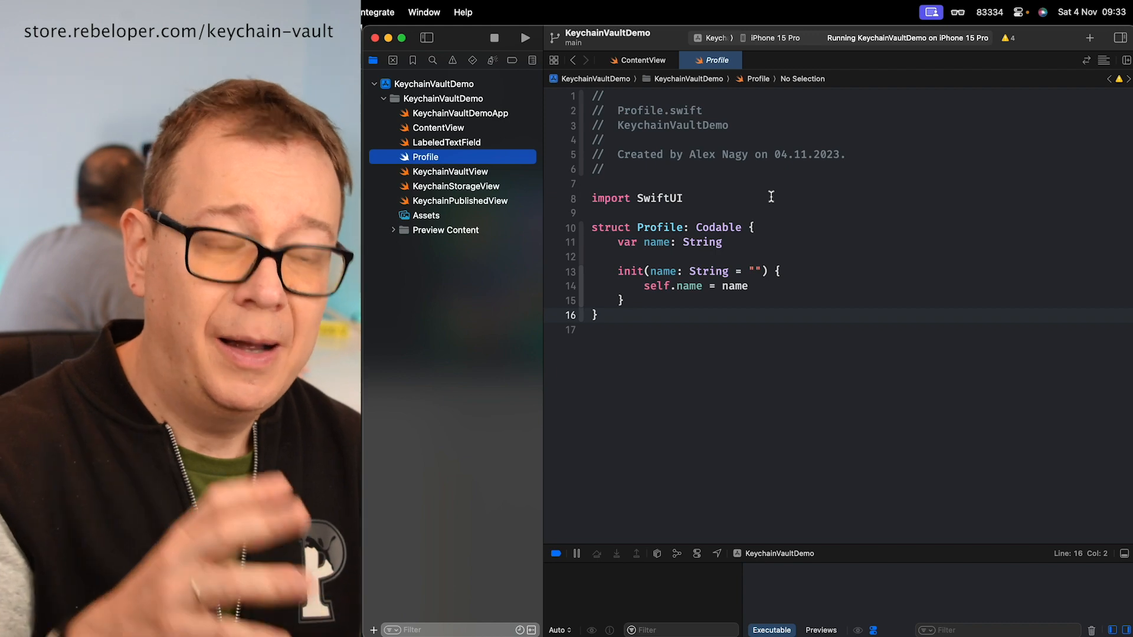
{"action": "mouse_move", "coordinate": [772, 200]}
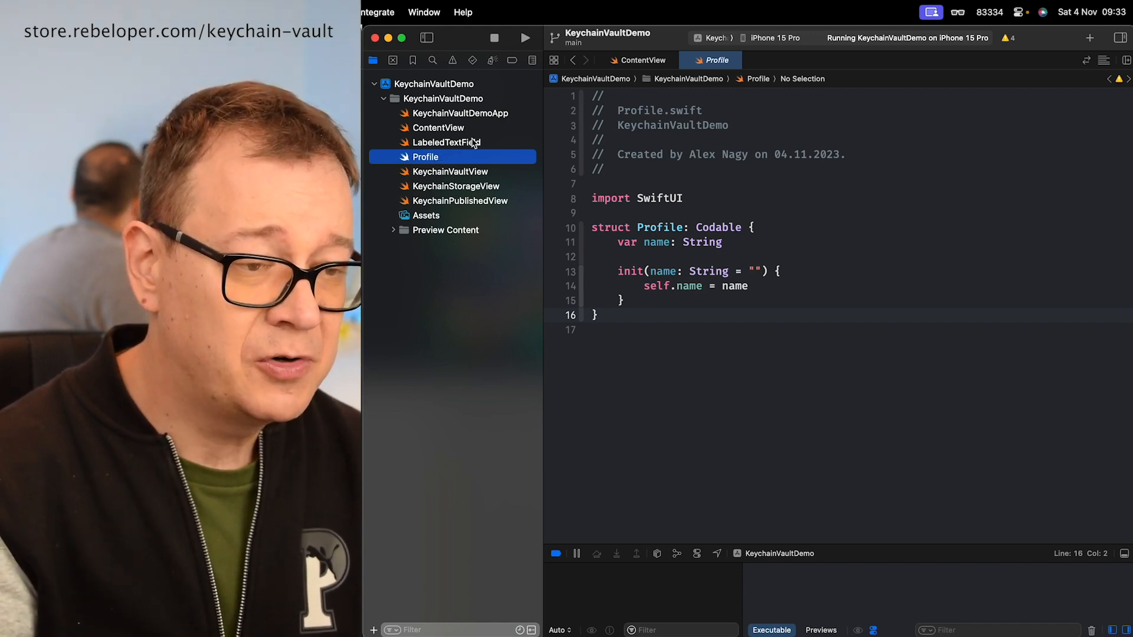
{"action": "mouse_move", "coordinate": [459, 176]}
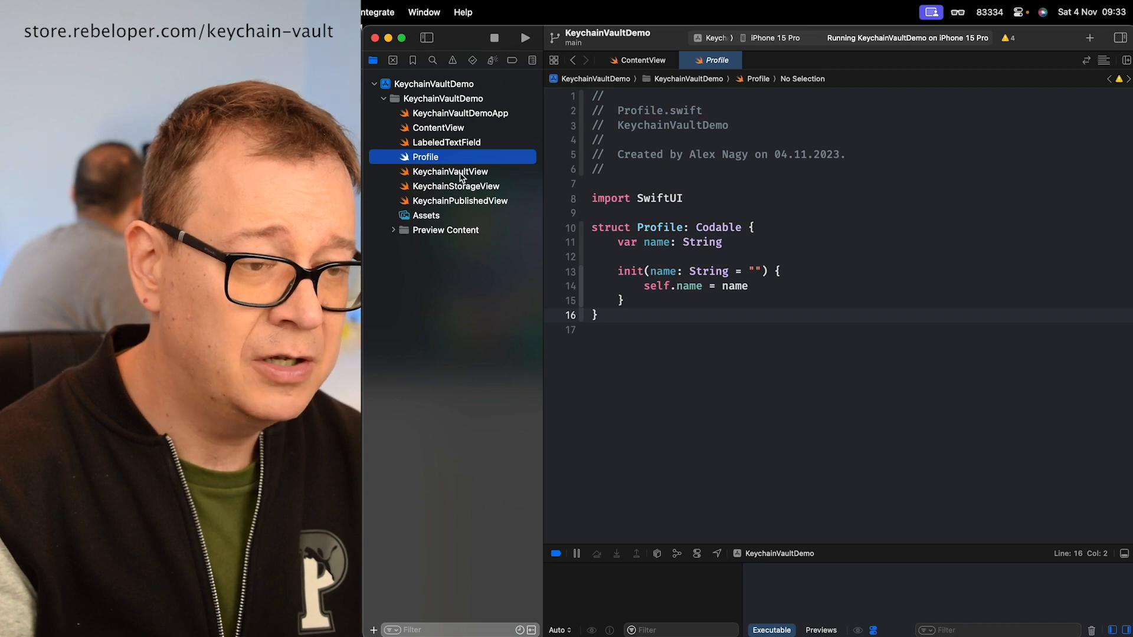
Open KeychainVaultView.swift and enter 'Ada' in the running app's Name field
{"action": "left_click", "coordinate": [450, 171]}
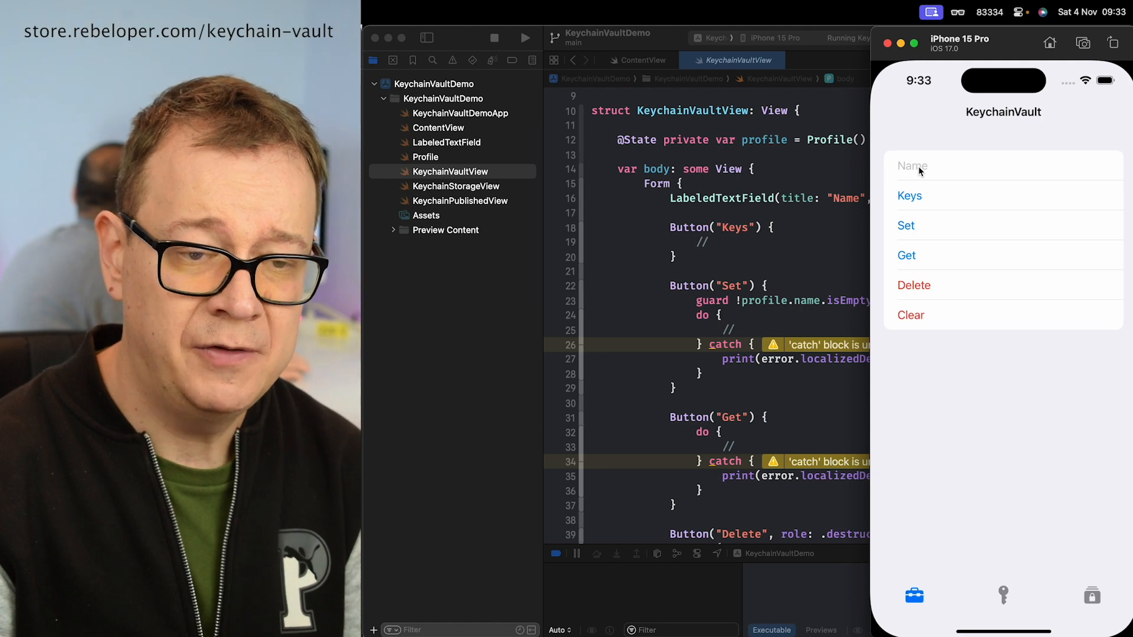
{"action": "type", "text": "Ad"}
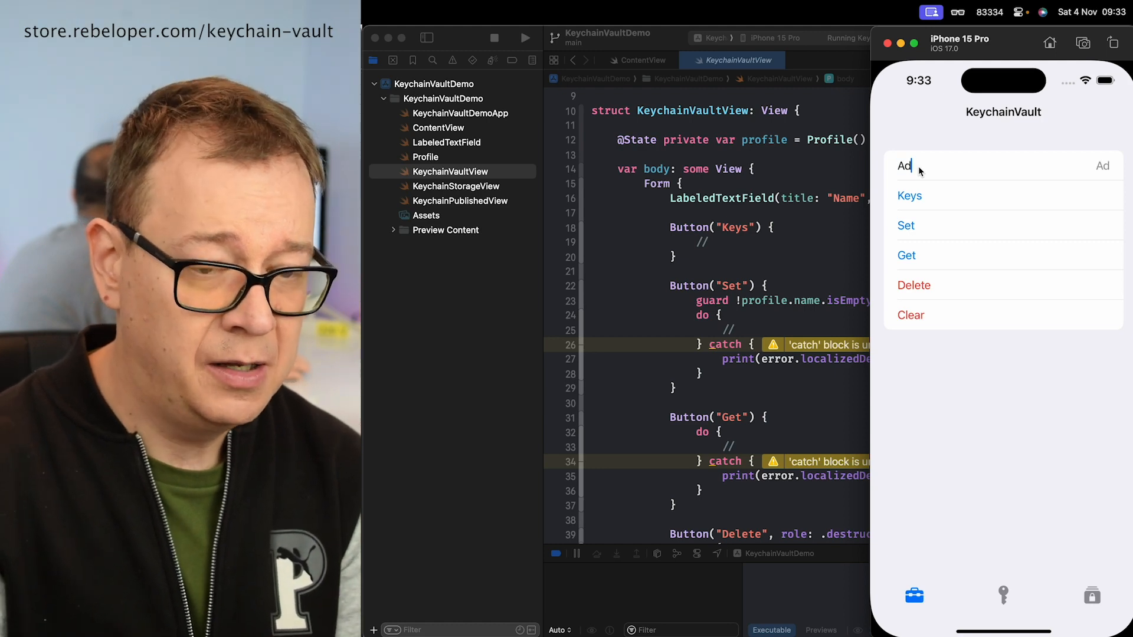
{"action": "type", "text": "a"}
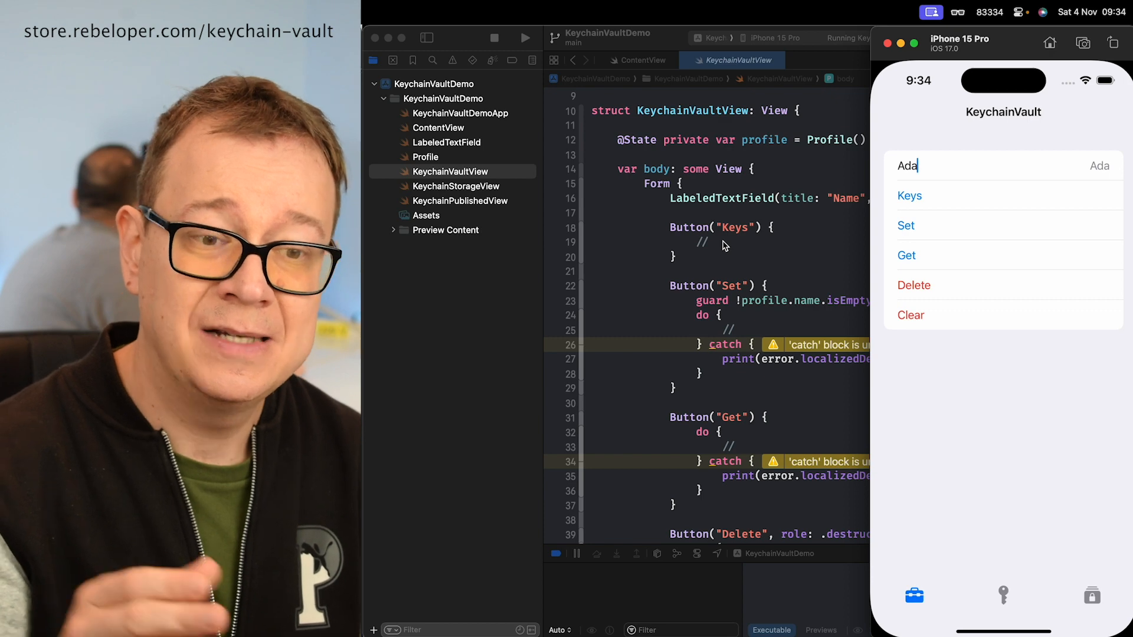
{"action": "mouse_move", "coordinate": [729, 248]}
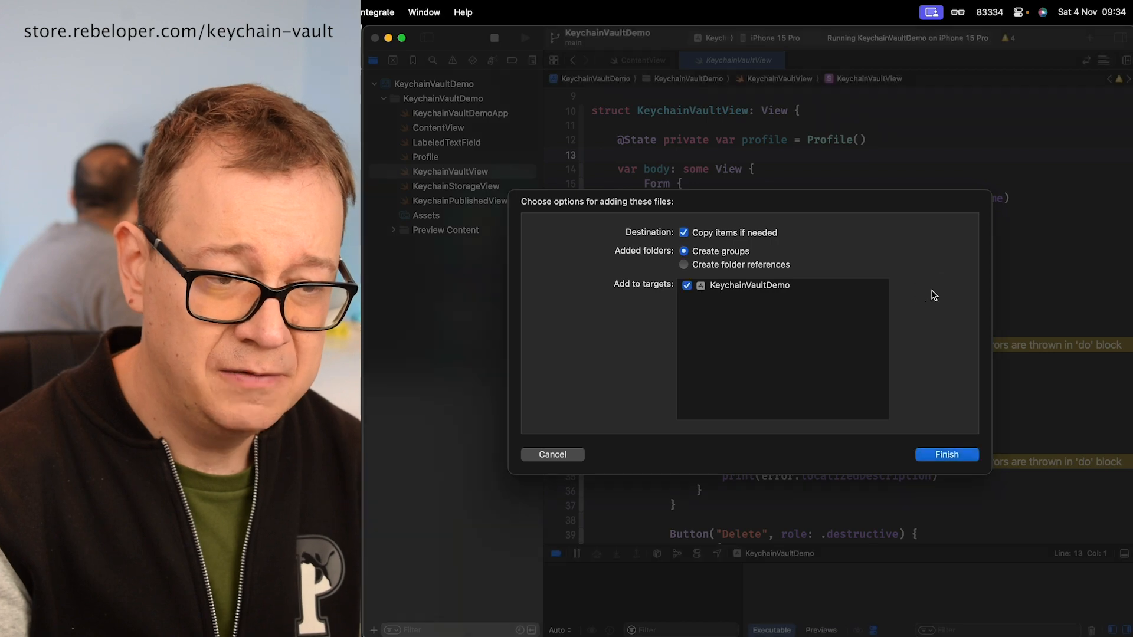
Finish adding the KeychainVault files and clear the Keys button's // placeholder
{"action": "left_click", "coordinate": [946, 454]}
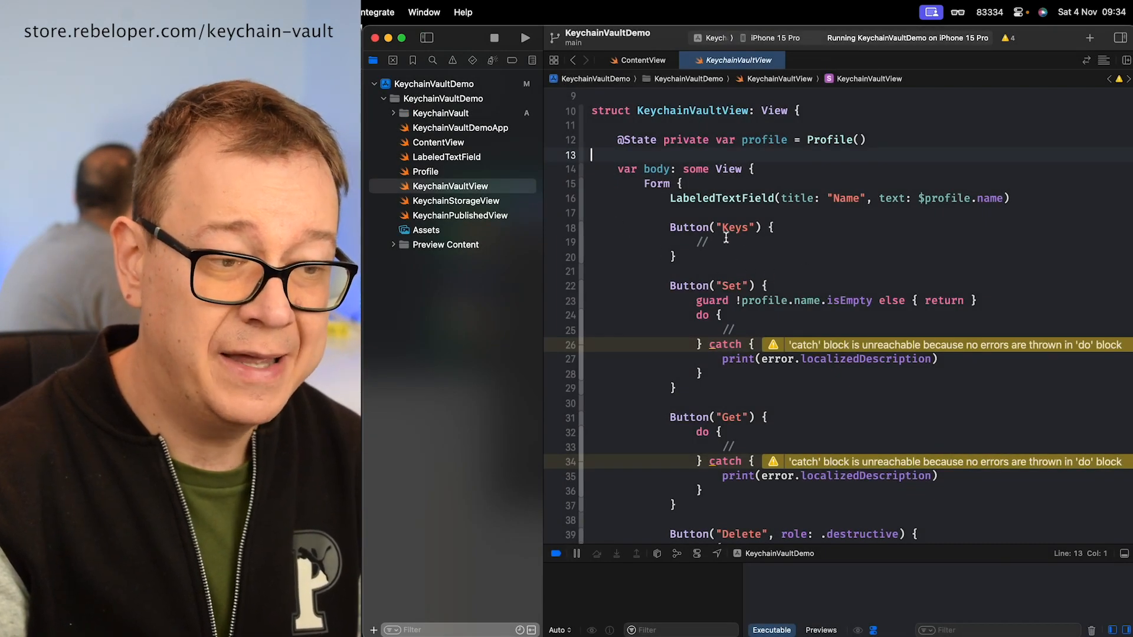
{"action": "left_click", "coordinate": [708, 242]}
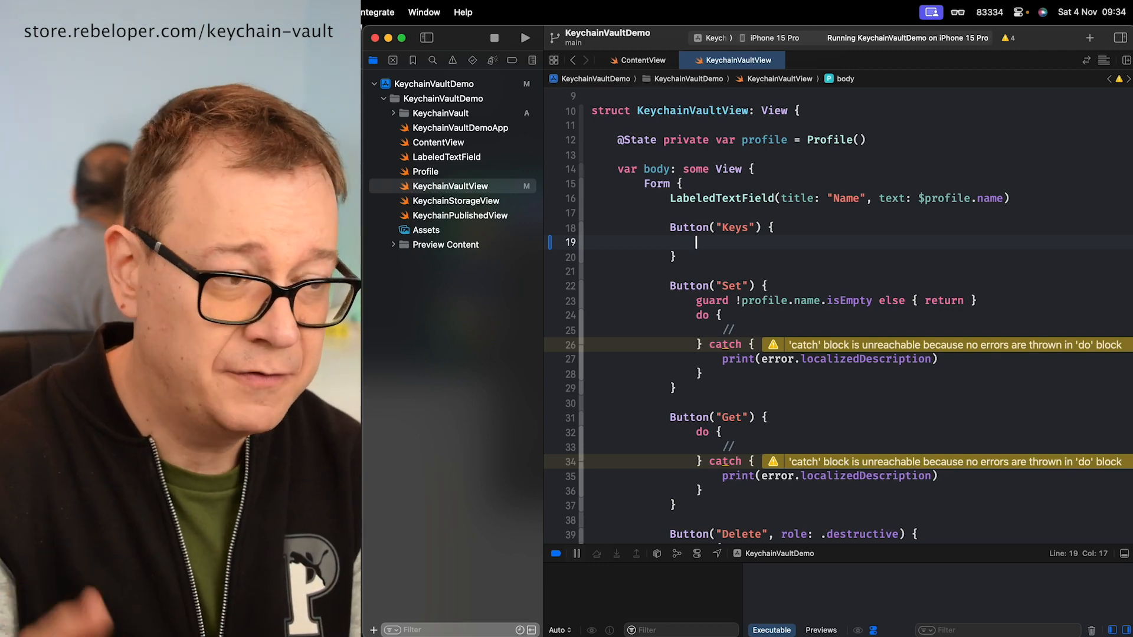
Add print(KeychainVault.allKeys()) to the Keys button and restart the app
{"action": "type", "text": "print(K"}
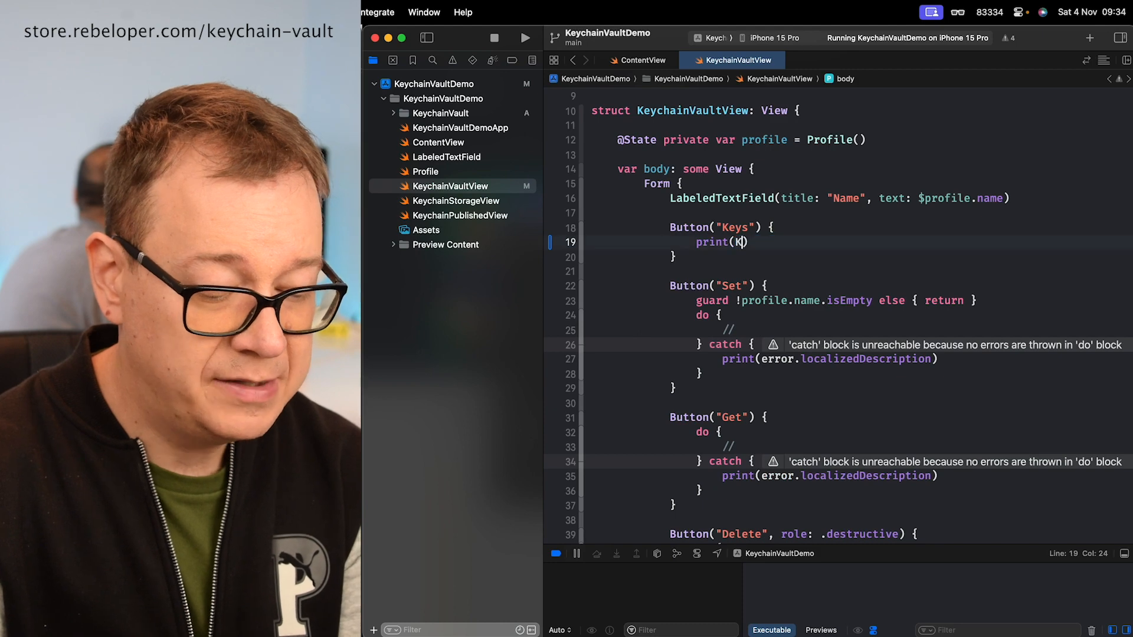
{"action": "type", "text": "eychainVault.allKeys("}
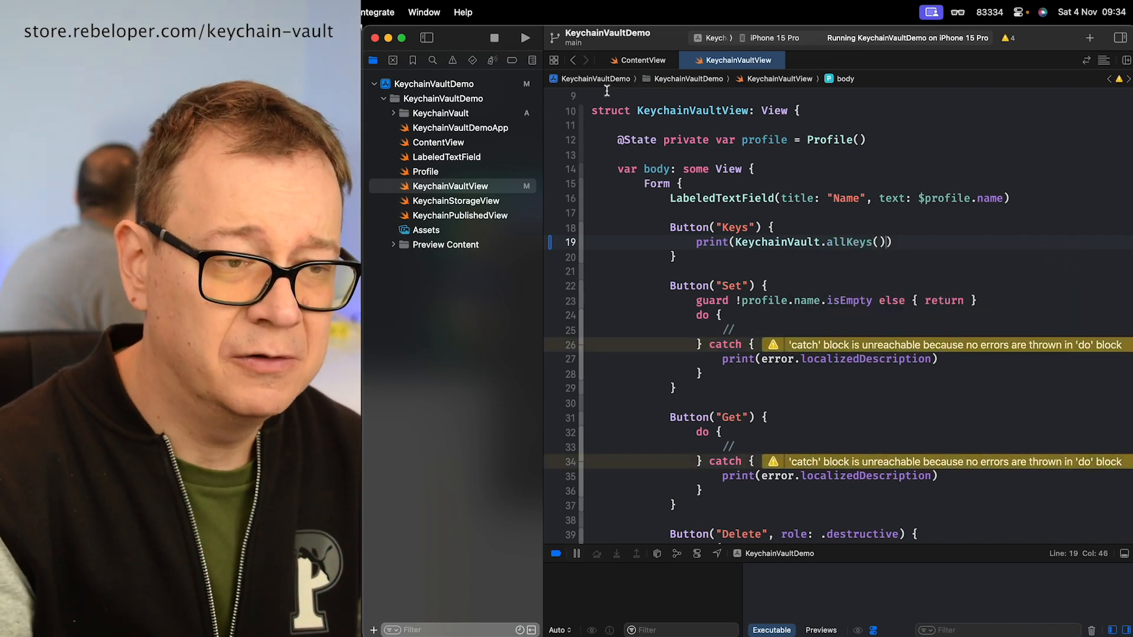
{"action": "left_click", "coordinate": [495, 38]}
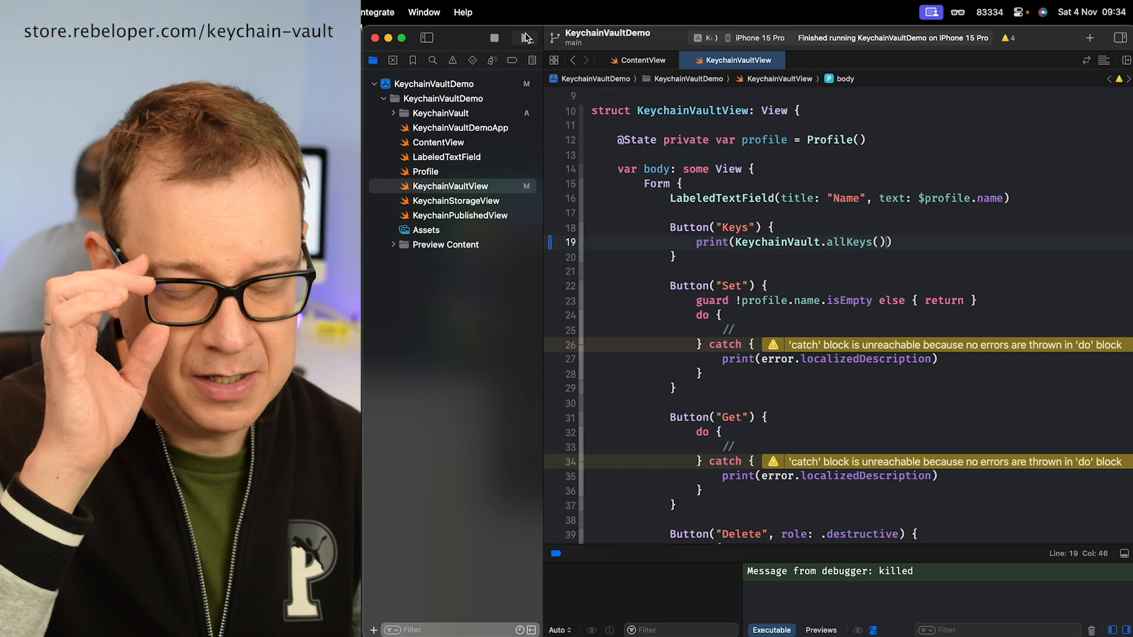
{"action": "left_click", "coordinate": [495, 38]}
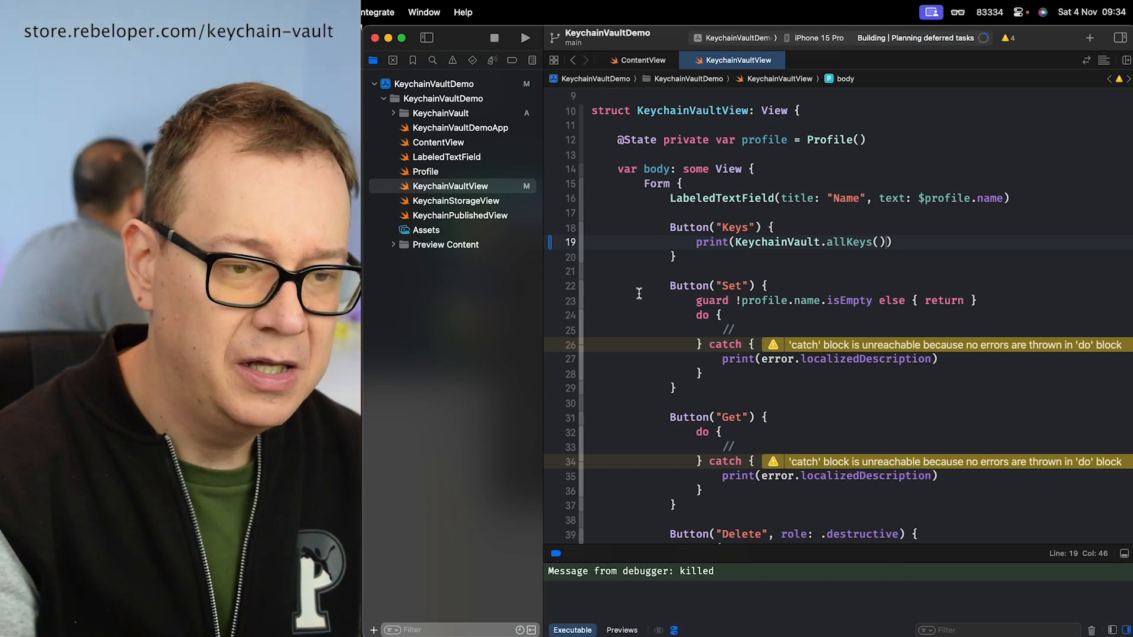
{"action": "left_click", "coordinate": [525, 38]}
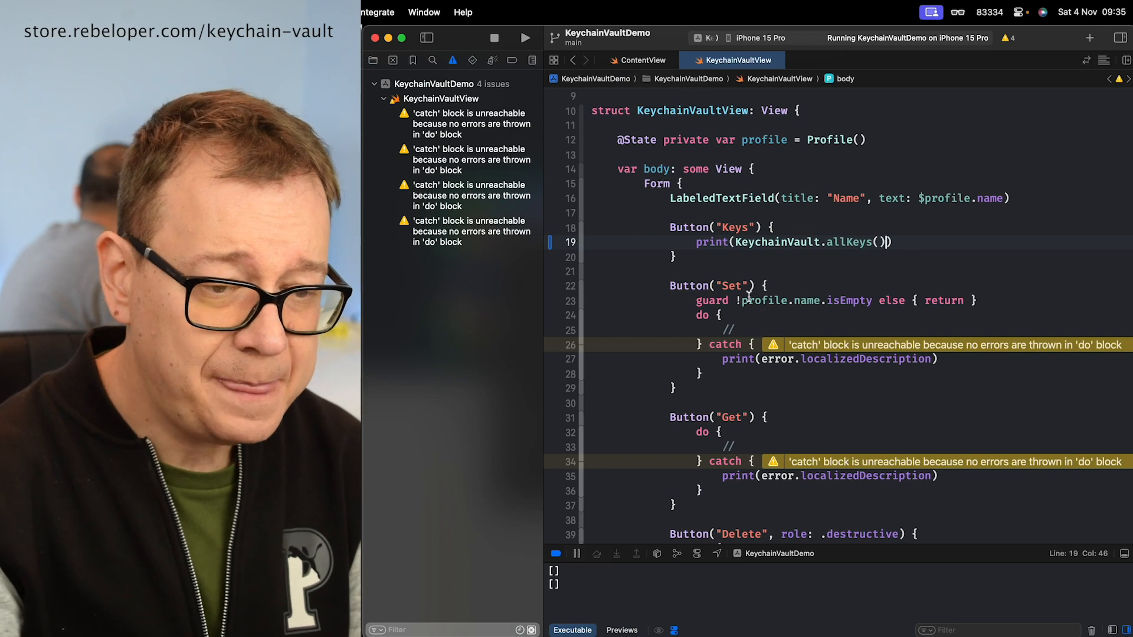
Write try KeychainVault.set(profile, key: "vaultKey") in the Set do block, dropping options, and relaunch
{"action": "left_click", "coordinate": [736, 329]}
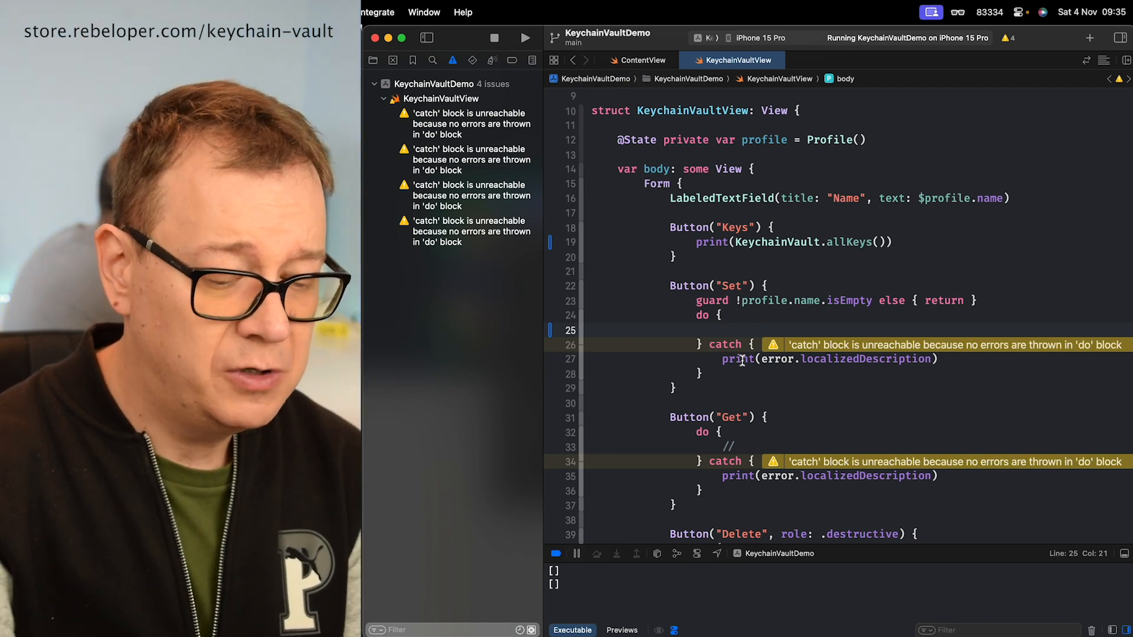
{"action": "type", "text": "let"}
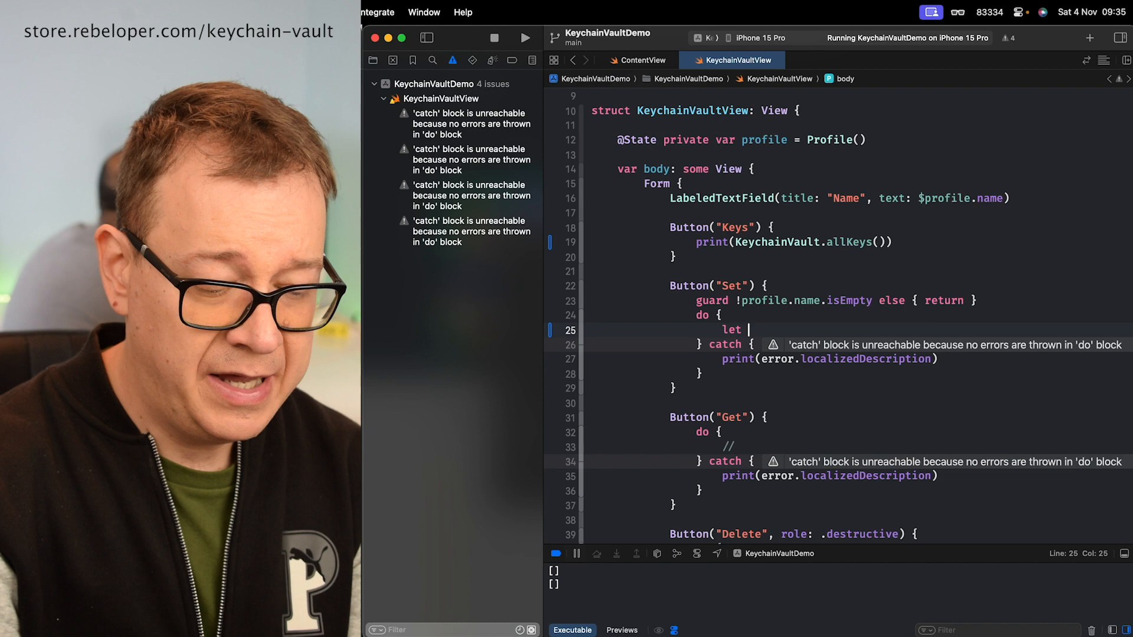
{"action": "type", "text": "try"}
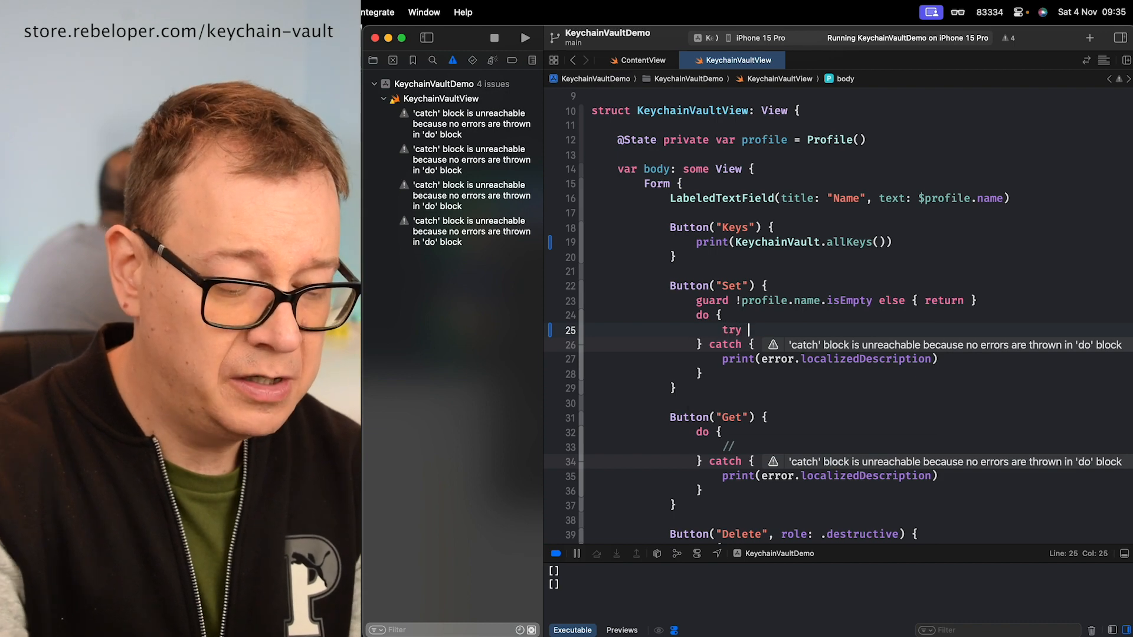
{"action": "type", "text": "KeychainVault."}
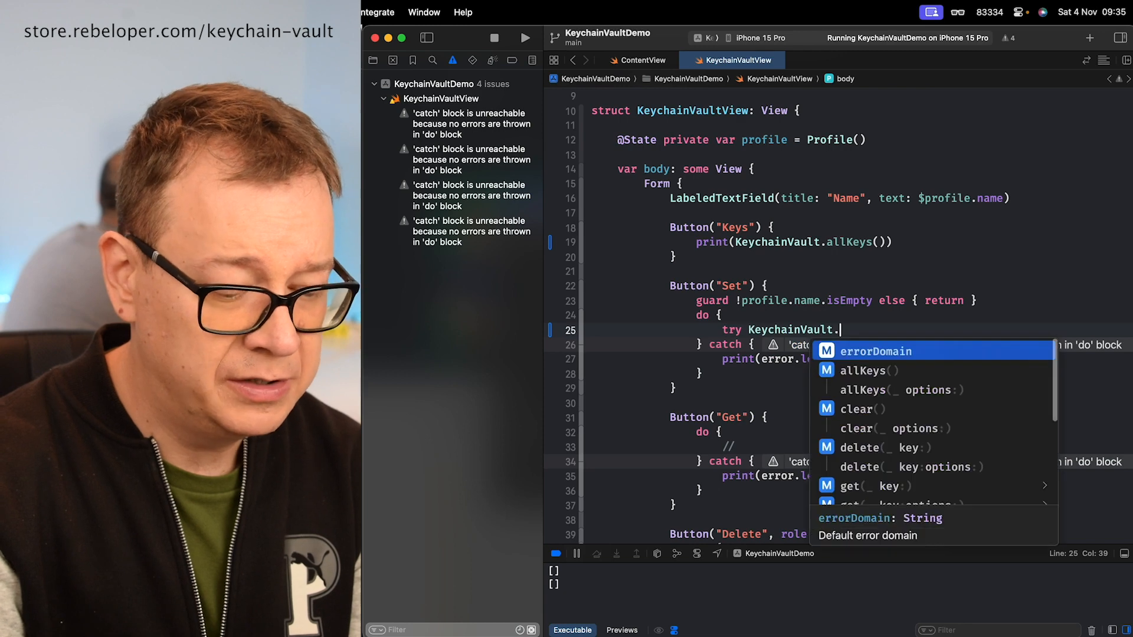
{"action": "type", "text": "set"}
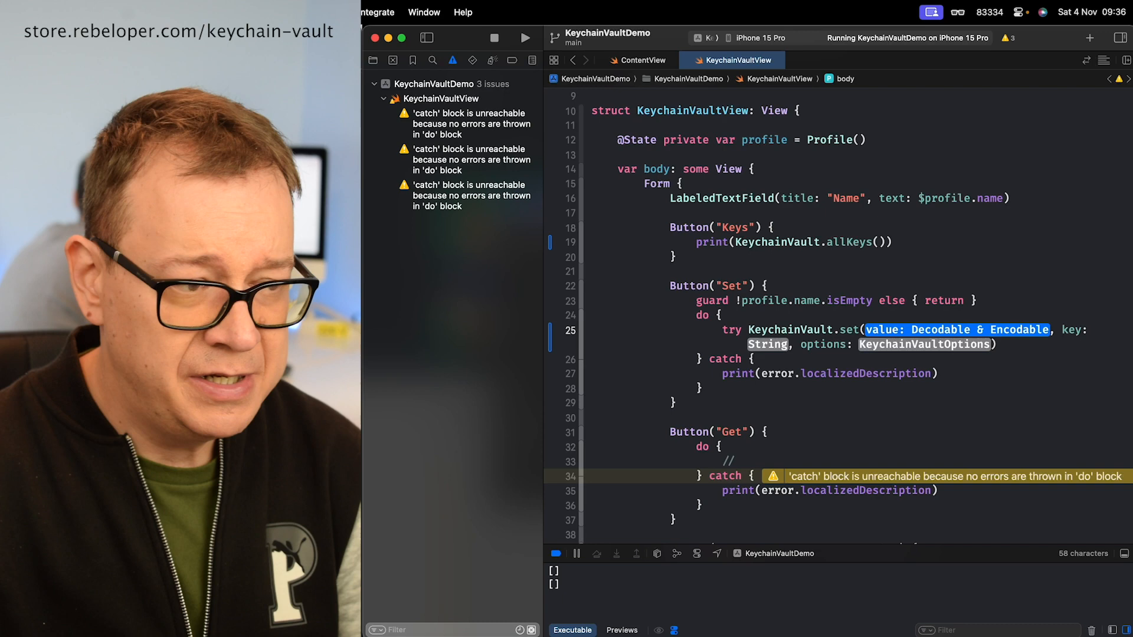
{"action": "type", "text": "profi"}
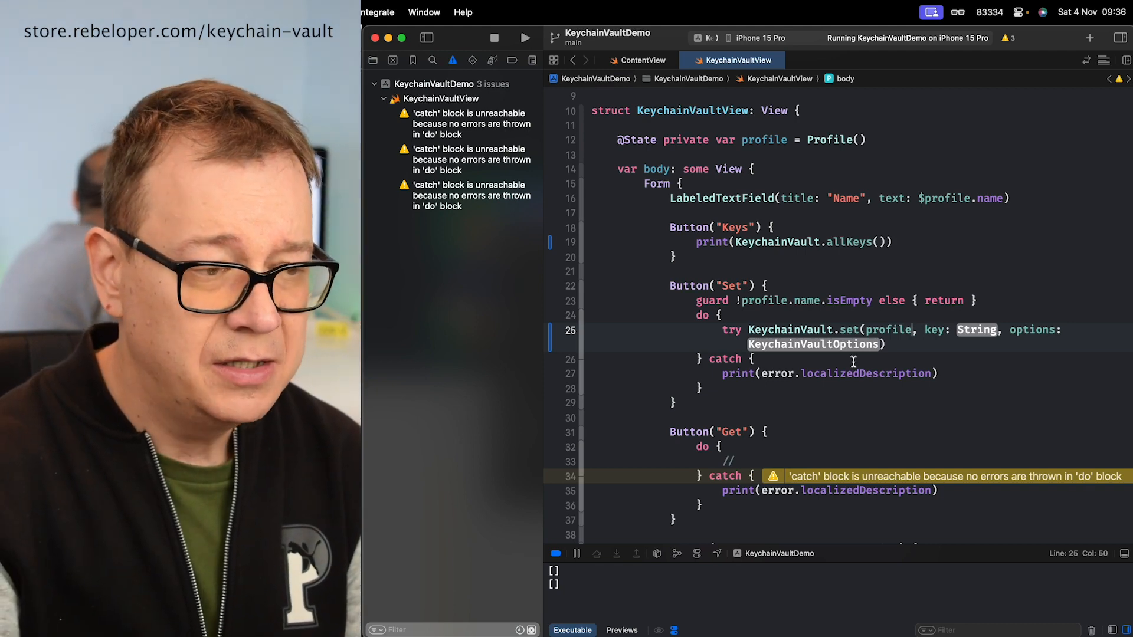
{"action": "type", "text": "\"\""}
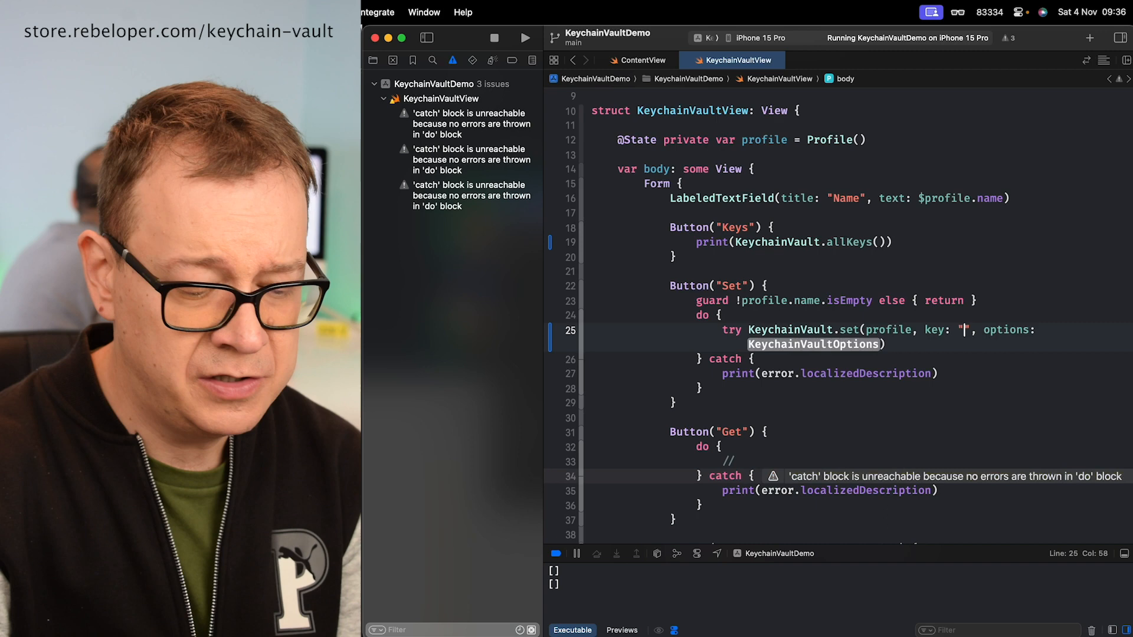
{"action": "type", "text": "vaultKey"}
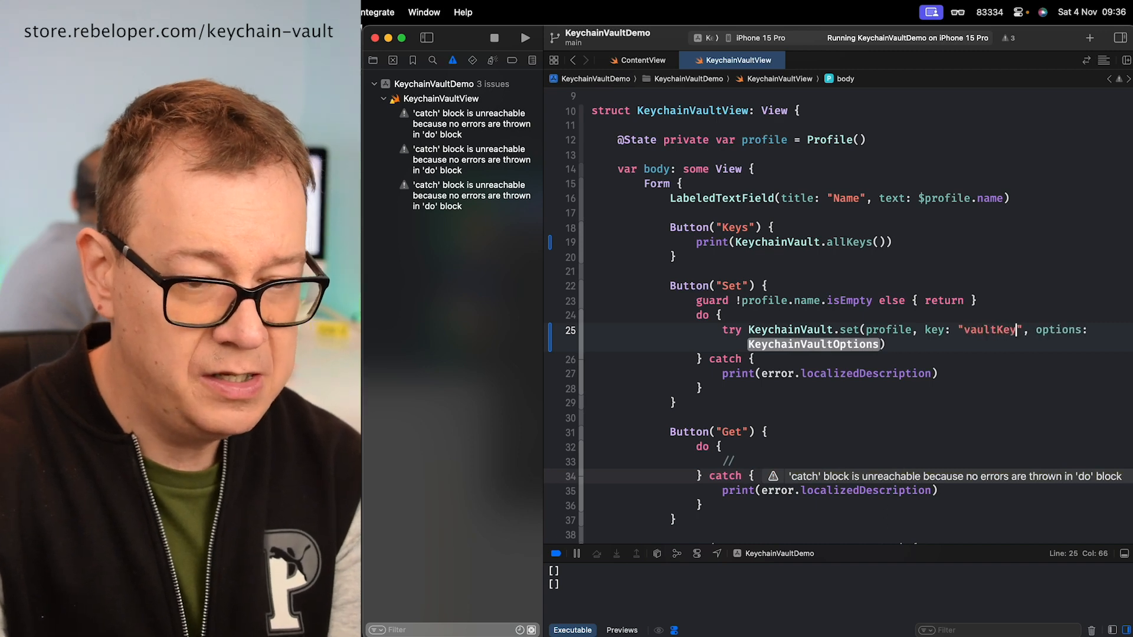
{"action": "double_click", "coordinate": [814, 344]}
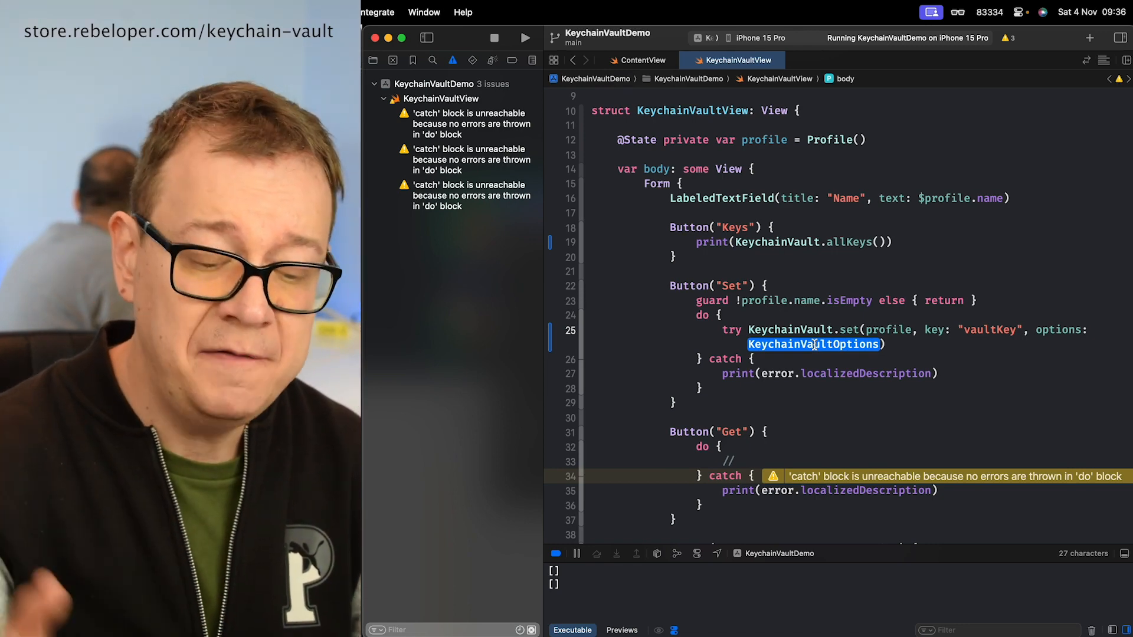
{"action": "type", "text": "."}
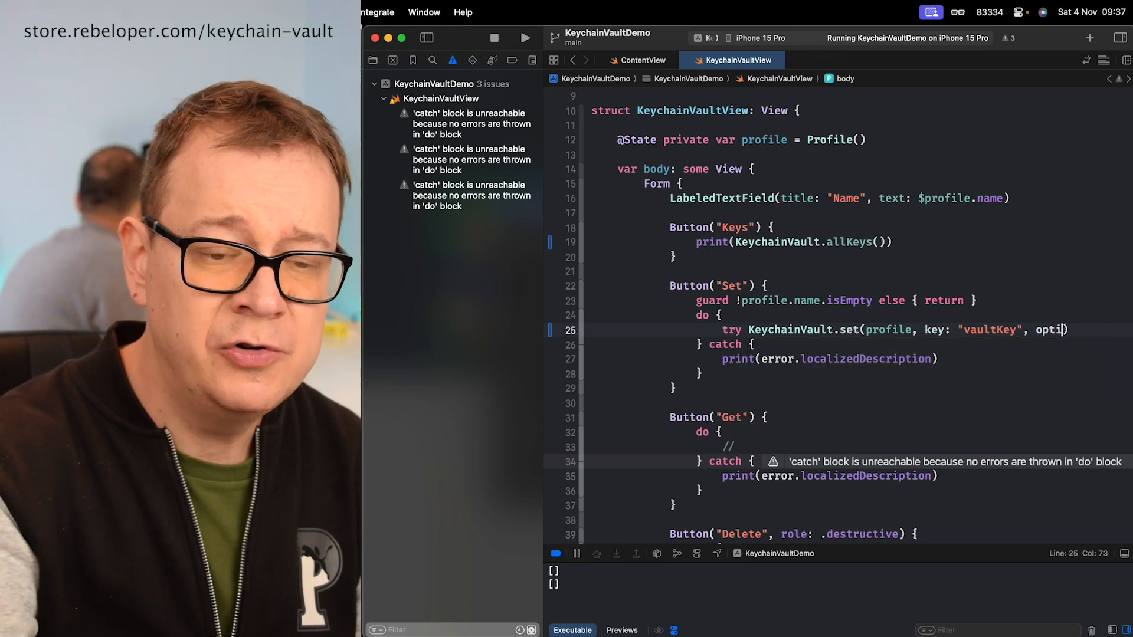
{"action": "key", "text": "BackSpace"}
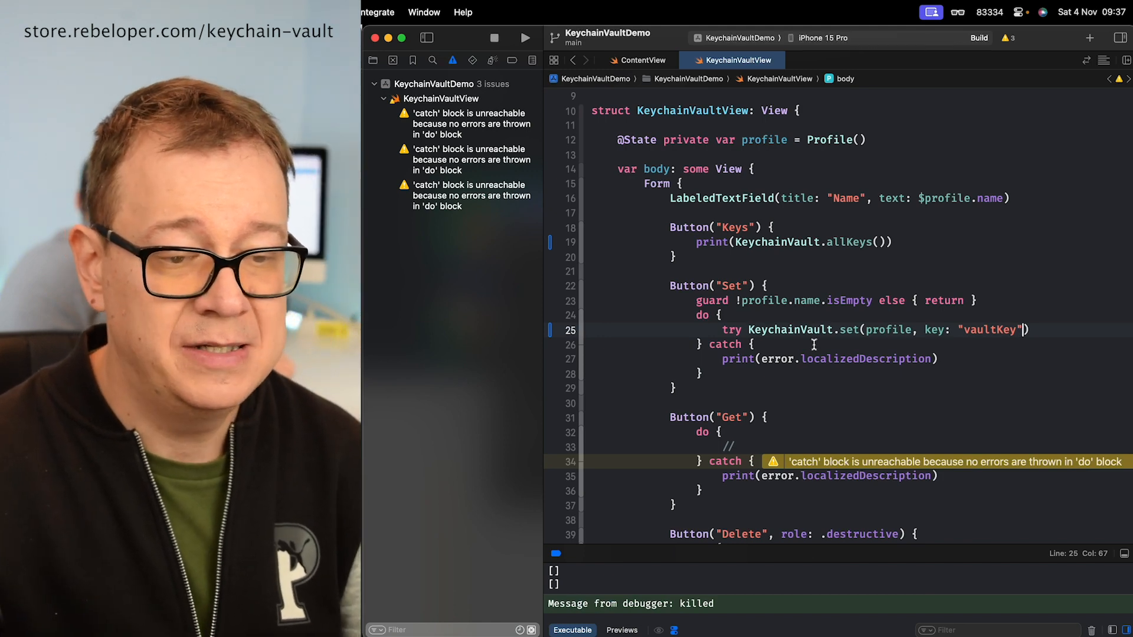
Type 'Ada' in the app, save it, and print keys showing ["vaultKey"]
{"action": "left_click", "coordinate": [525, 38]}
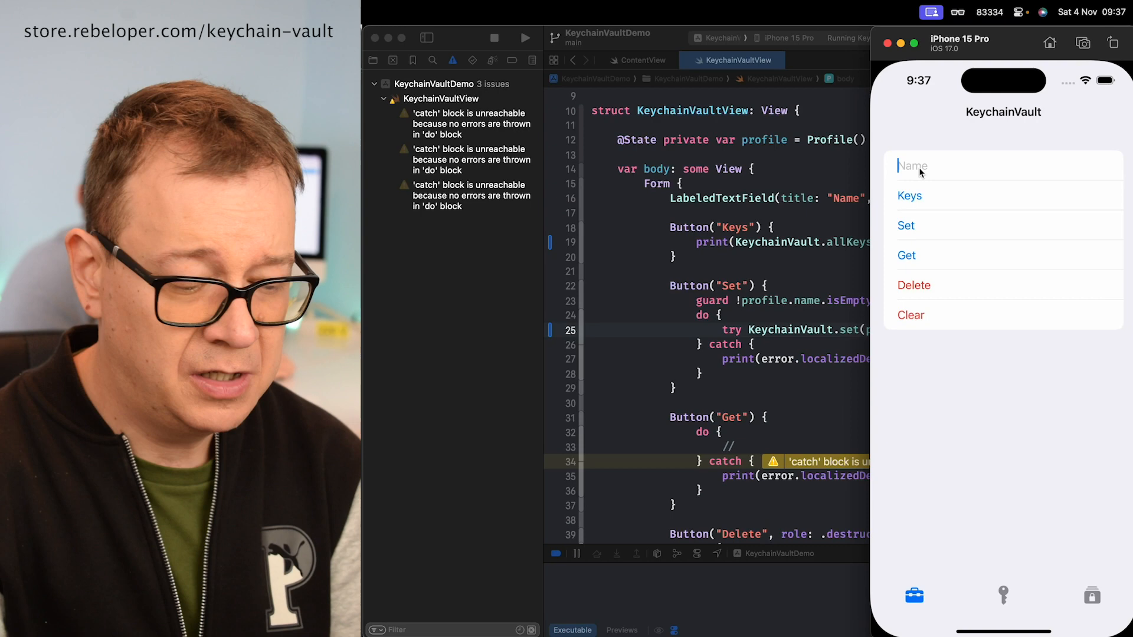
{"action": "type", "text": "Ada"}
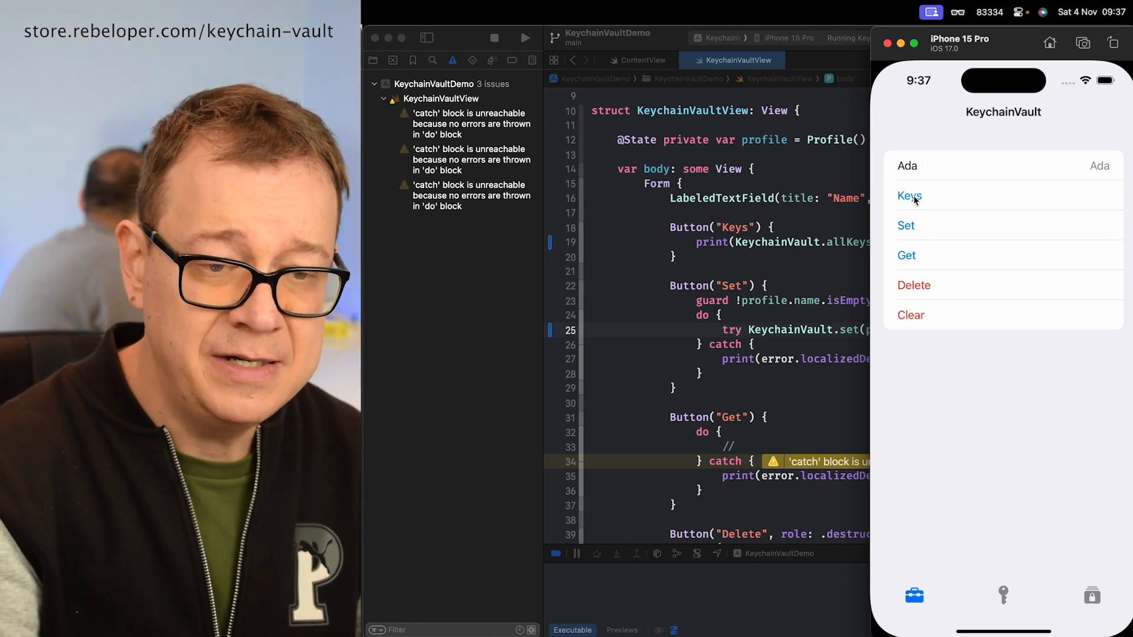
{"action": "left_click", "coordinate": [909, 196]}
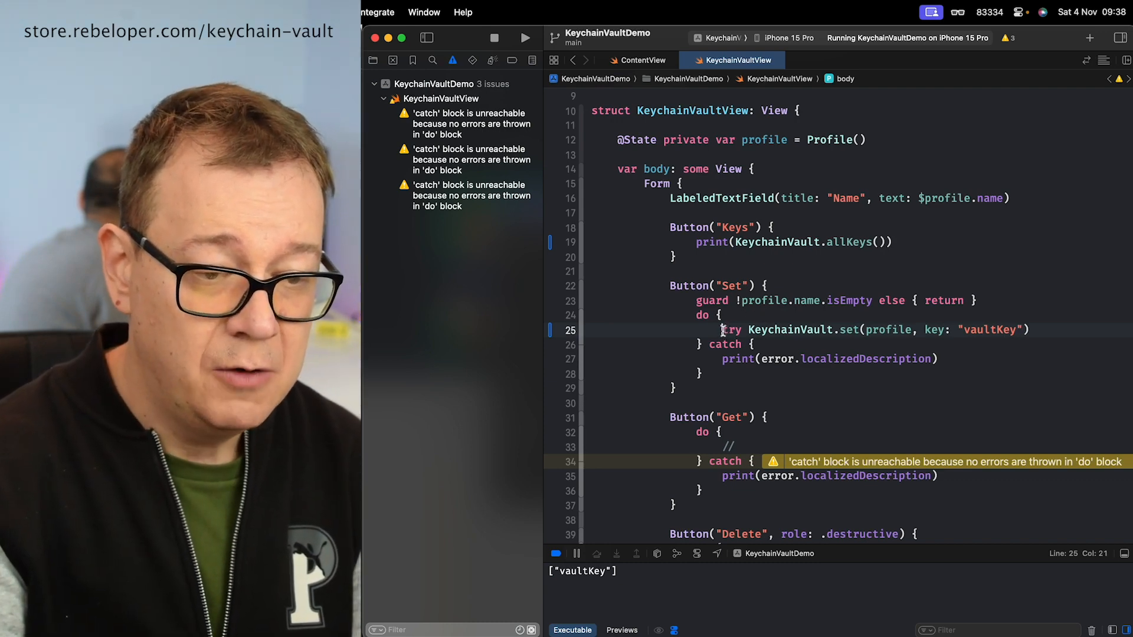
Assign the set result to let success and add print("Saved: \(success)")
{"action": "type", "text": "let s"}
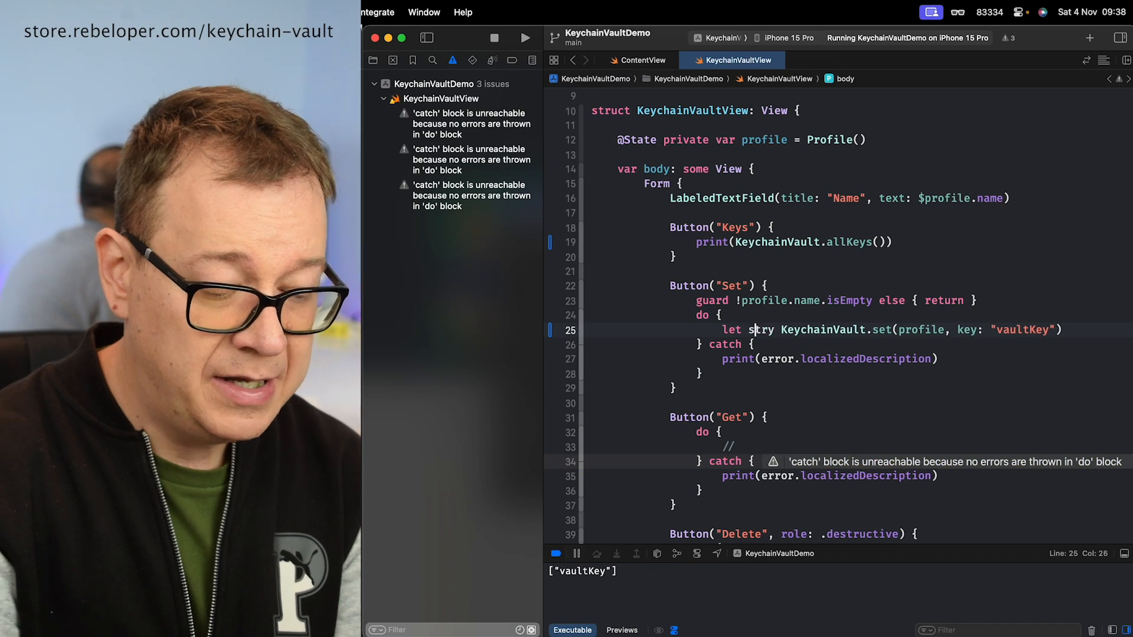
{"action": "type", "text": "uccess"}
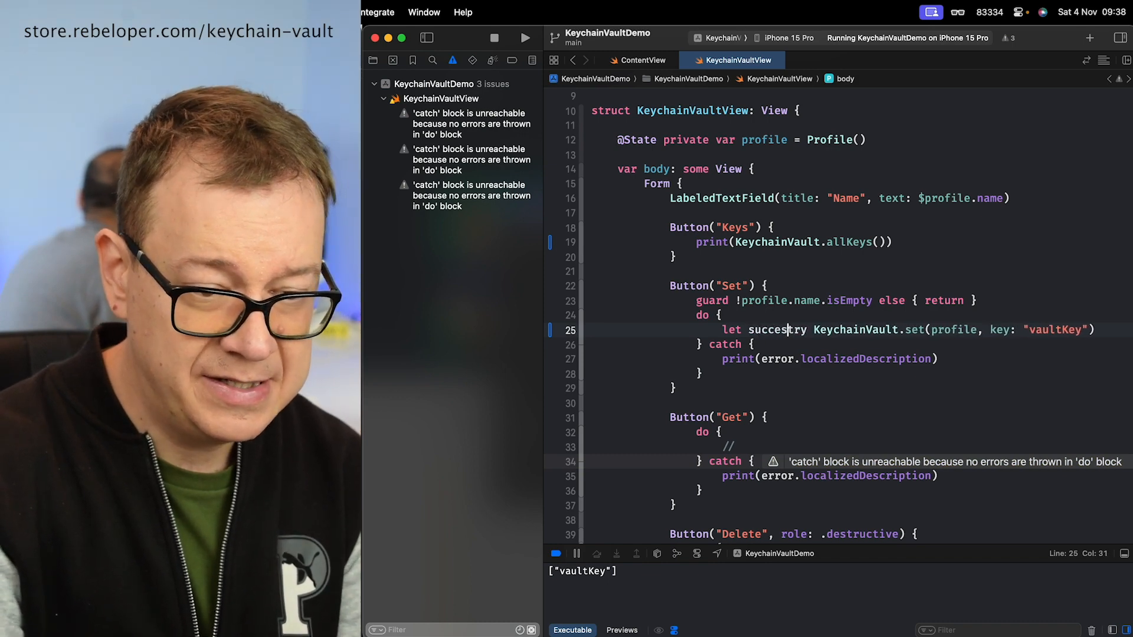
{"action": "type", "text": "="}
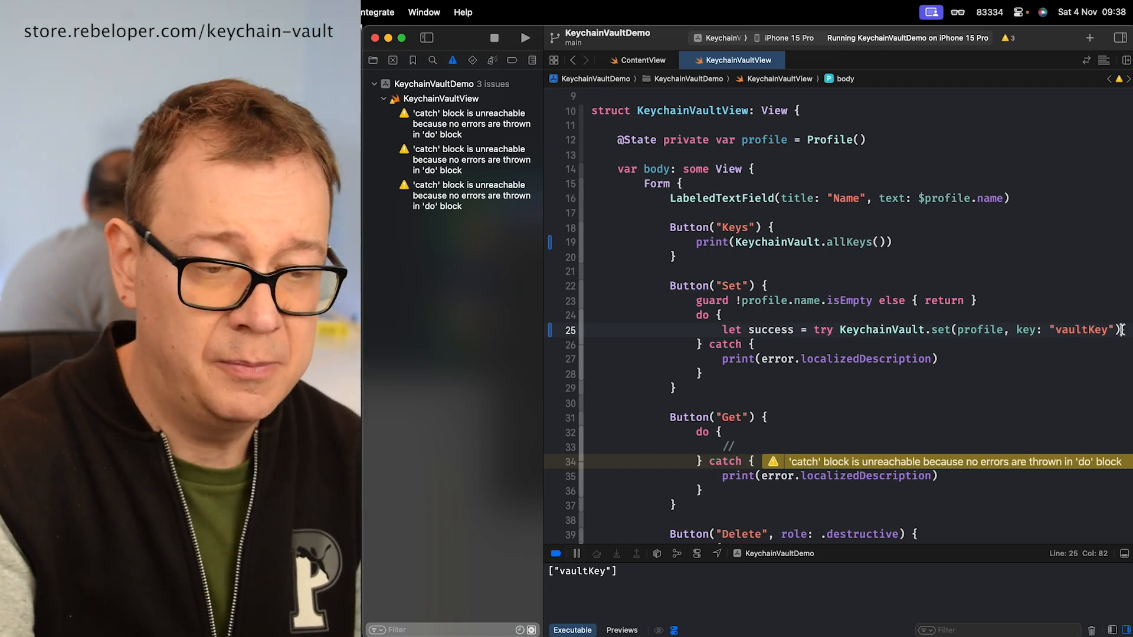
{"action": "type", "text": "print(\""}
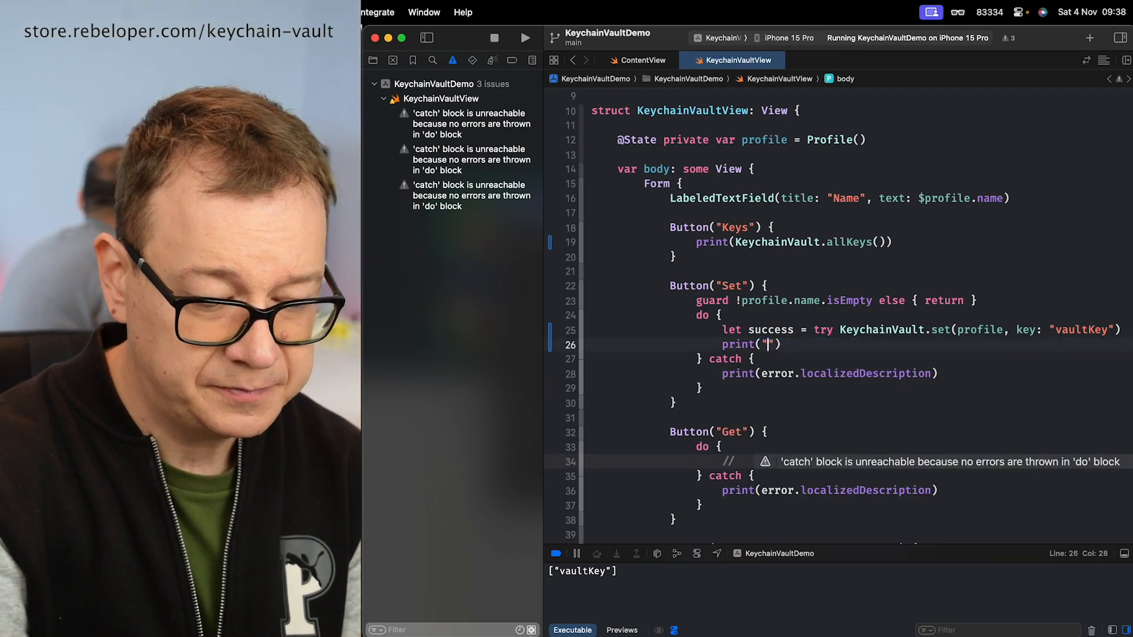
{"action": "type", "text": "Save"}
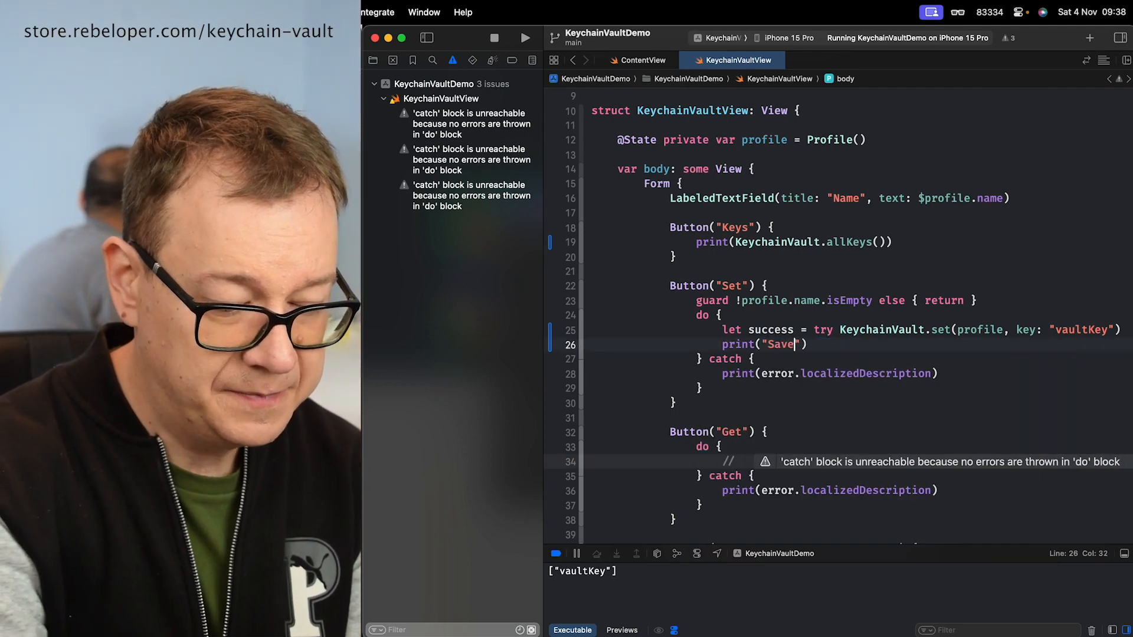
{"action": "type", "text": "d: \\("}
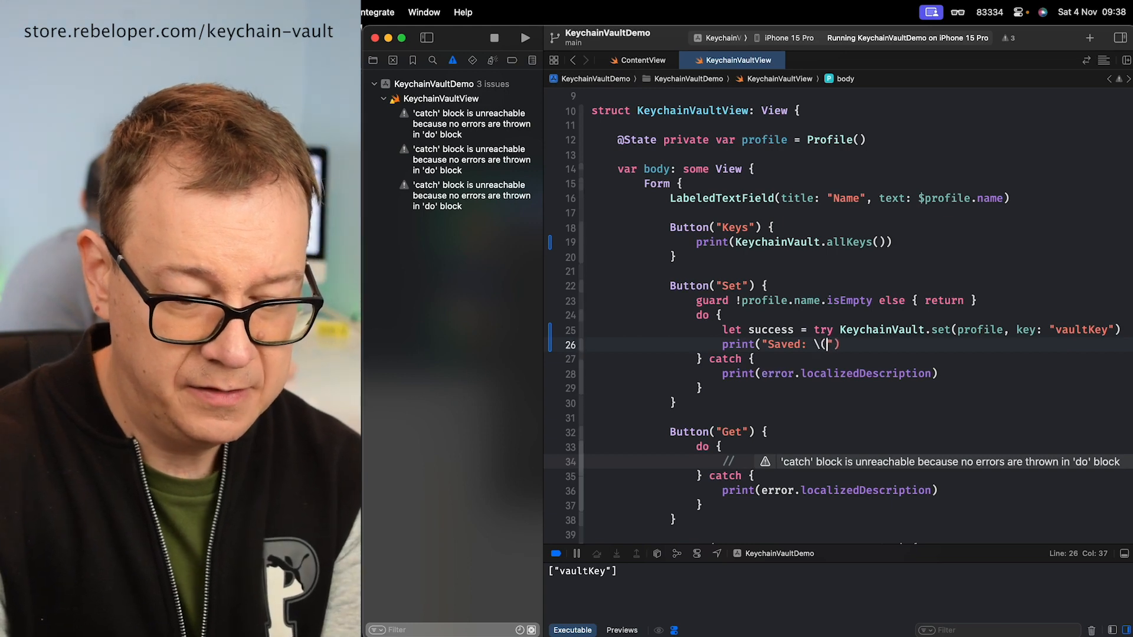
{"action": "type", "text": "suc"}
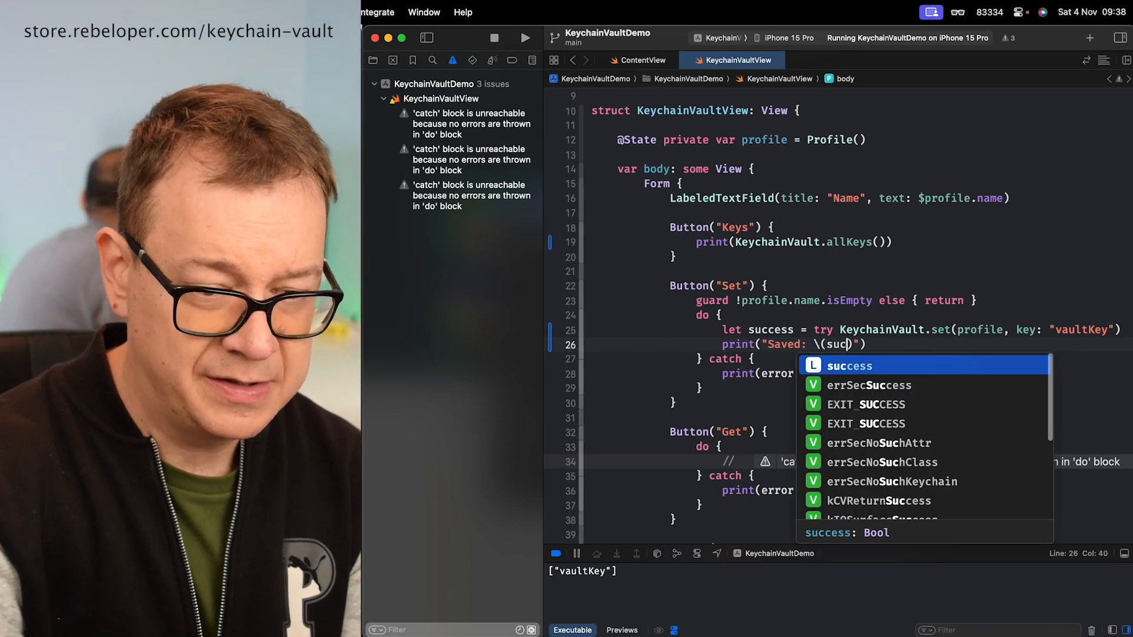
{"action": "key", "text": "Return"}
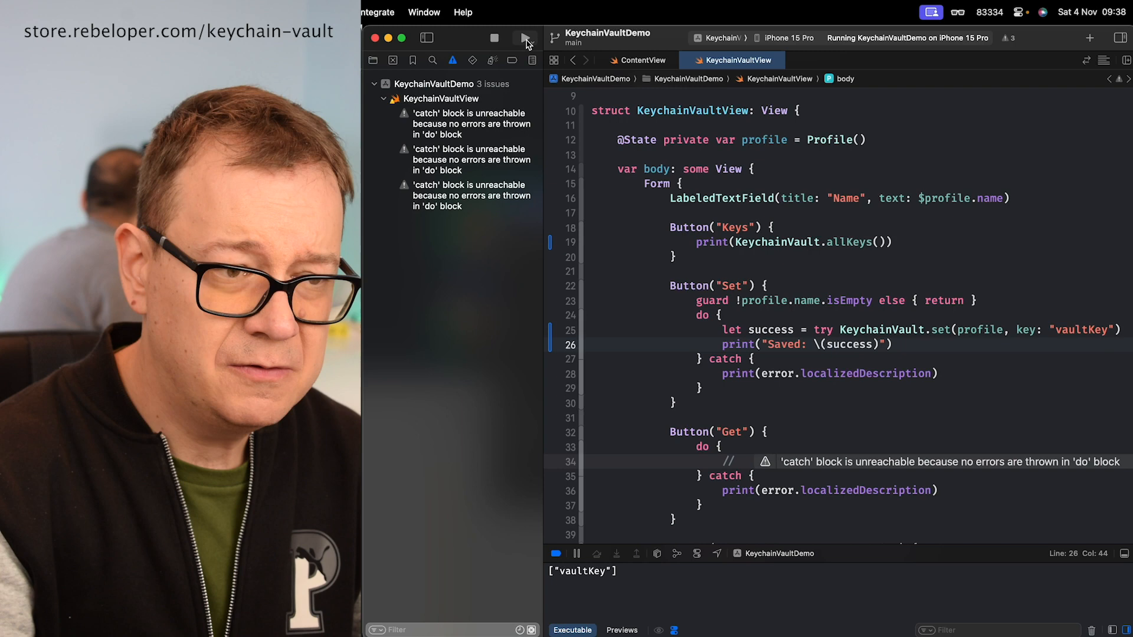
Rebuild the app and enter 'Ada' in its Name field to save the profile
{"action": "left_click", "coordinate": [495, 38]}
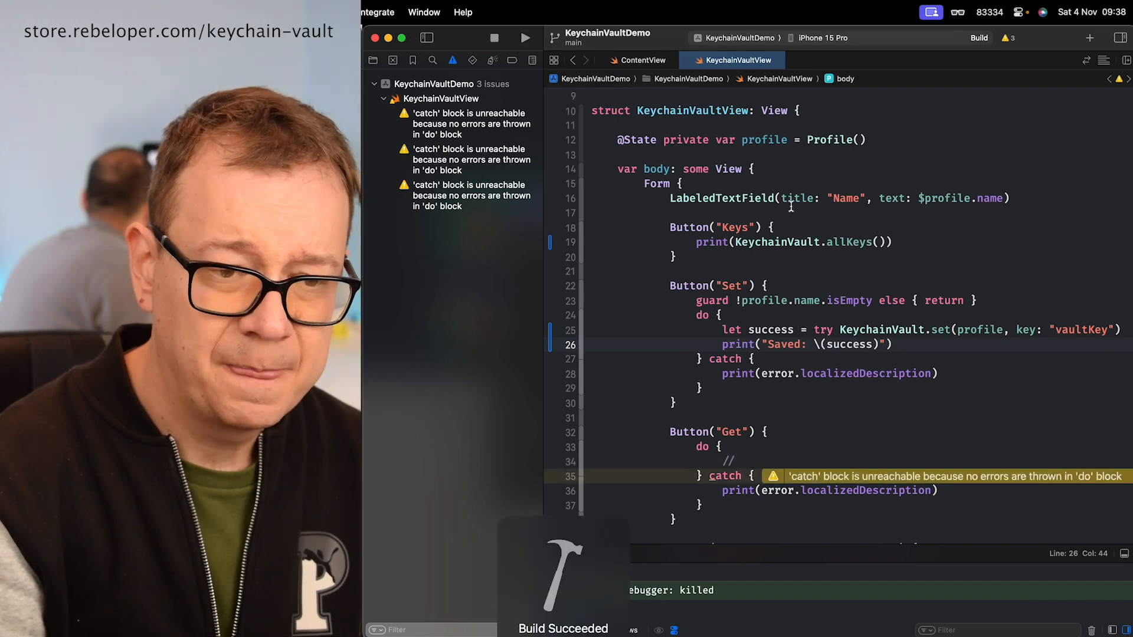
{"action": "left_click", "coordinate": [525, 38]}
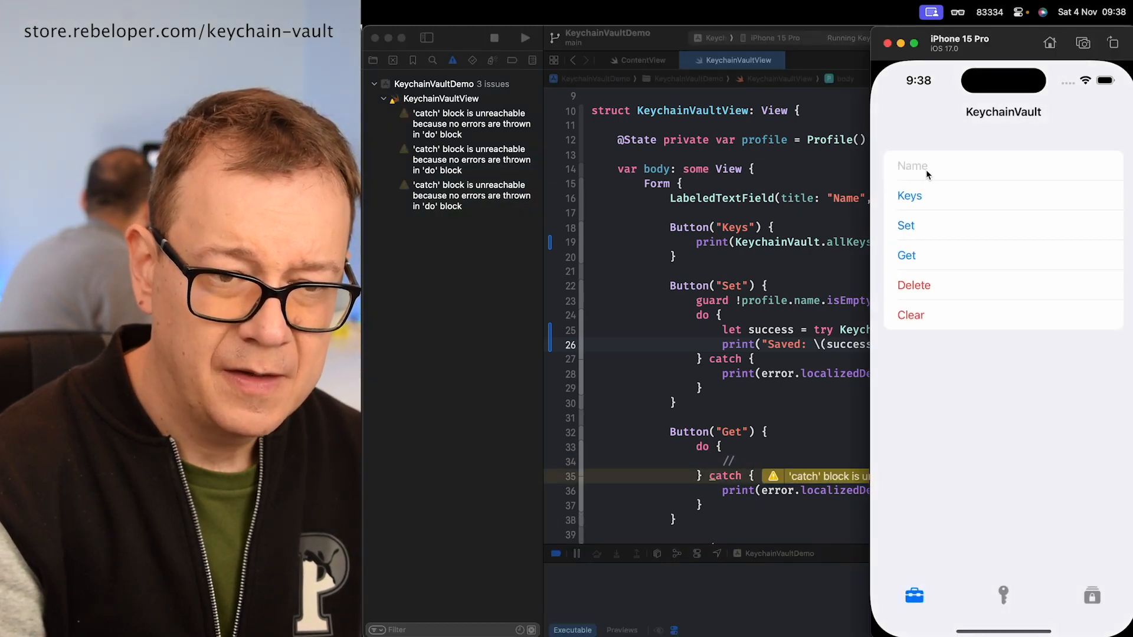
{"action": "left_click", "coordinate": [906, 254]}
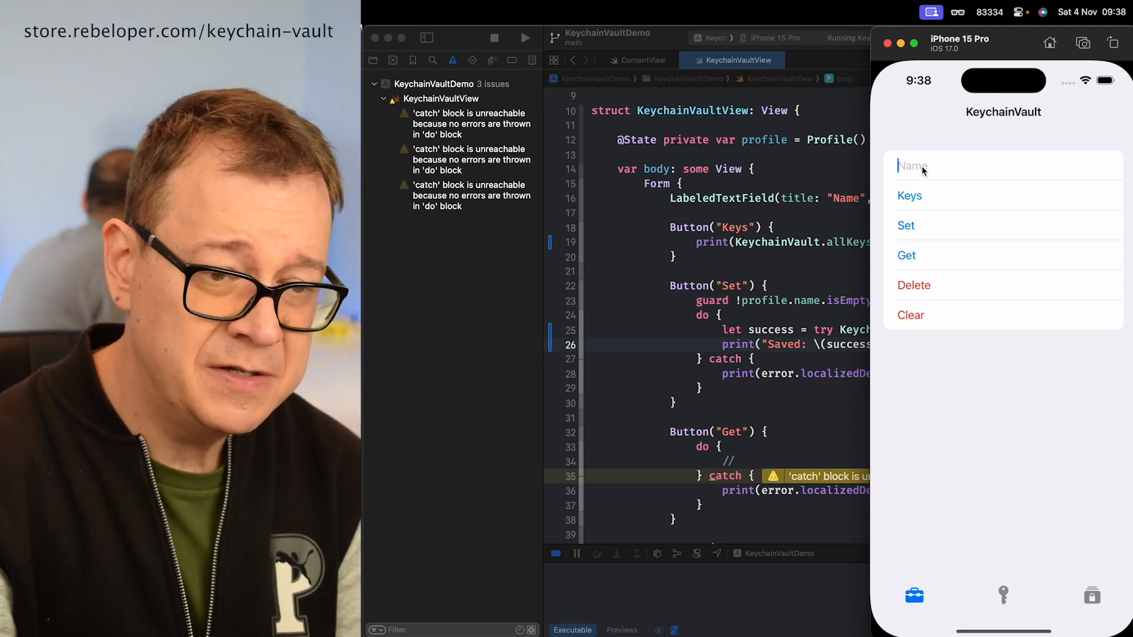
{"action": "type", "text": "Ada"}
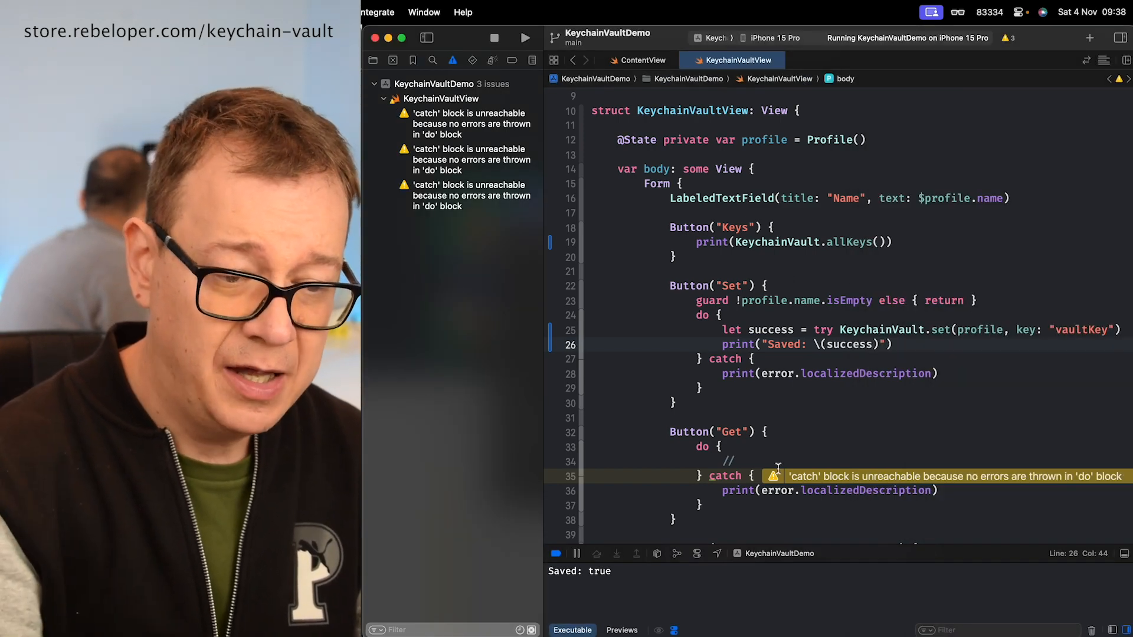
Write profile = try KeychainVault.get("vaultKey") in the Get button's do block and run
{"action": "scroll", "scroll_direction": "down", "scroll_amount": 3}
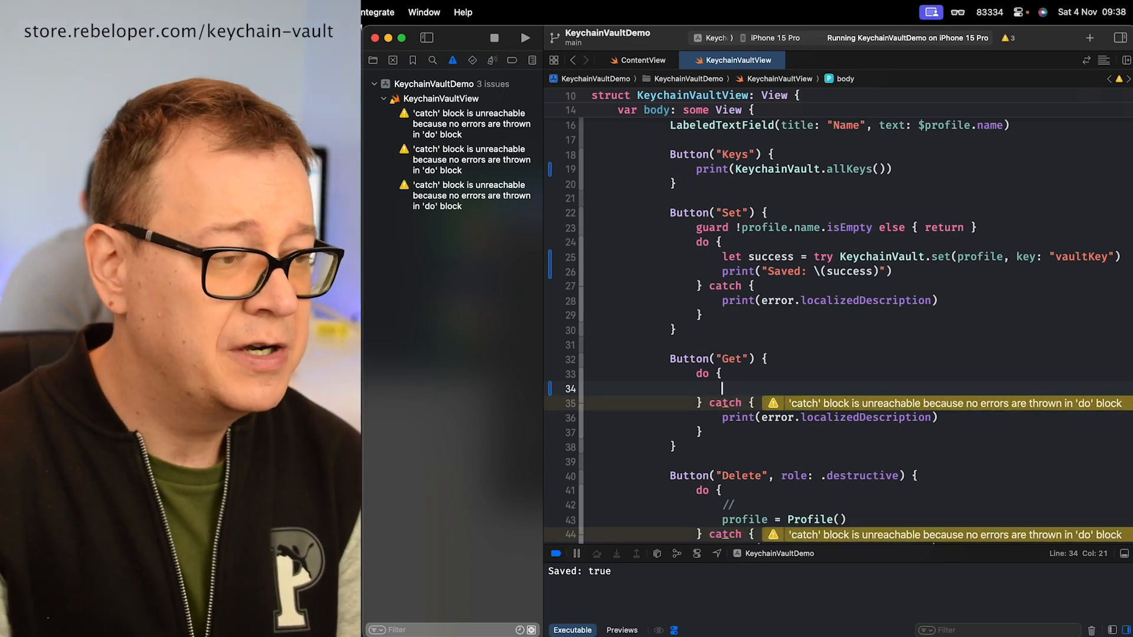
{"action": "type", "text": "profile"}
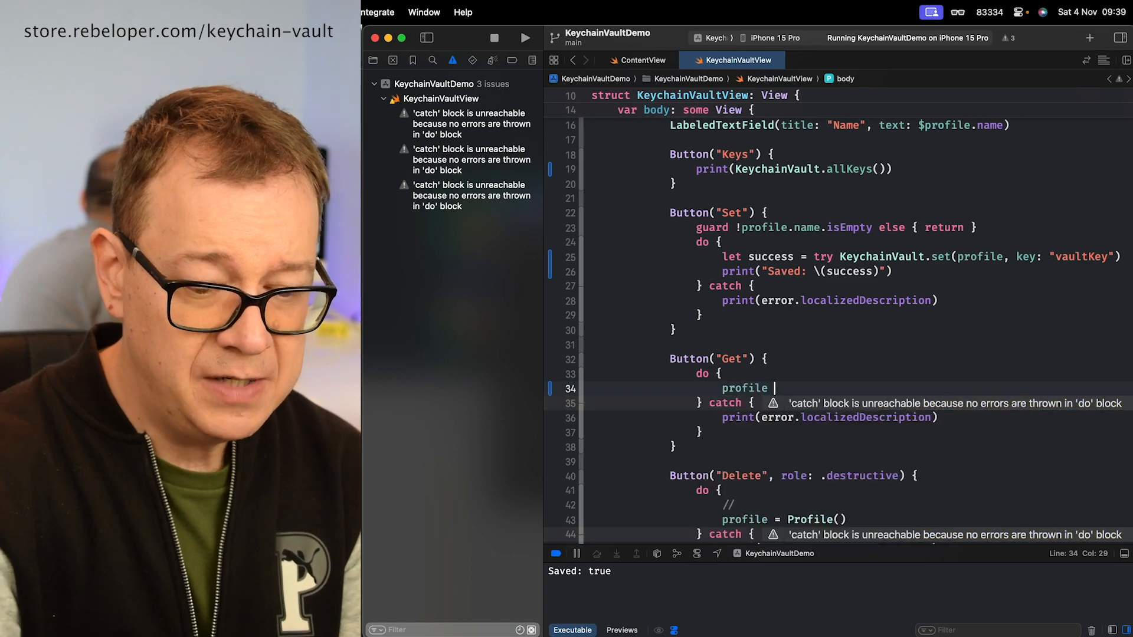
{"action": "type", "text": "="}
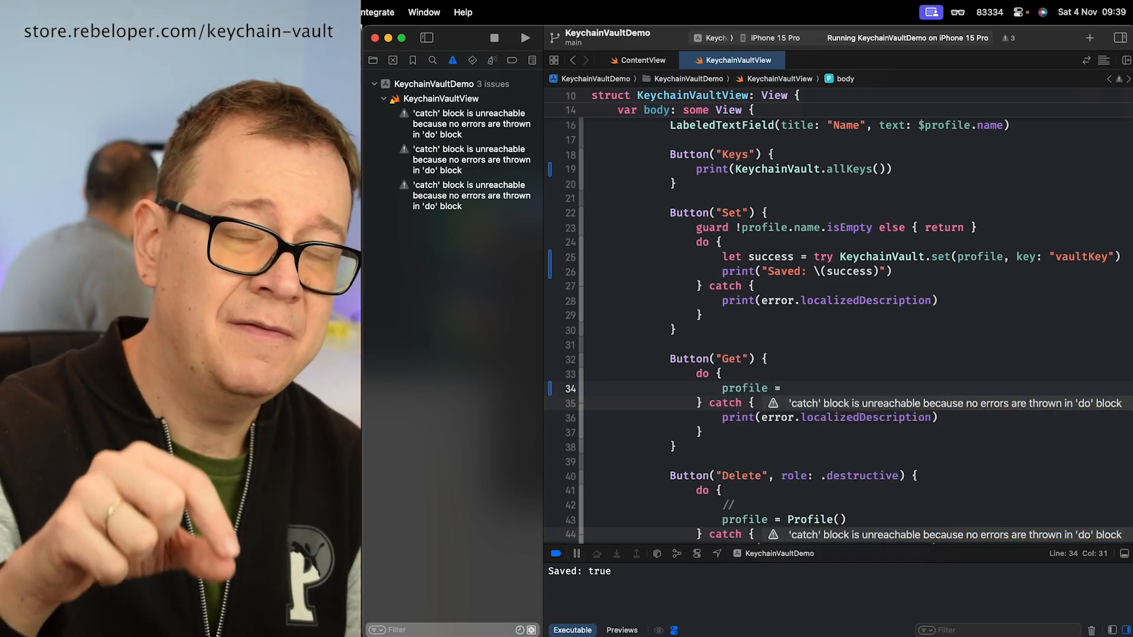
{"action": "type", "text": "t"}
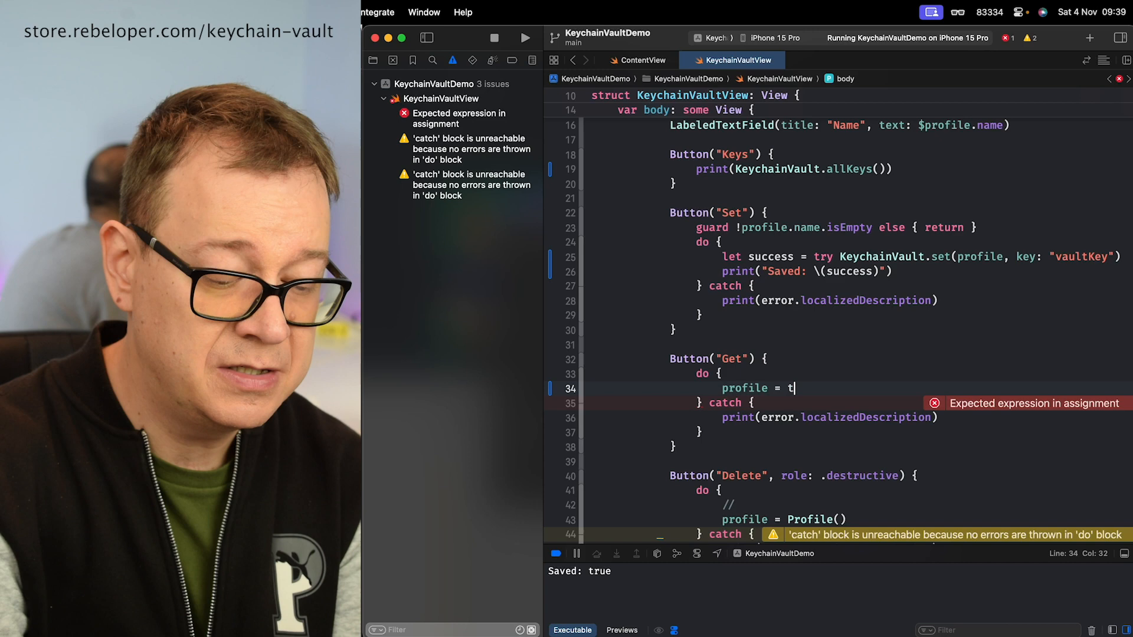
{"action": "type", "text": "ry"}
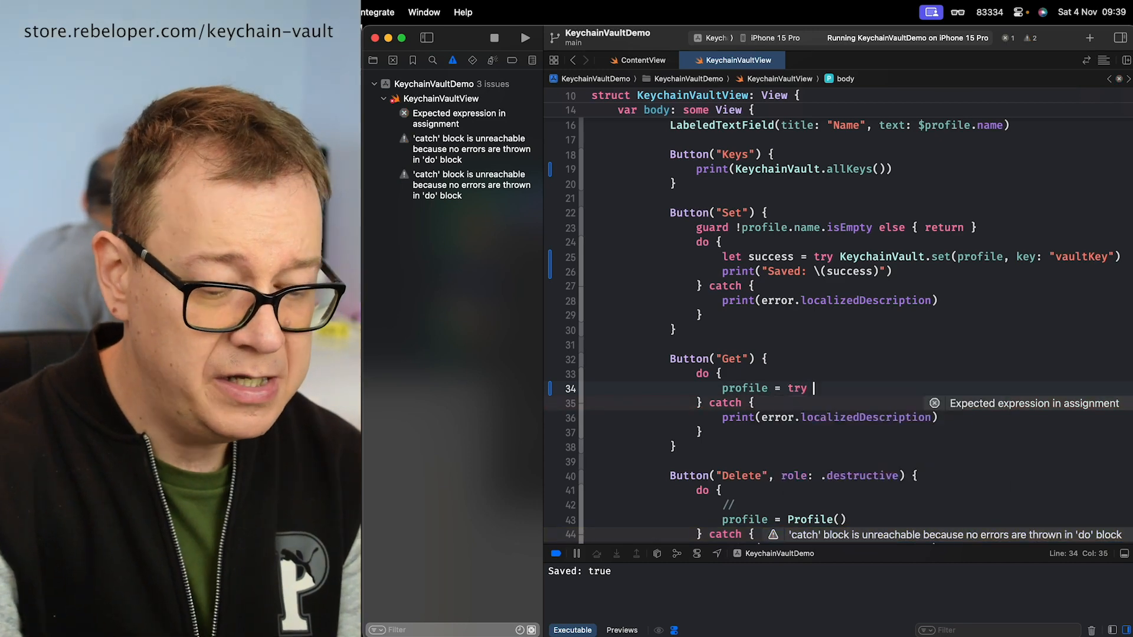
{"action": "type", "text": "KeychainVault"}
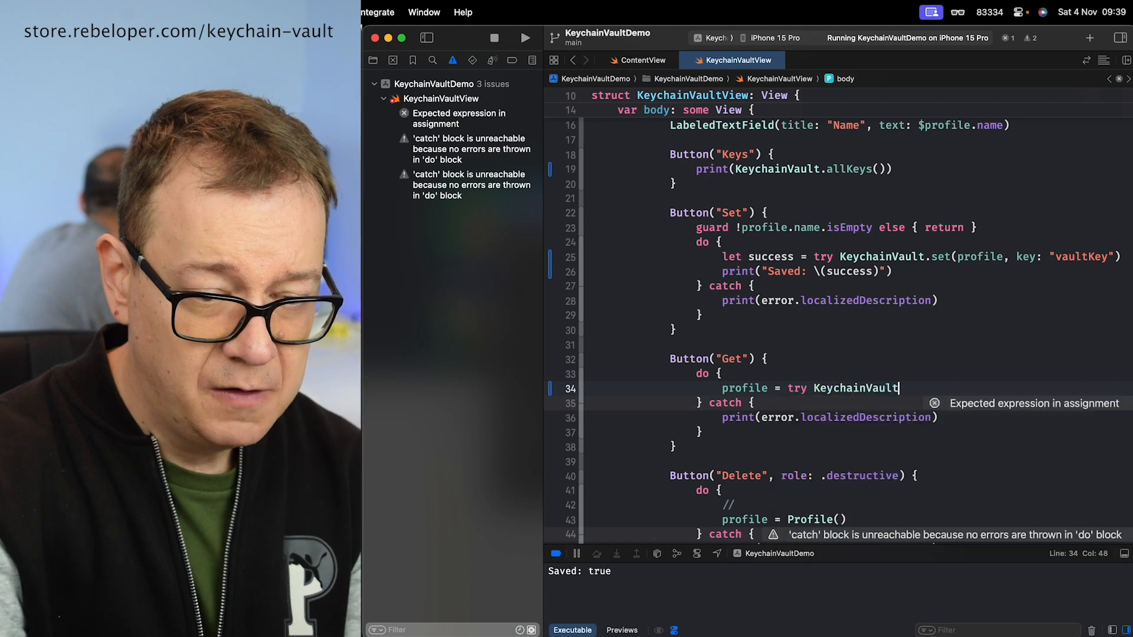
{"action": "type", "text": ".get(\""}
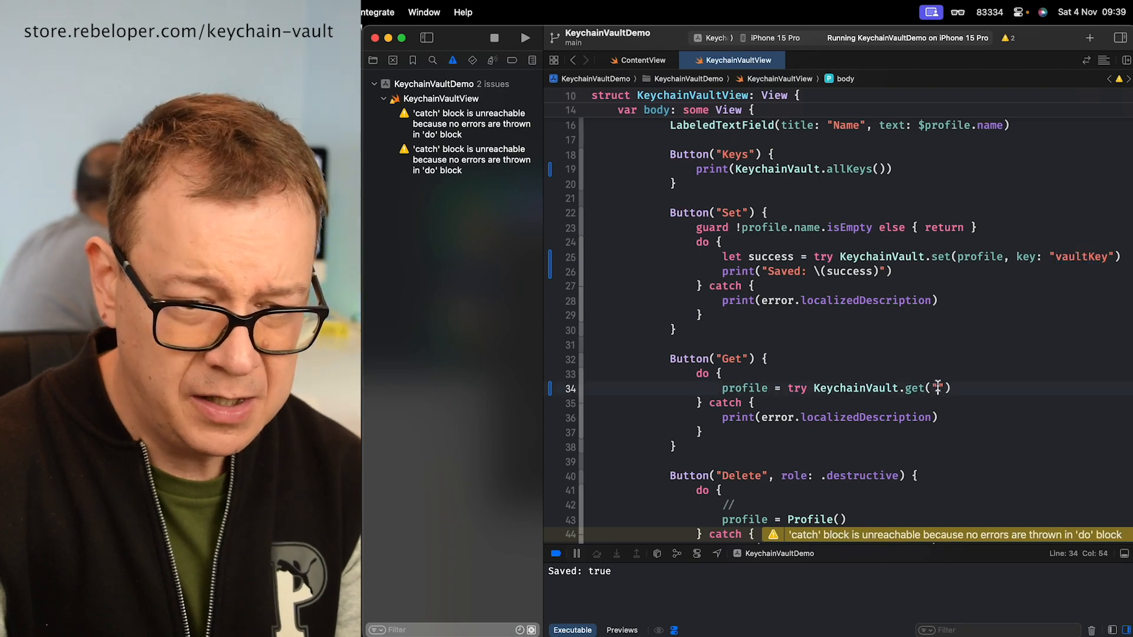
{"action": "type", "text": "\"vaultKey\""}
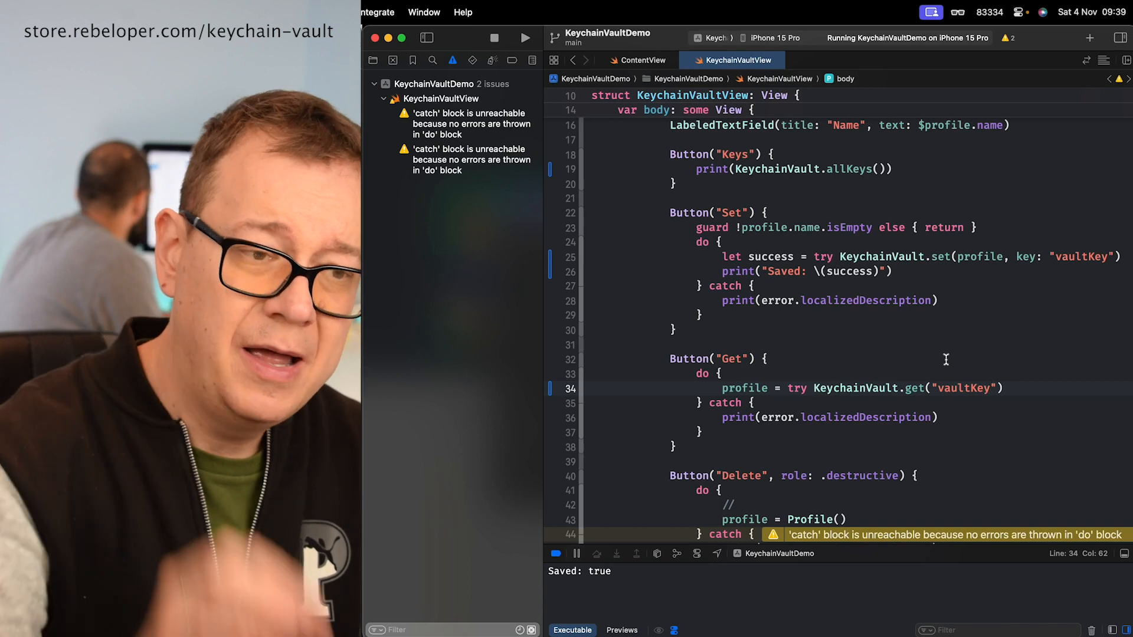
{"action": "left_click", "coordinate": [494, 38]}
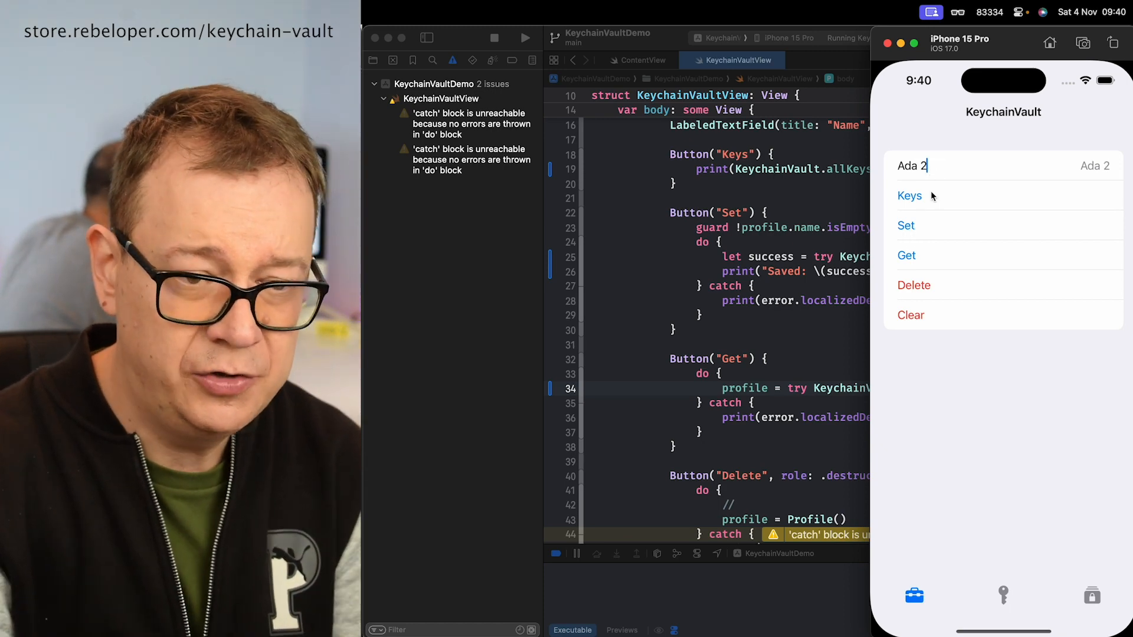
Edit the 'Ada 2' name, removing the trailing 2, then stop the app
{"action": "key", "text": "backspace"}
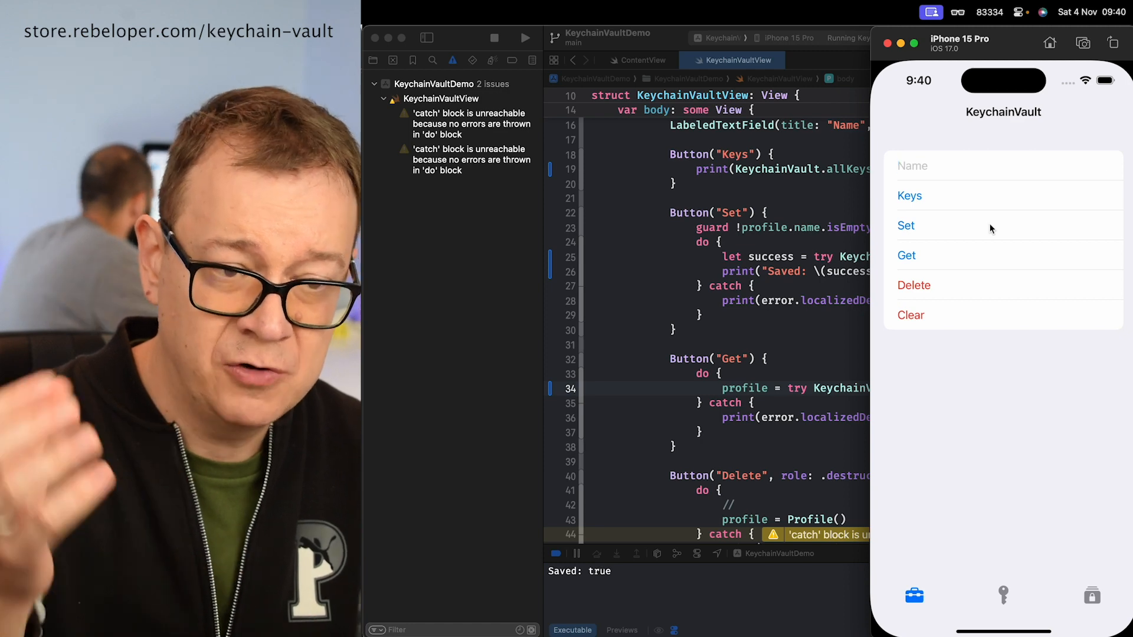
{"action": "mouse_move", "coordinate": [939, 248]}
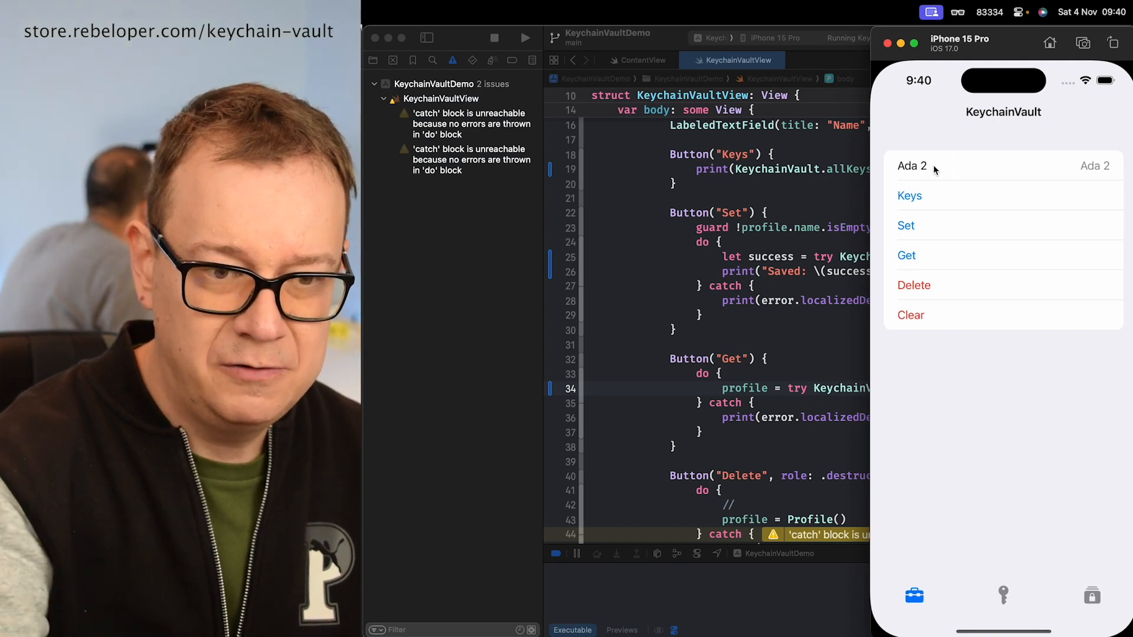
{"action": "key", "text": "Backspace"}
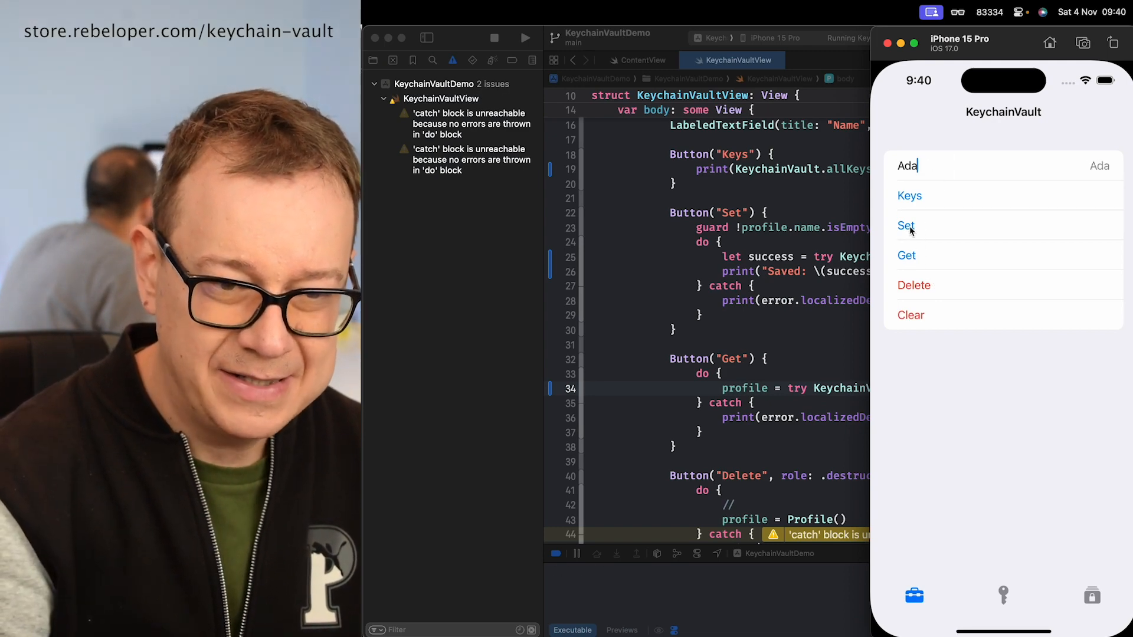
{"action": "left_click", "coordinate": [495, 38]}
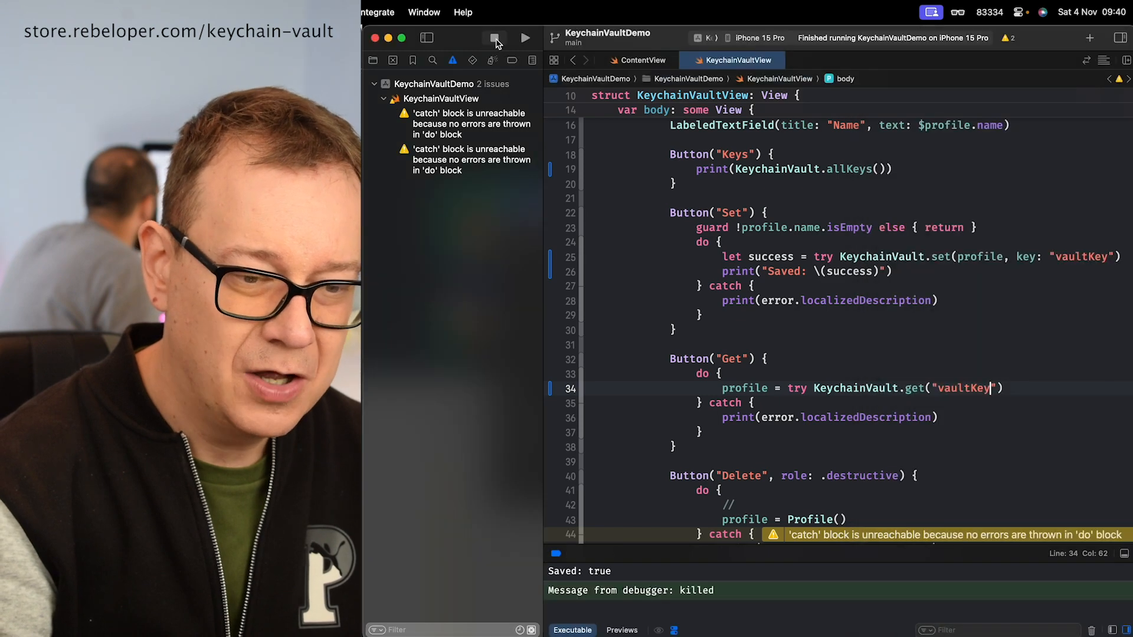
Replace the Delete block's comment with try KeychainVault.delete("vaultKey") and rerun the app
{"action": "left_click", "coordinate": [496, 38]}
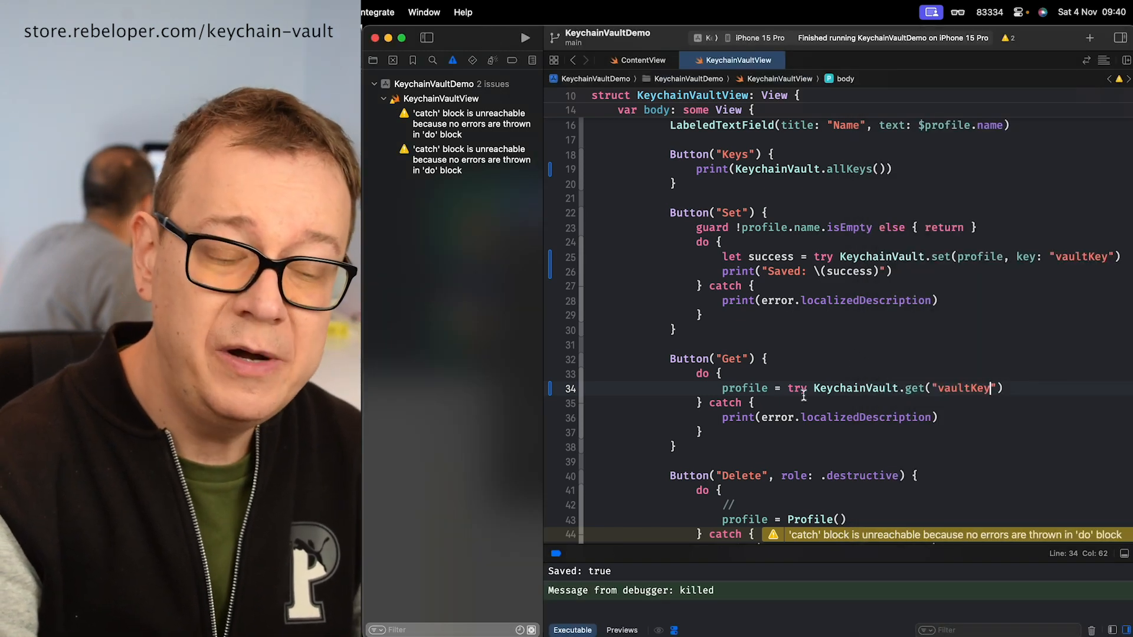
{"action": "scroll", "scroll_direction": "down", "scroll_amount": 3}
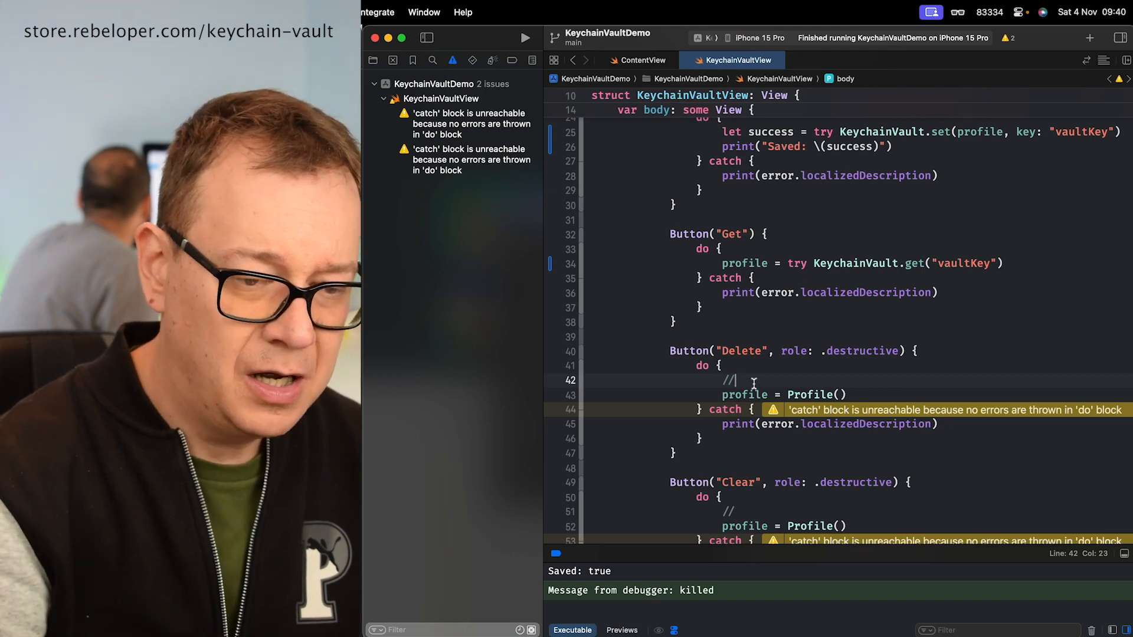
{"action": "double_click", "coordinate": [744, 394]}
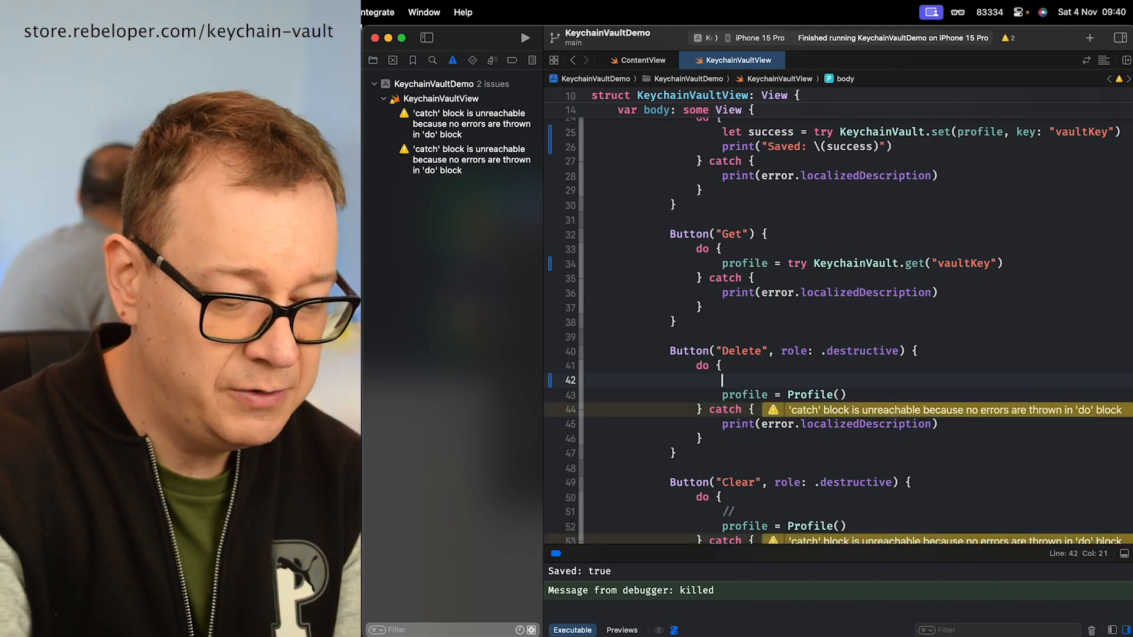
{"action": "type", "text": "try K"}
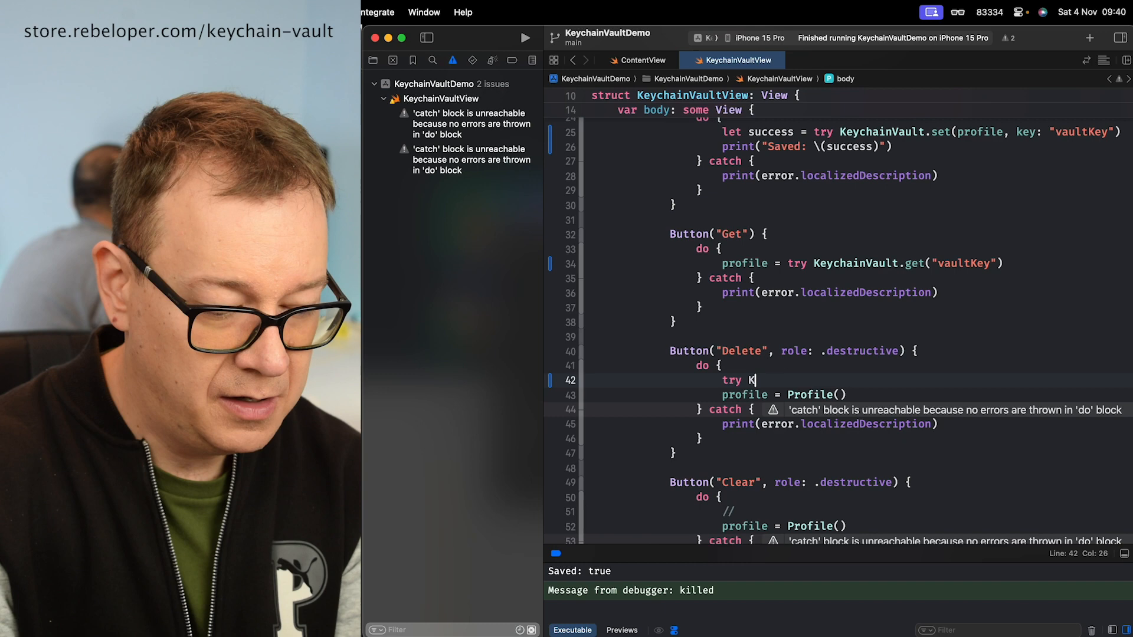
{"action": "type", "text": "KeychainVault.d"}
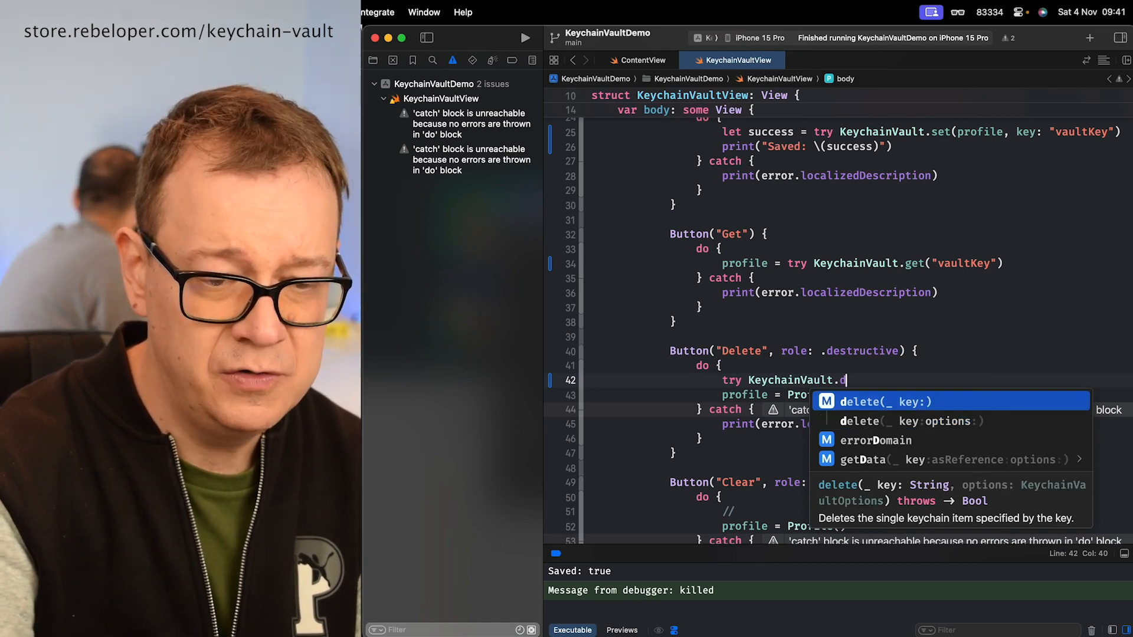
{"action": "left_click", "coordinate": [879, 402]}
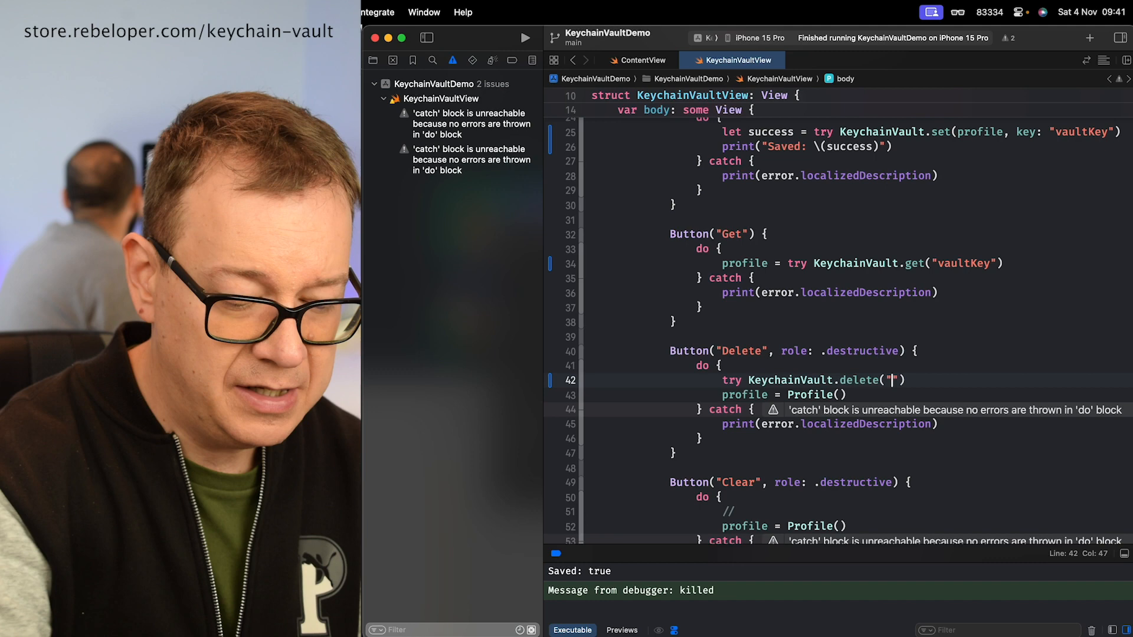
{"action": "type", "text": "vaultKey"}
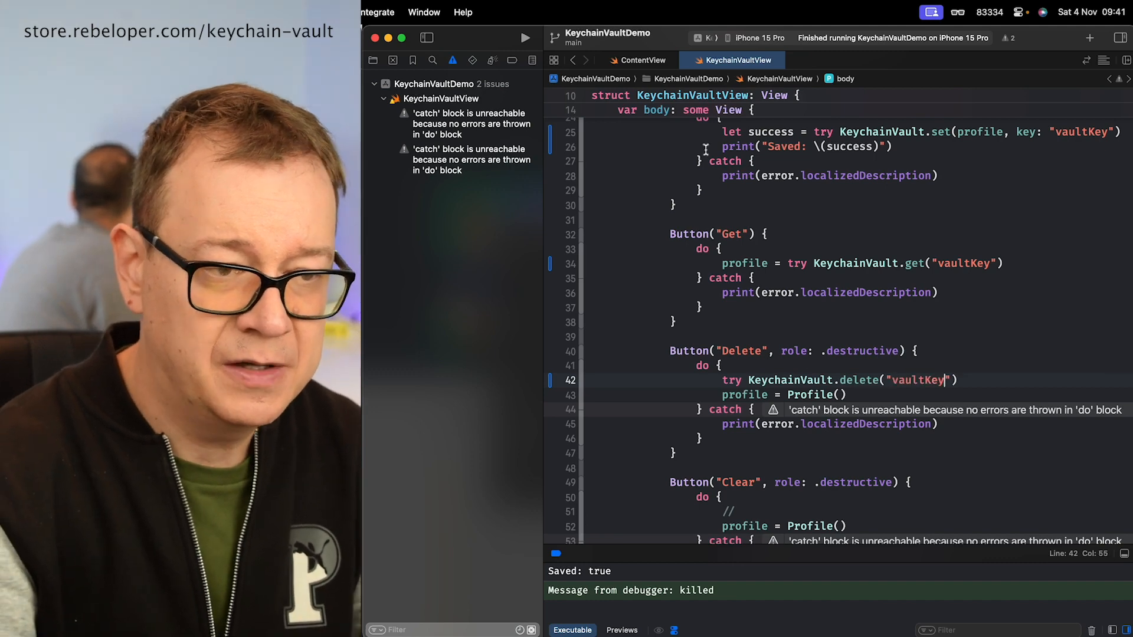
{"action": "left_click", "coordinate": [525, 38]}
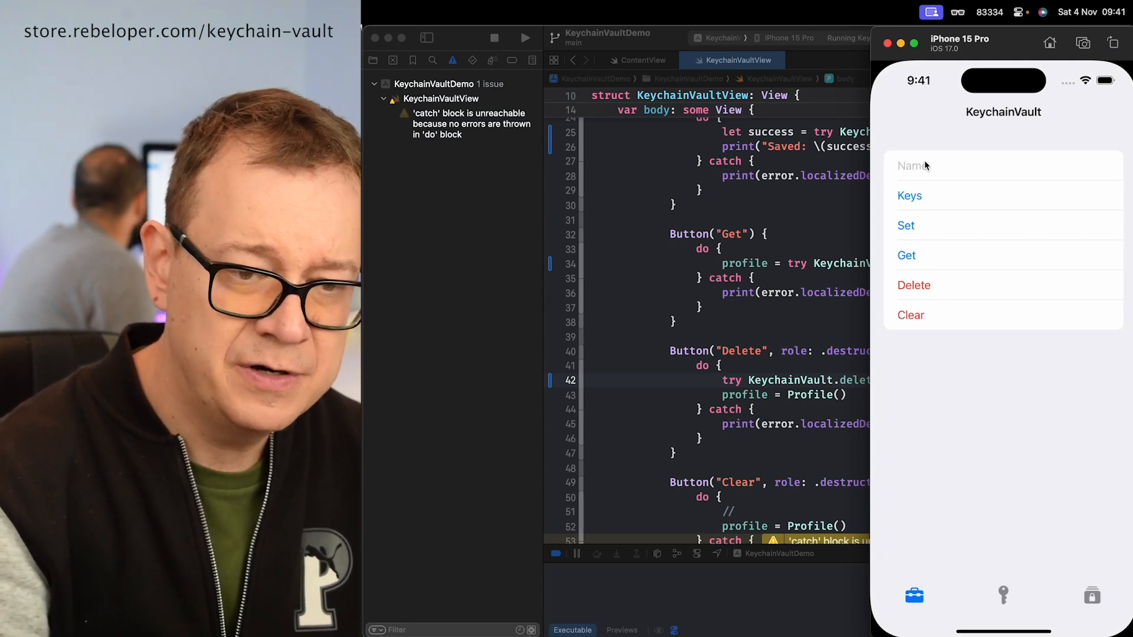
{"action": "mouse_move", "coordinate": [910, 257]}
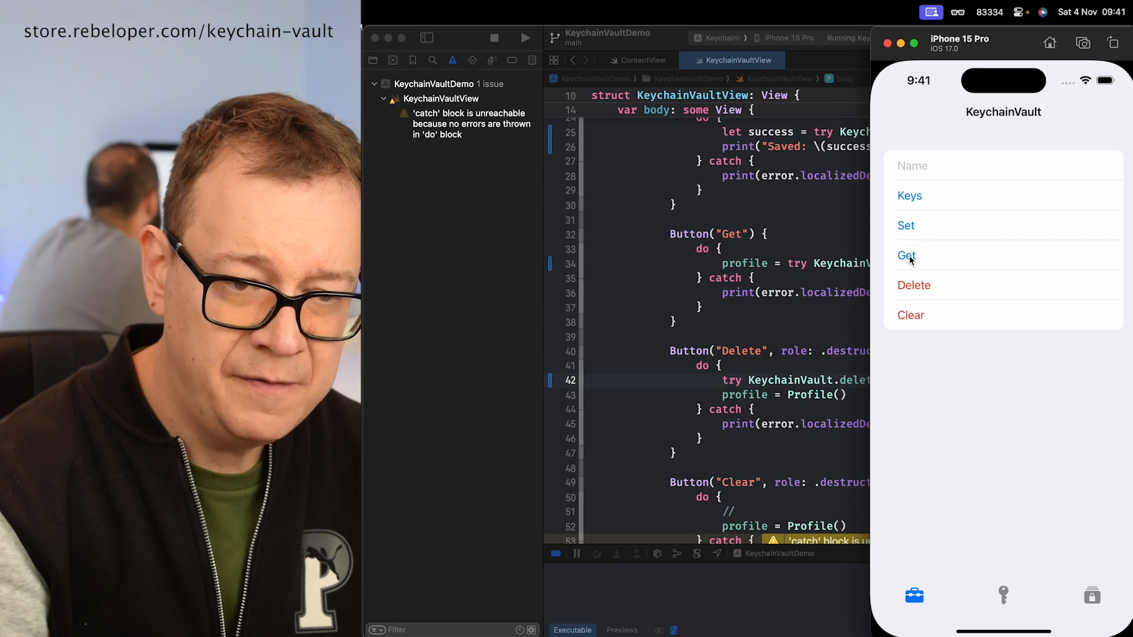
Tap Get in the simulator and check the console for the -25300 KeychainVault error
{"action": "left_click", "coordinate": [907, 255]}
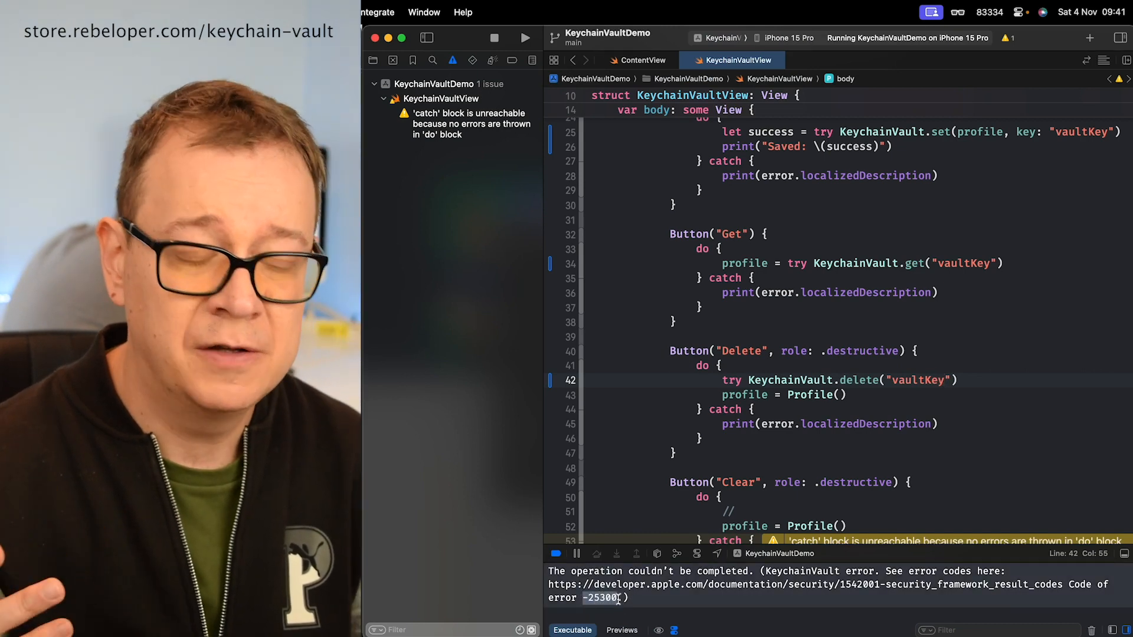
{"action": "left_click", "coordinate": [720, 497]}
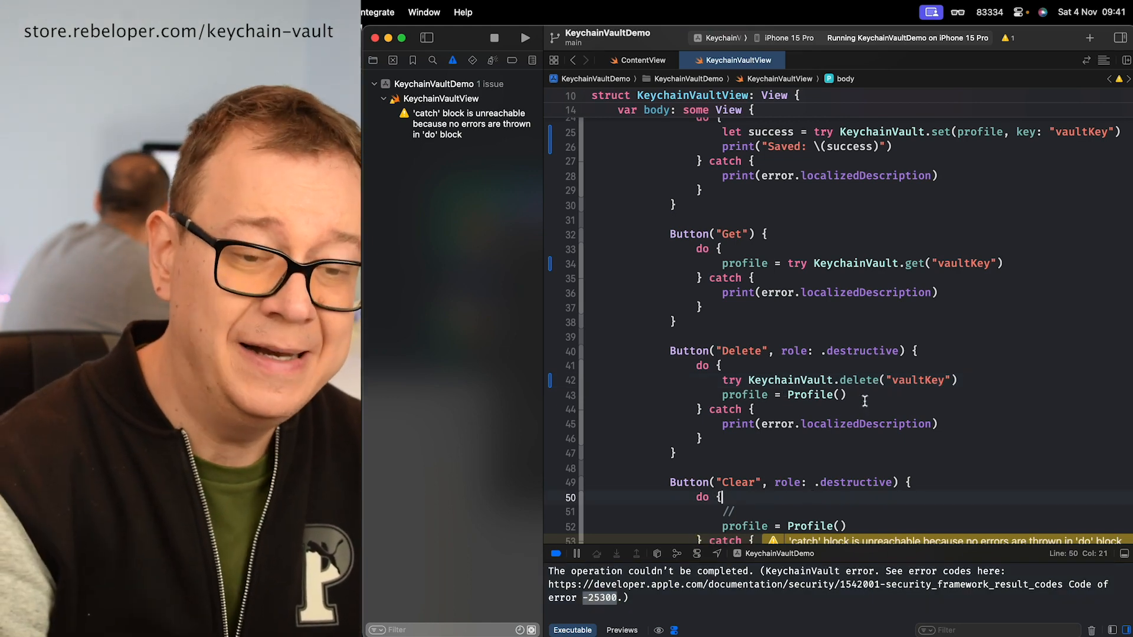
Replace the Clear block's placeholder comment with try KeychainVault.clear()
{"action": "double_click", "coordinate": [917, 380]}
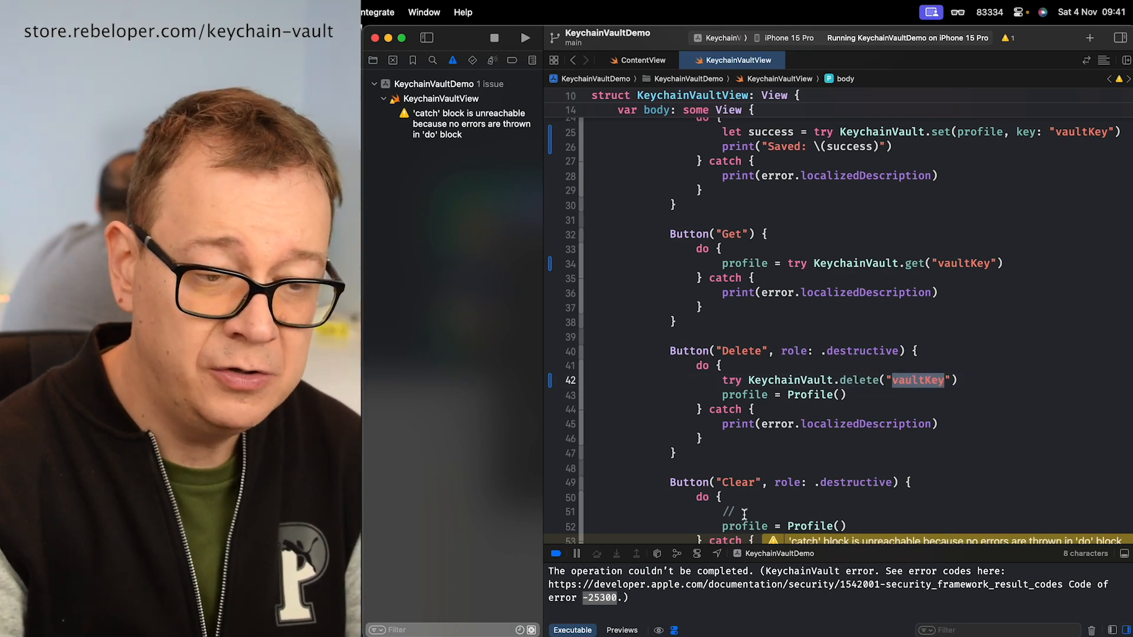
{"action": "left_click", "coordinate": [737, 511]}
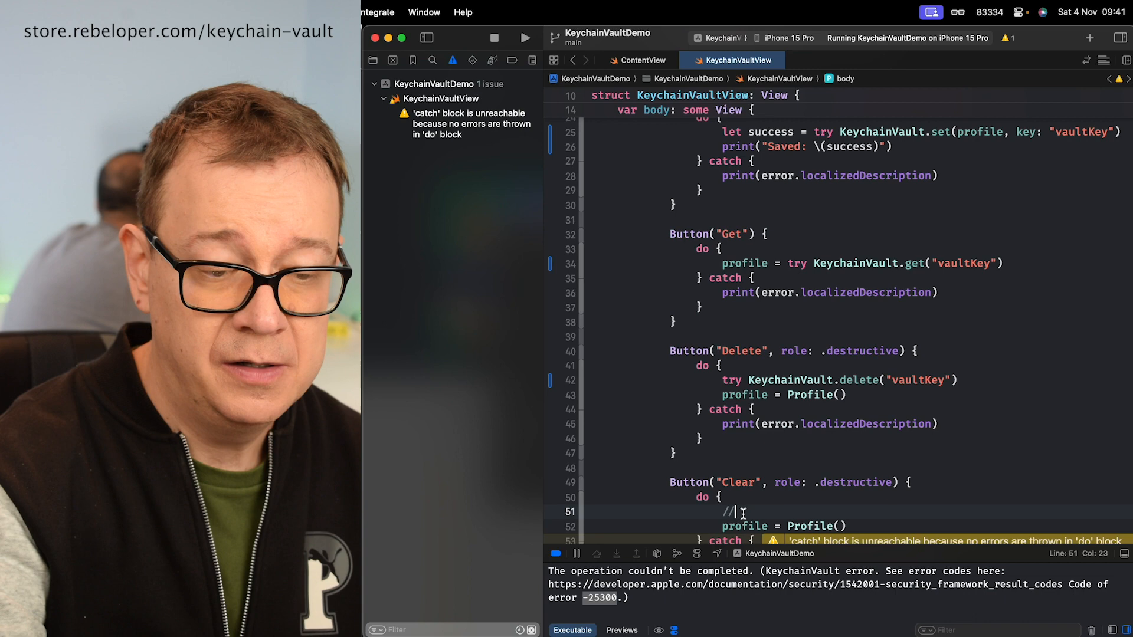
{"action": "key", "text": "Backspace"}
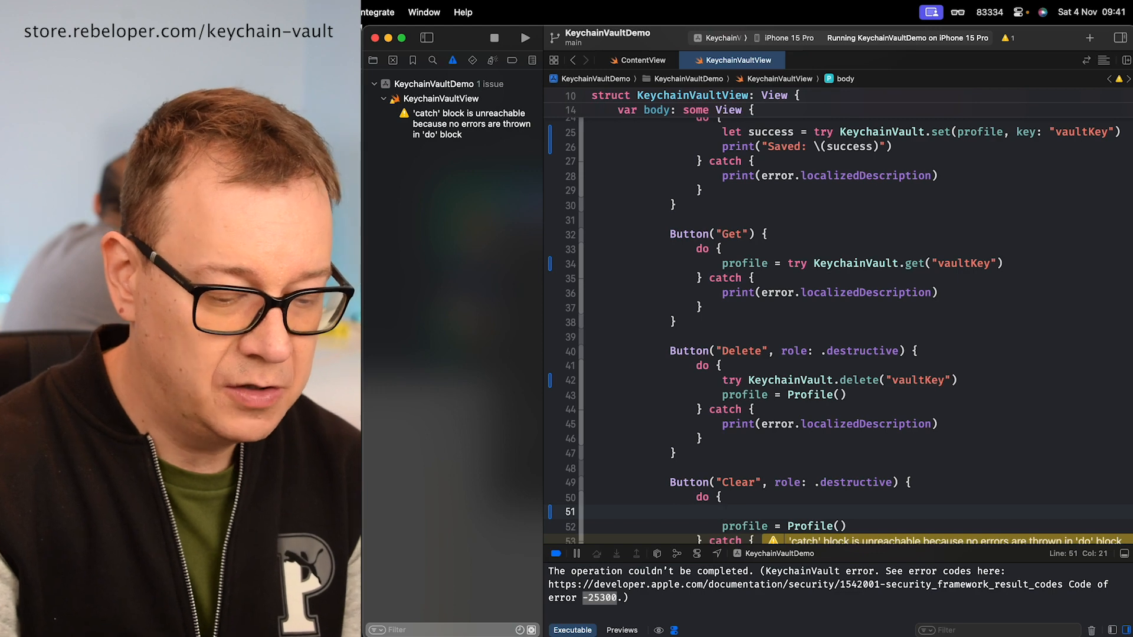
{"action": "type", "text": "try"}
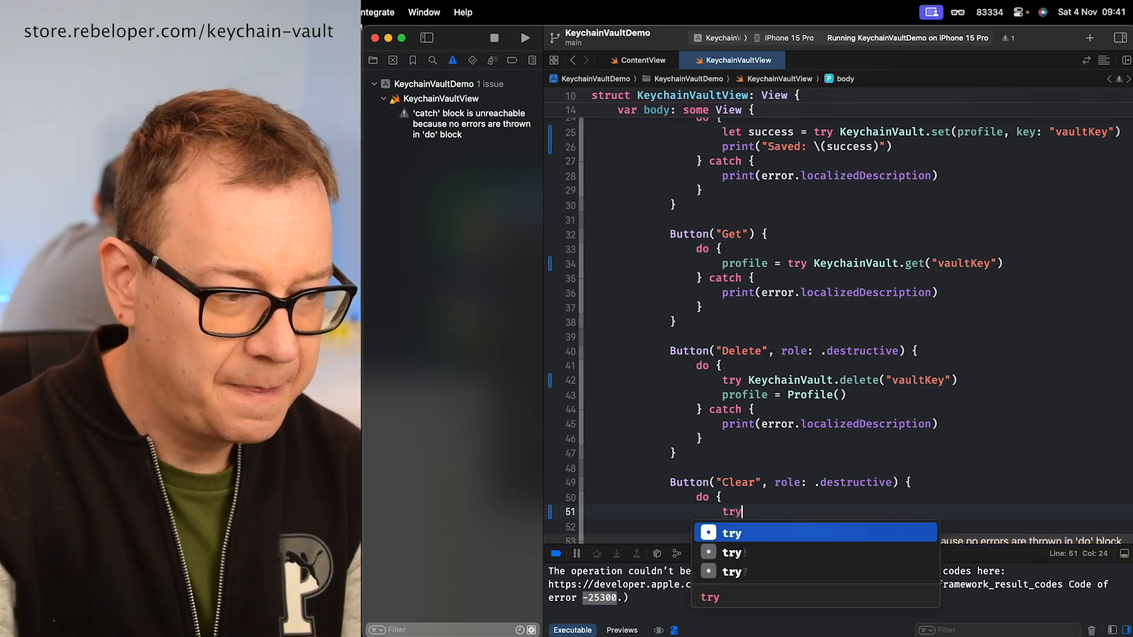
{"action": "type", "text": "K"}
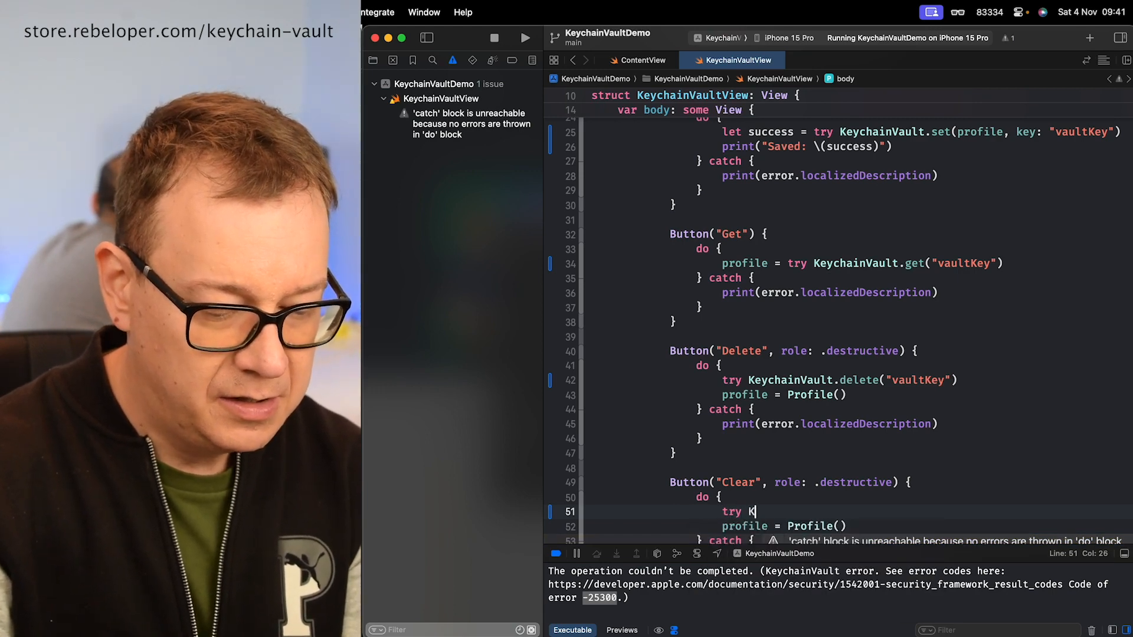
{"action": "type", "text": "KeychainVault.clear("}
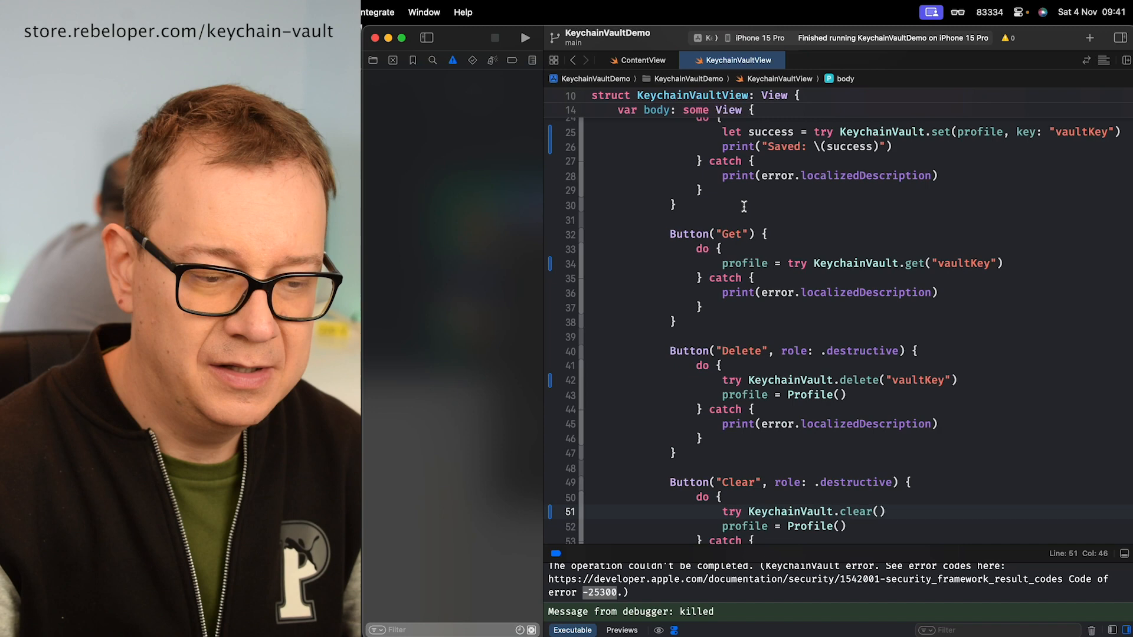
Relaunch, save the name Ada, list keys, then Clear and Get to see -25300
{"action": "left_click", "coordinate": [525, 38]}
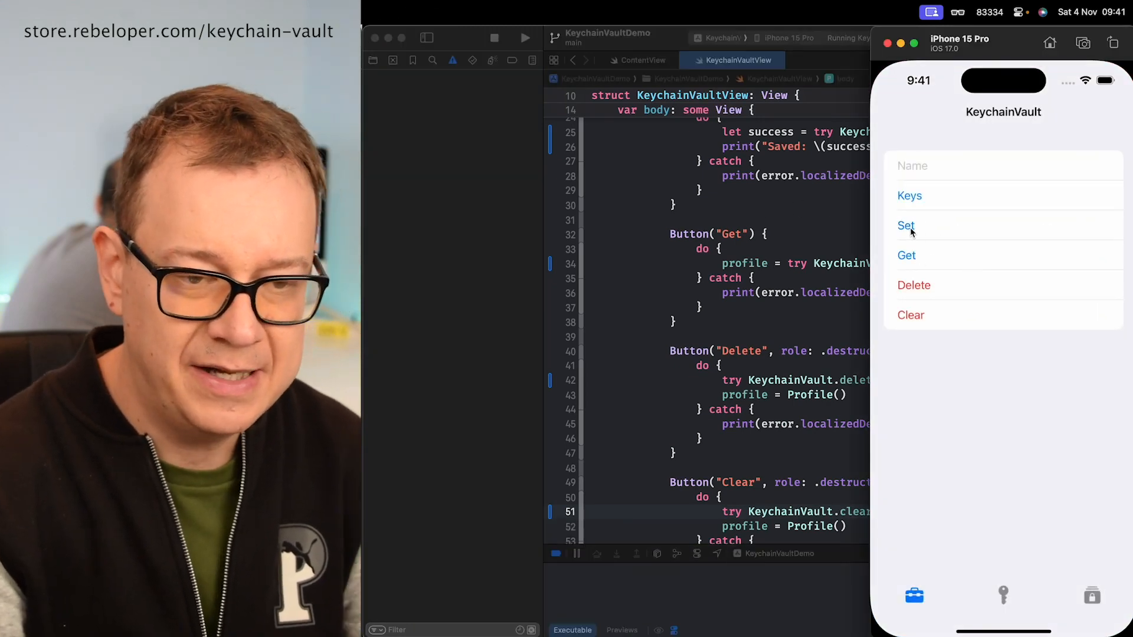
{"action": "type", "text": "Ad"}
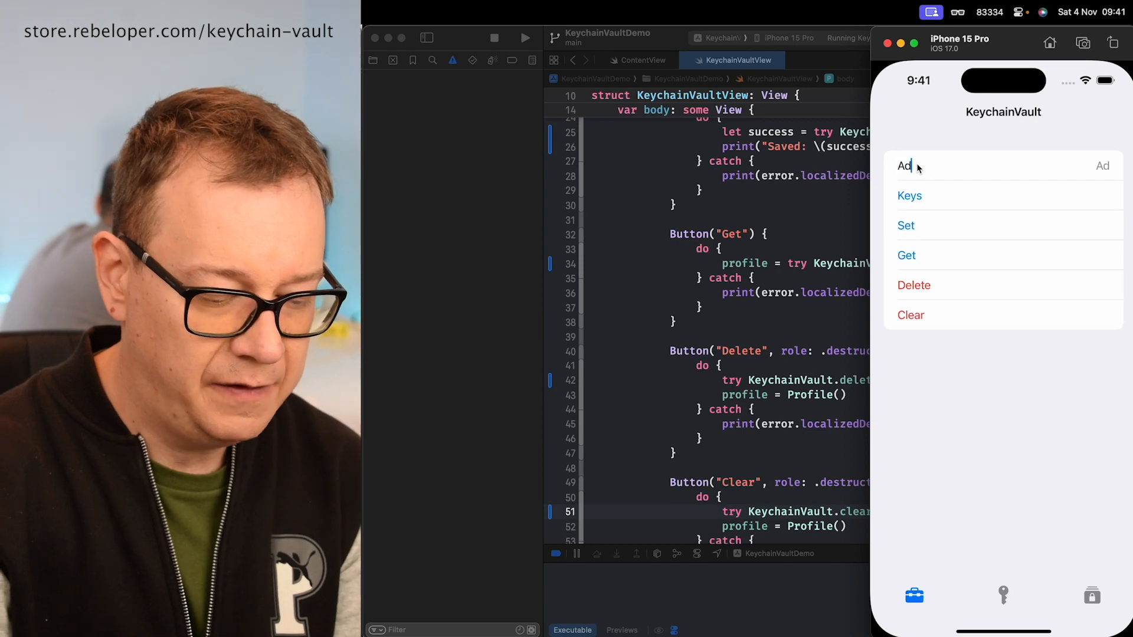
{"action": "type", "text": "a"}
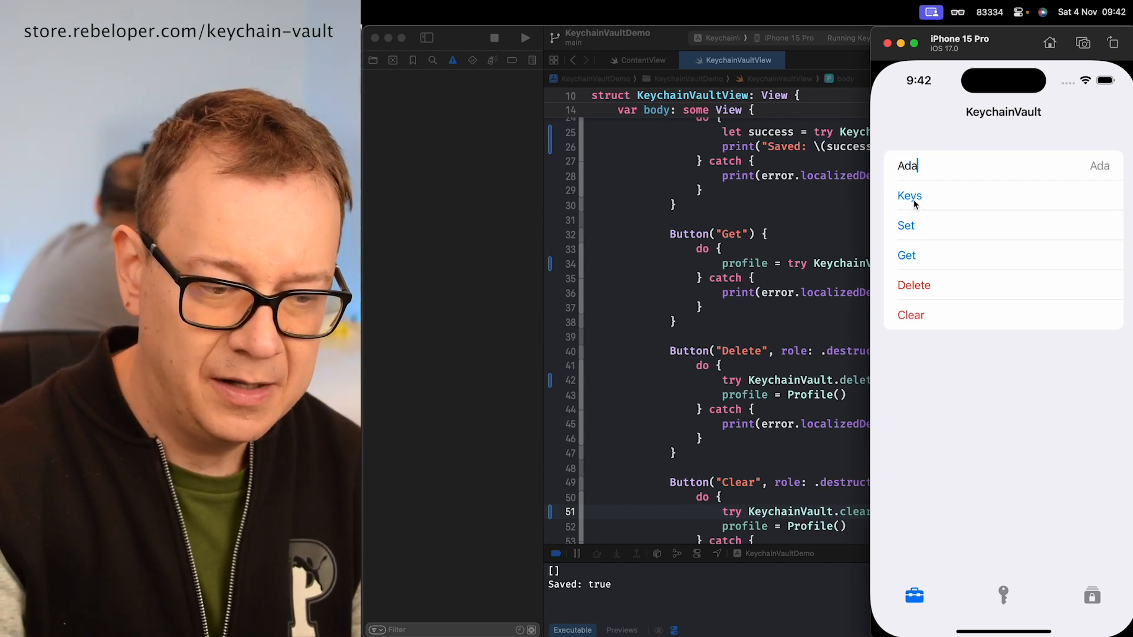
{"action": "left_click", "coordinate": [908, 196]}
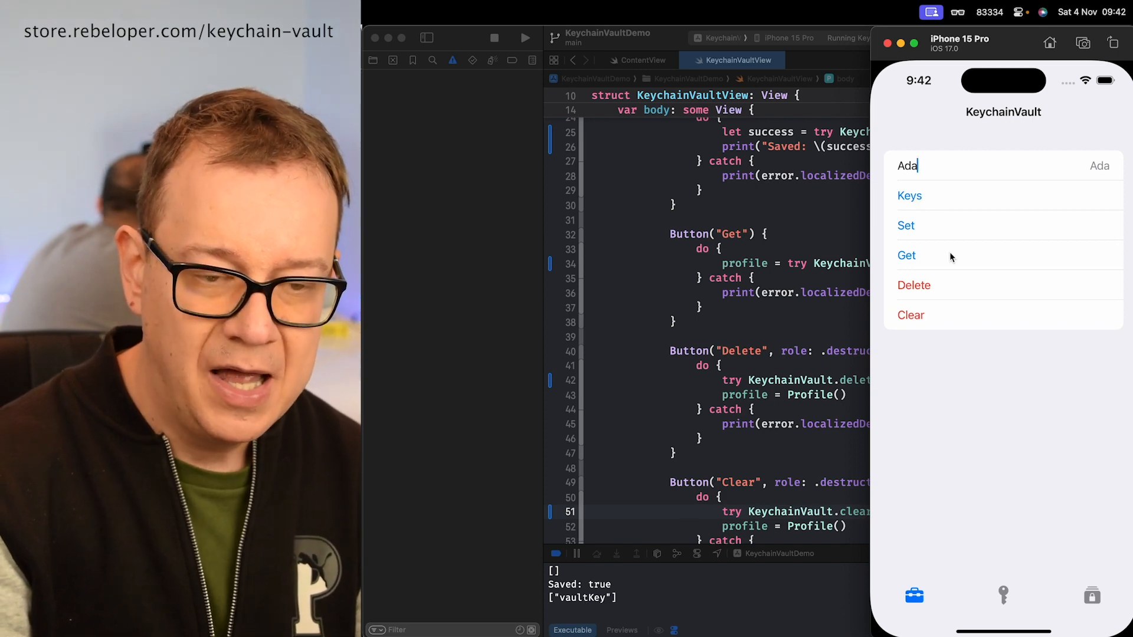
{"action": "left_click", "coordinate": [910, 315]}
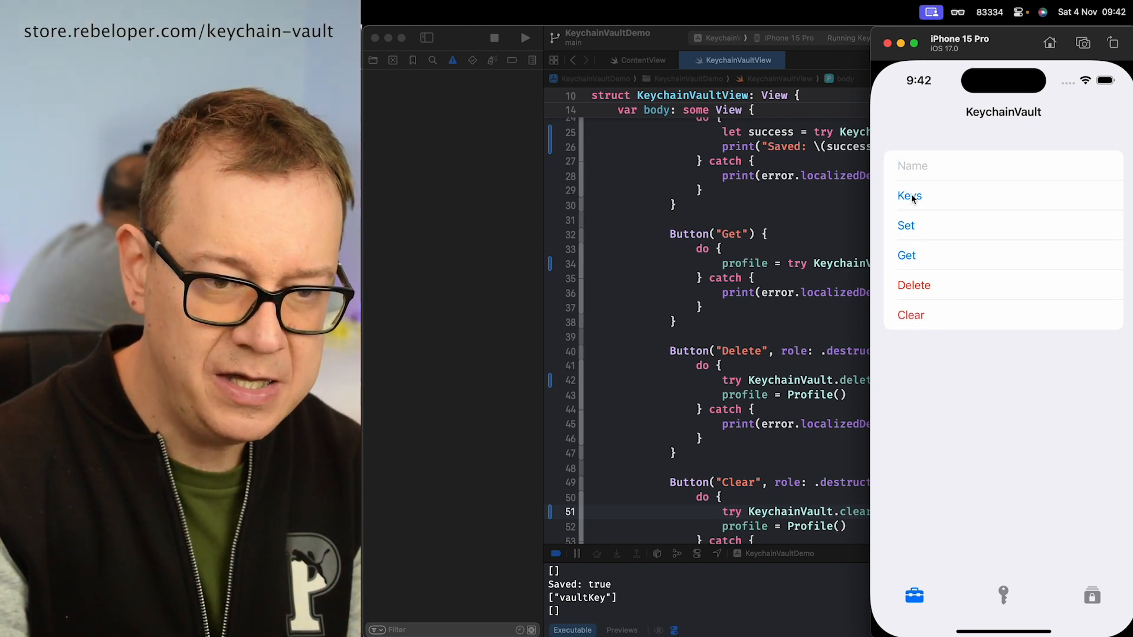
{"action": "left_click", "coordinate": [907, 255]}
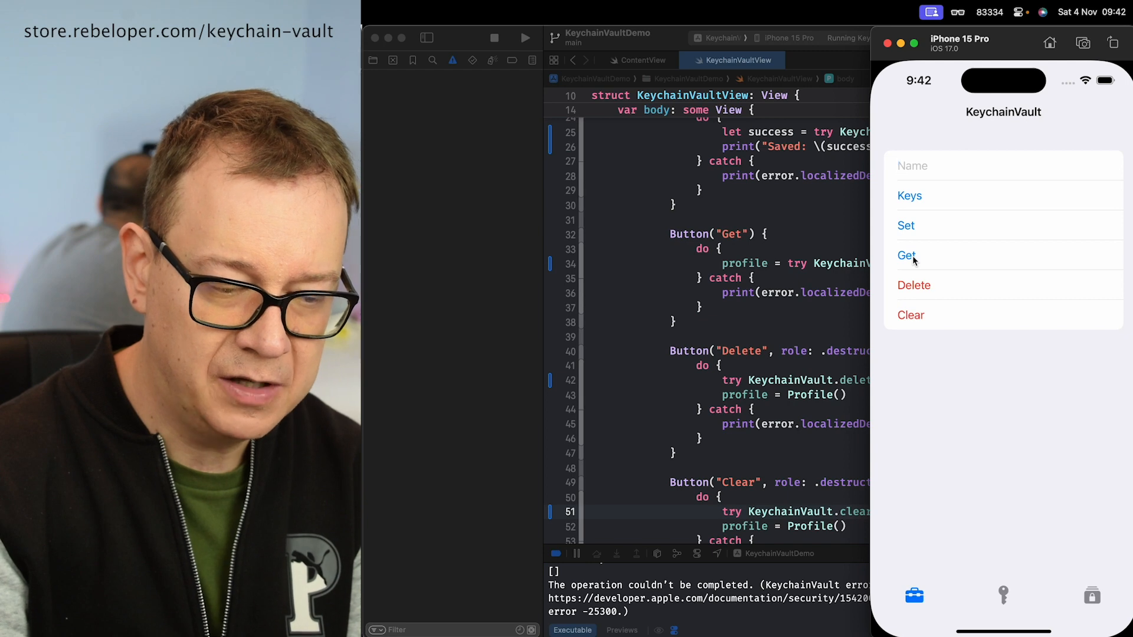
{"action": "mouse_move", "coordinate": [807, 328]}
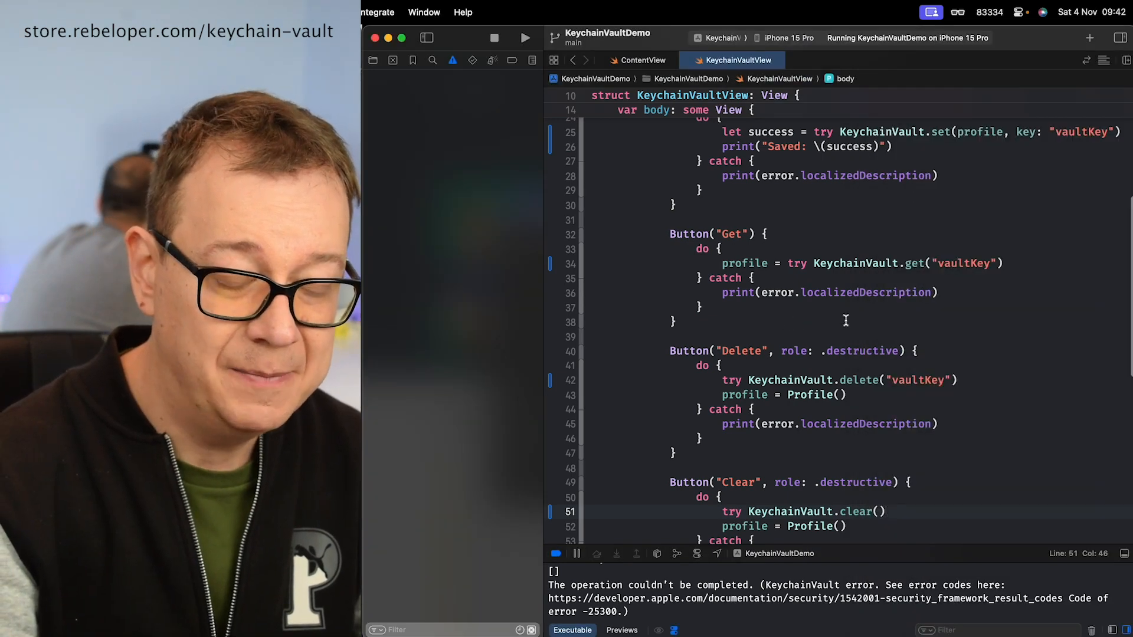
Scroll through KeychainVaultView and show the Project navigator's list of demo files
{"action": "scroll", "scroll_direction": "down", "scroll_amount": 3}
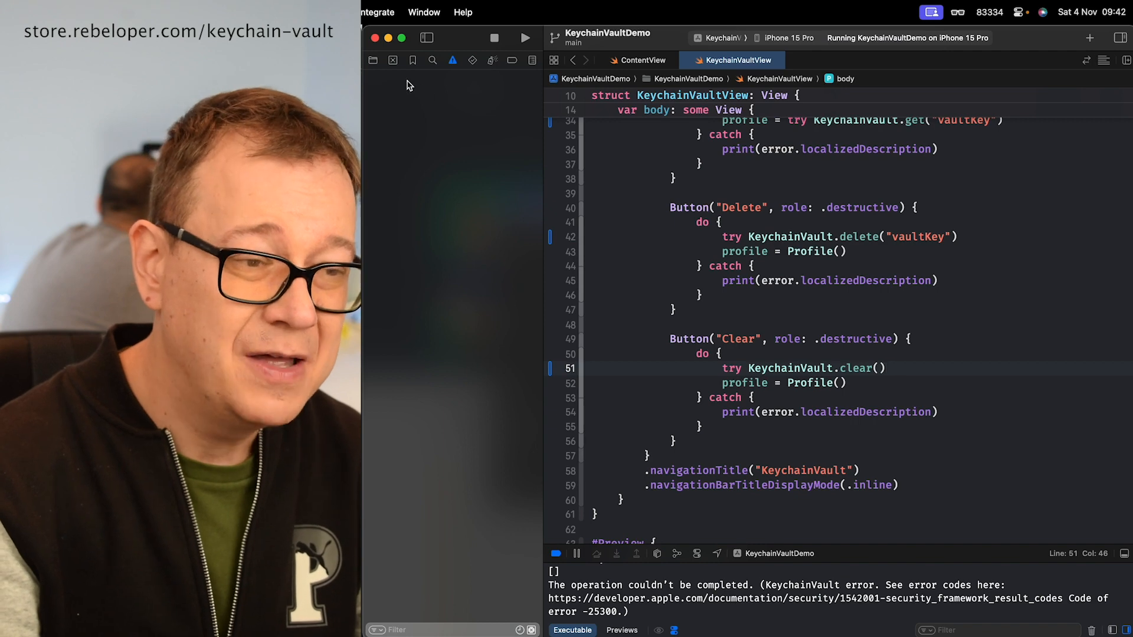
{"action": "left_click", "coordinate": [373, 60]}
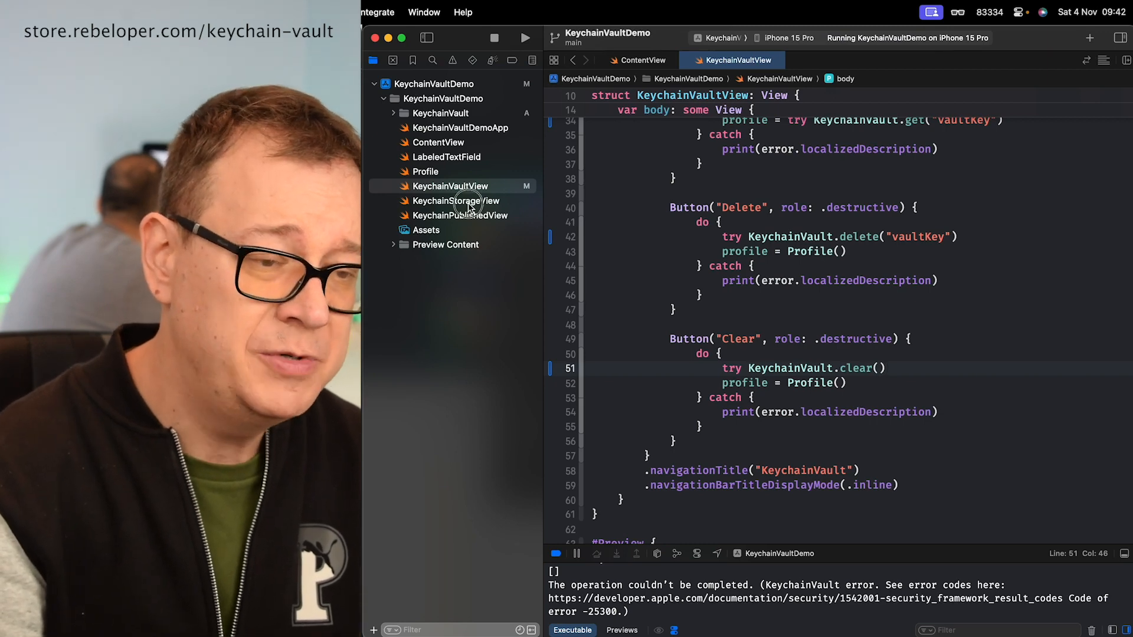
{"action": "left_click", "coordinate": [456, 200]}
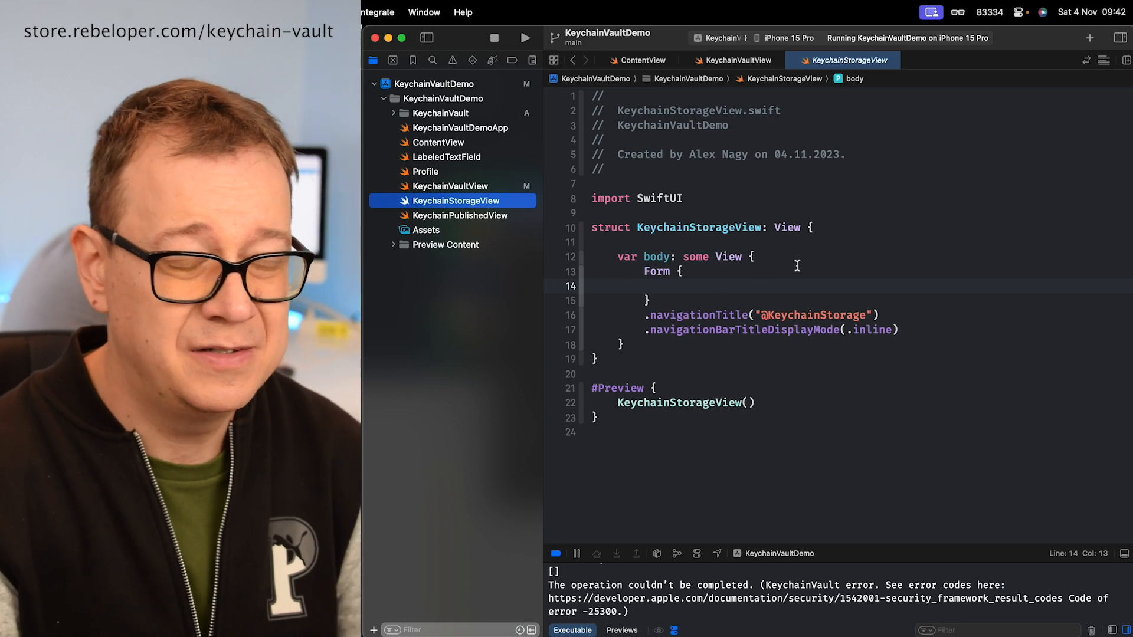
{"action": "mouse_move", "coordinate": [689, 286]}
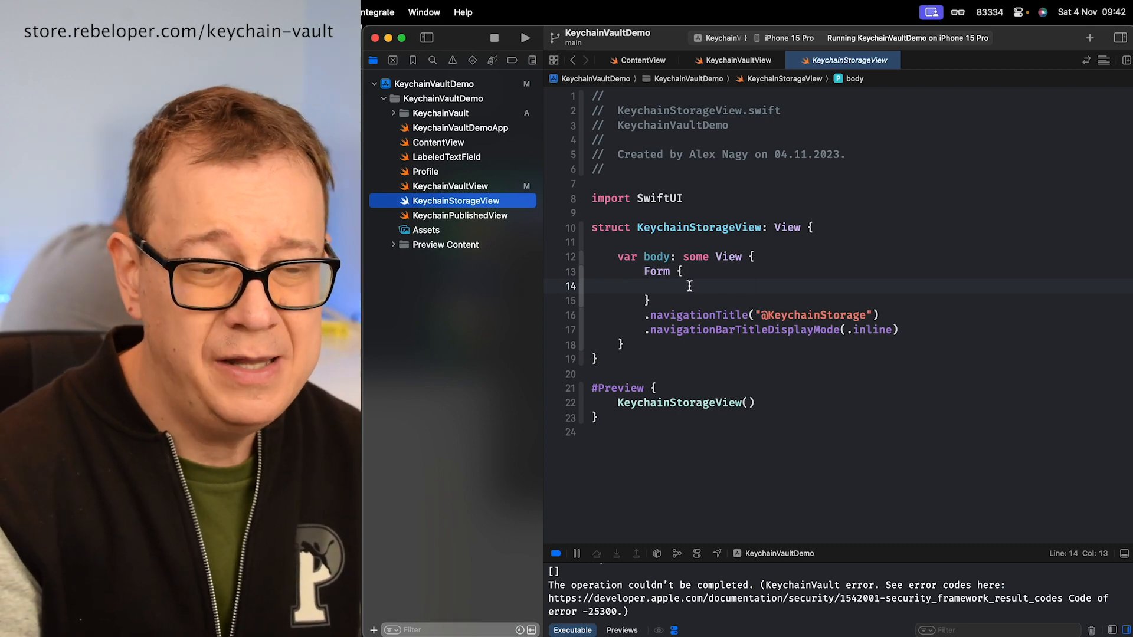
{"action": "mouse_move", "coordinate": [699, 264]}
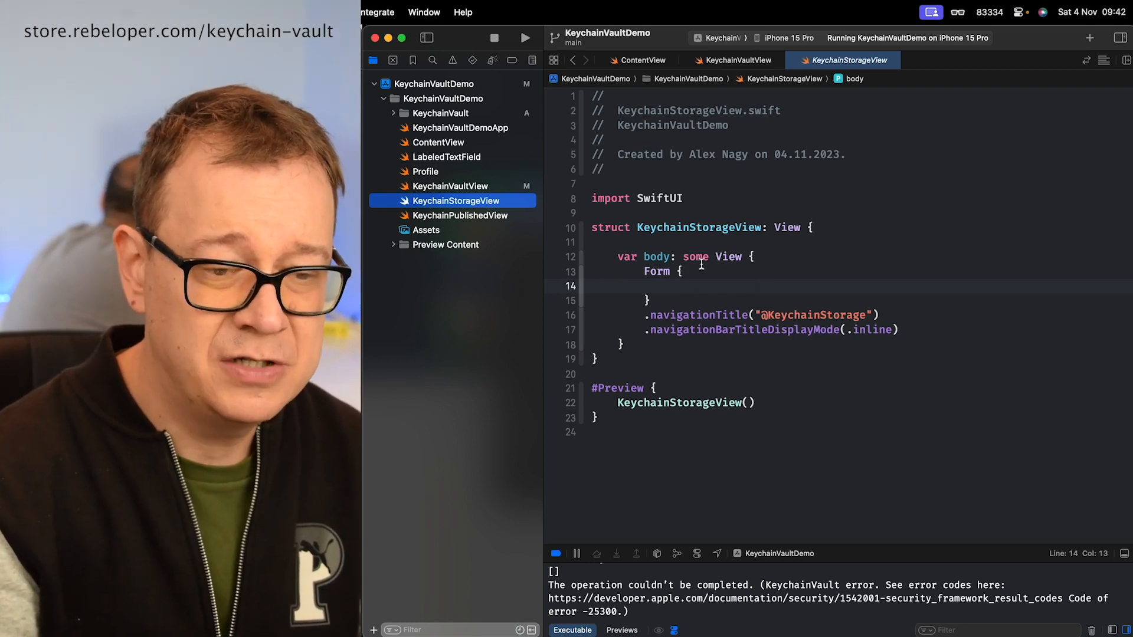
{"action": "key", "text": "Return"}
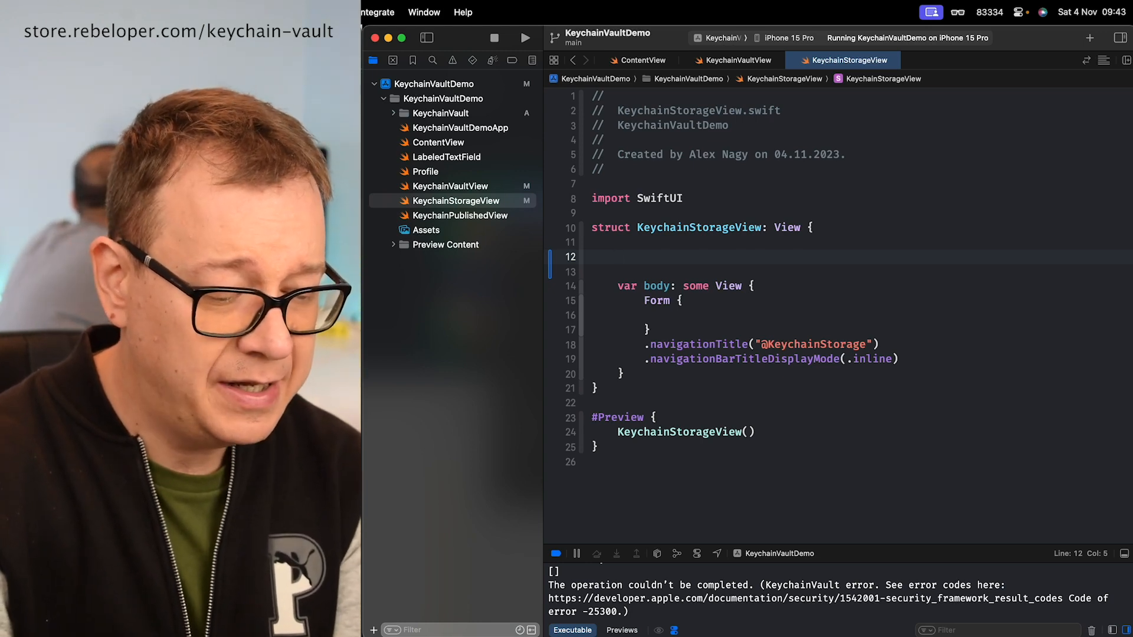
{"action": "type", "text": "@KeychainStorage(\""}
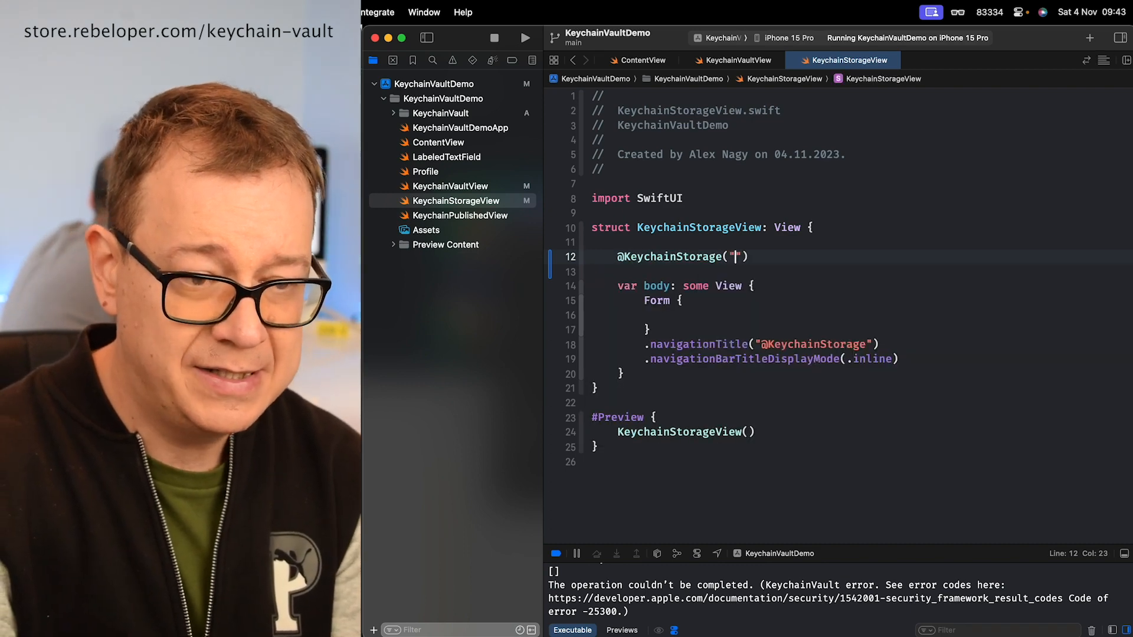
{"action": "type", "text": "storageKe"}
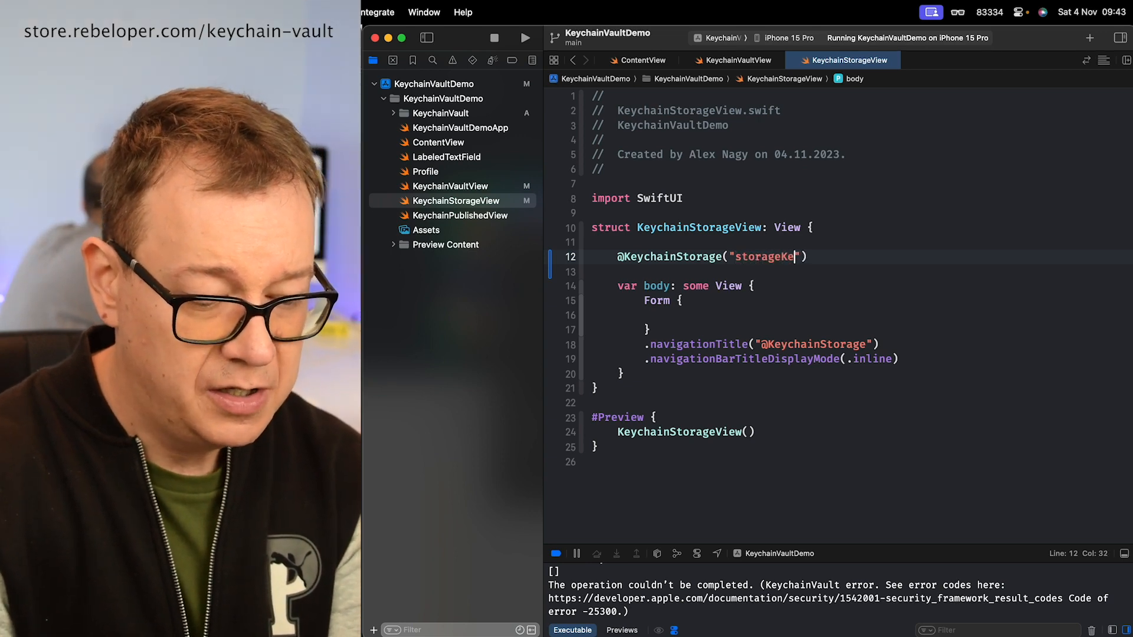
{"action": "type", "text": "y\""}
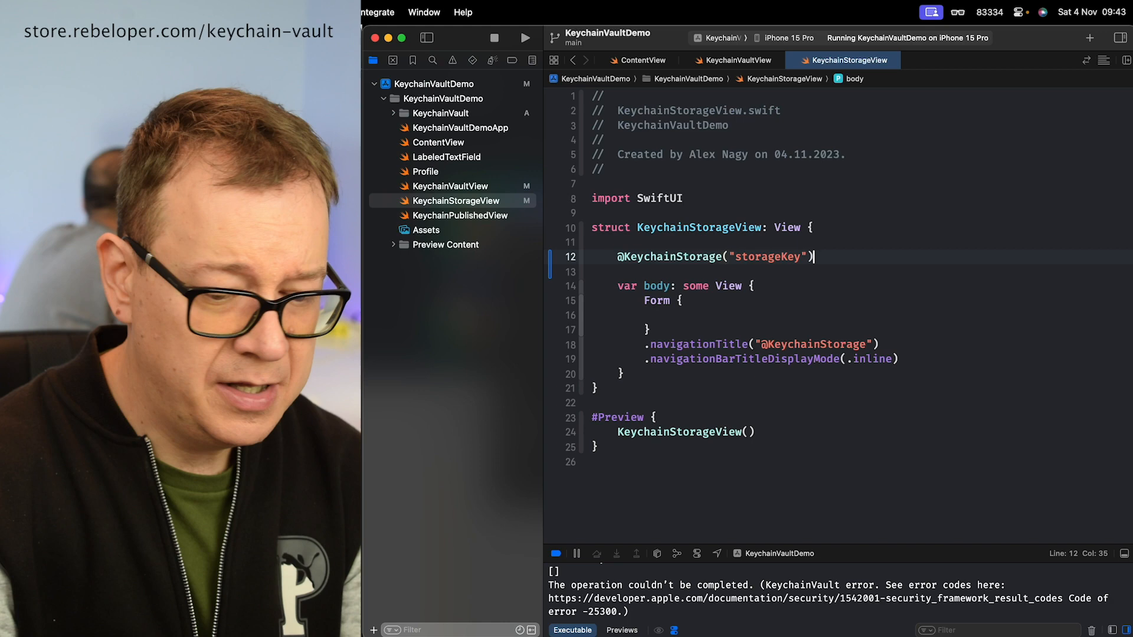
{"action": "type", "text": "private var pro"}
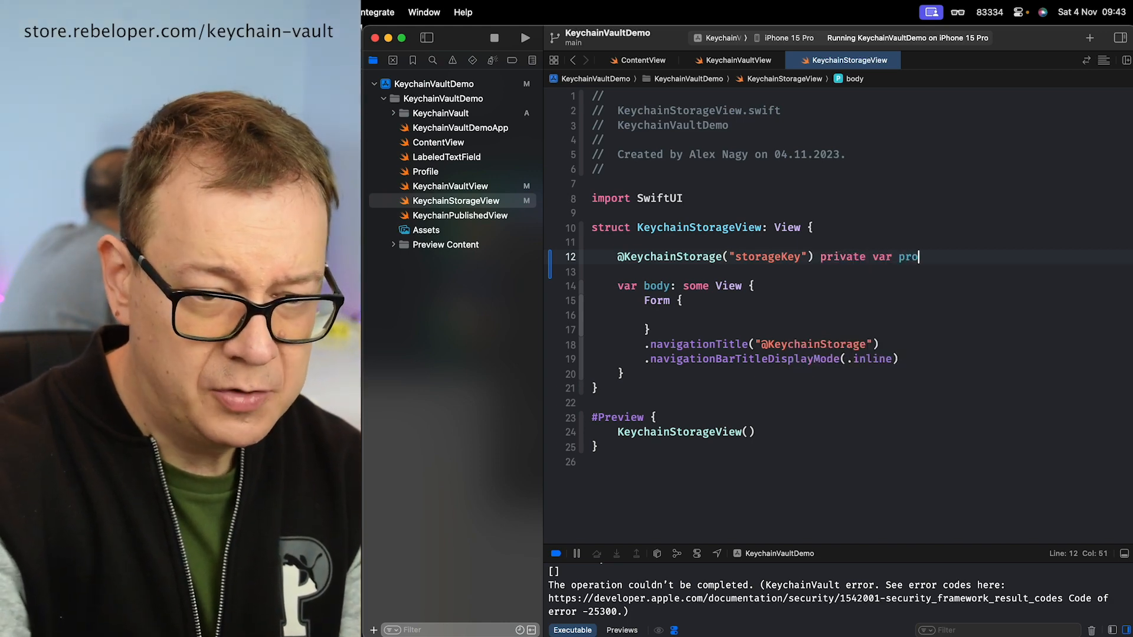
{"action": "type", "text": "file ="}
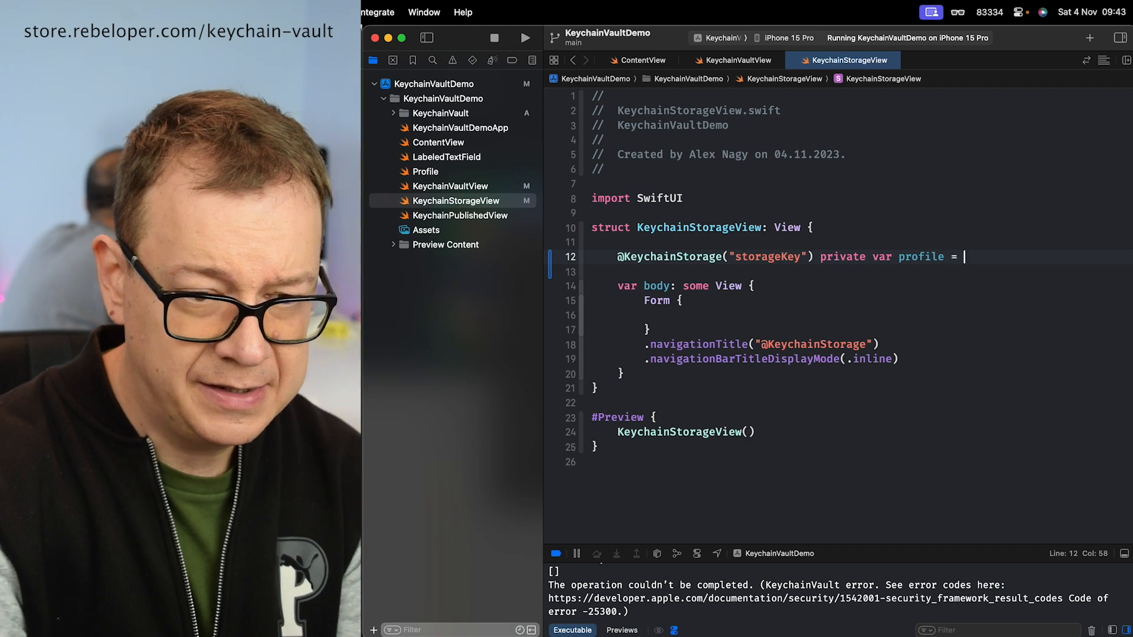
{"action": "type", "text": "Pr"}
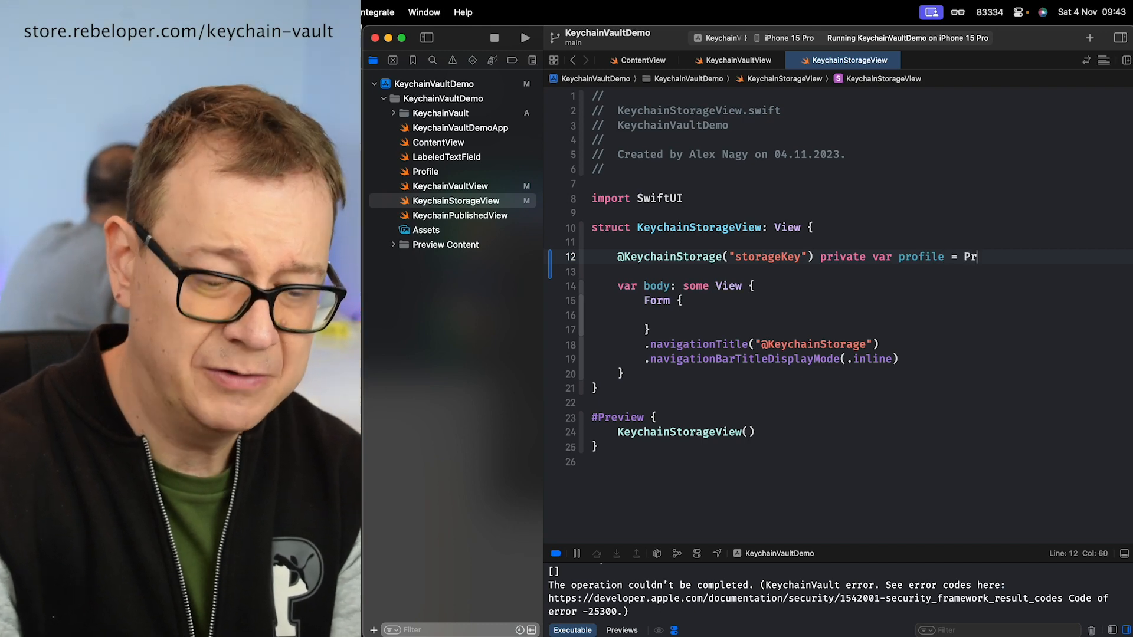
{"action": "type", "text": "ofile("}
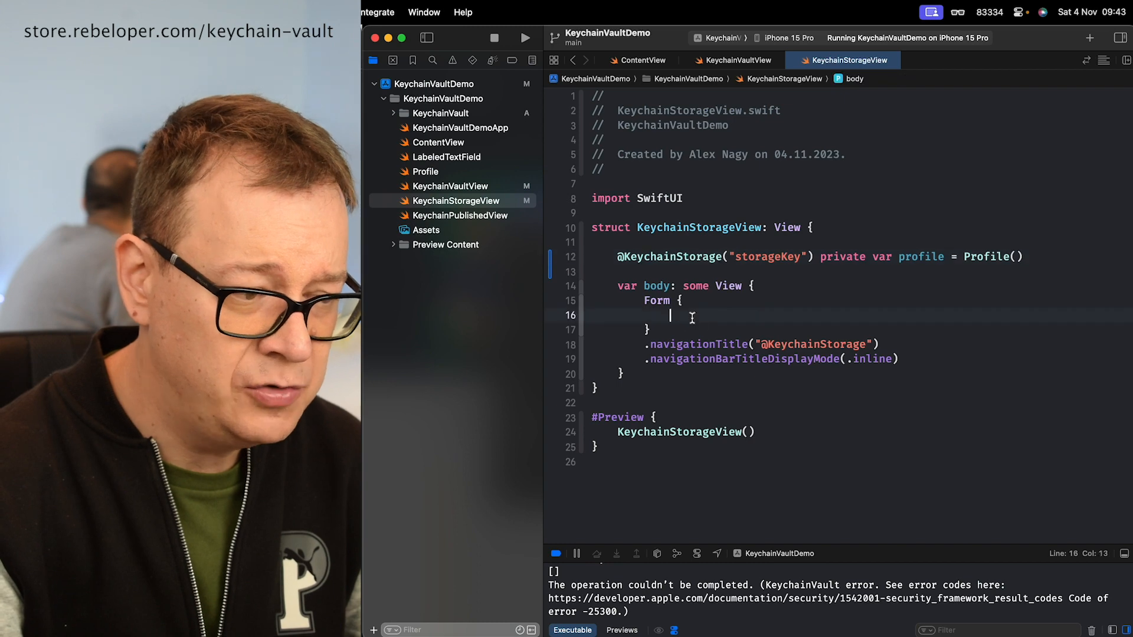
Add a LabeledTextField titled Name bound to $profile.name inside the Form
{"action": "type", "text": "Label"}
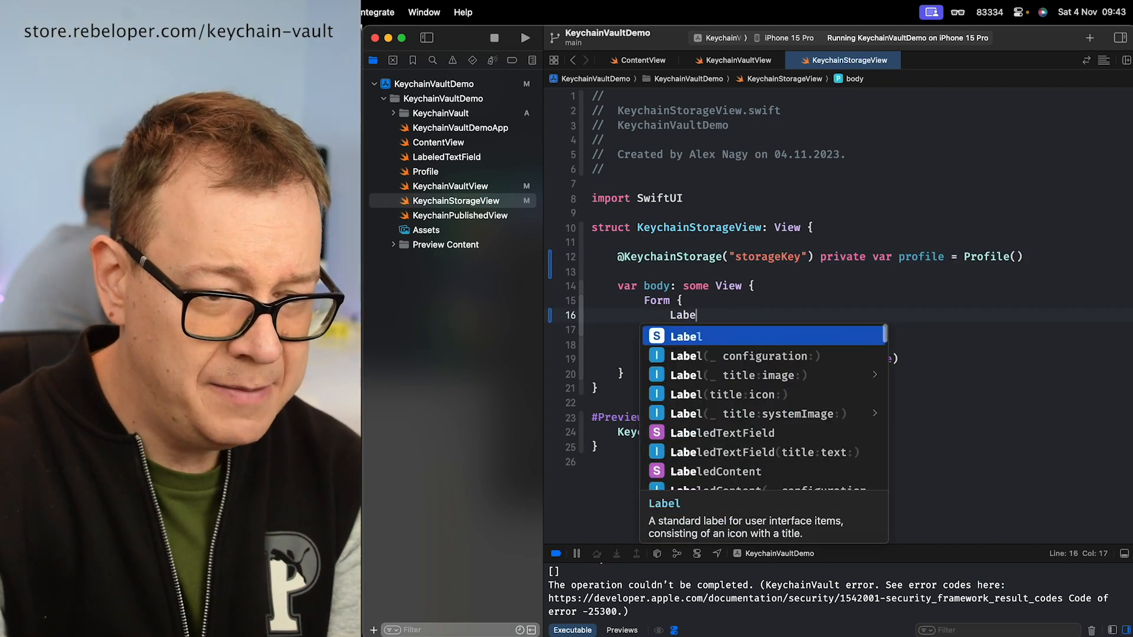
{"action": "type", "text": "ed"}
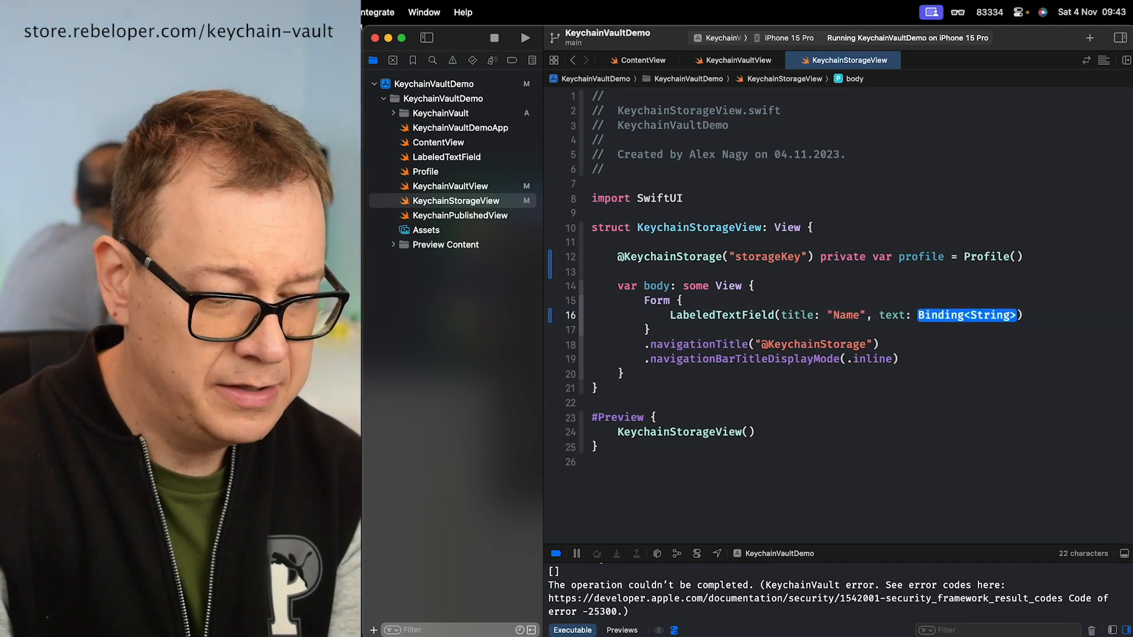
{"action": "type", "text": "$"}
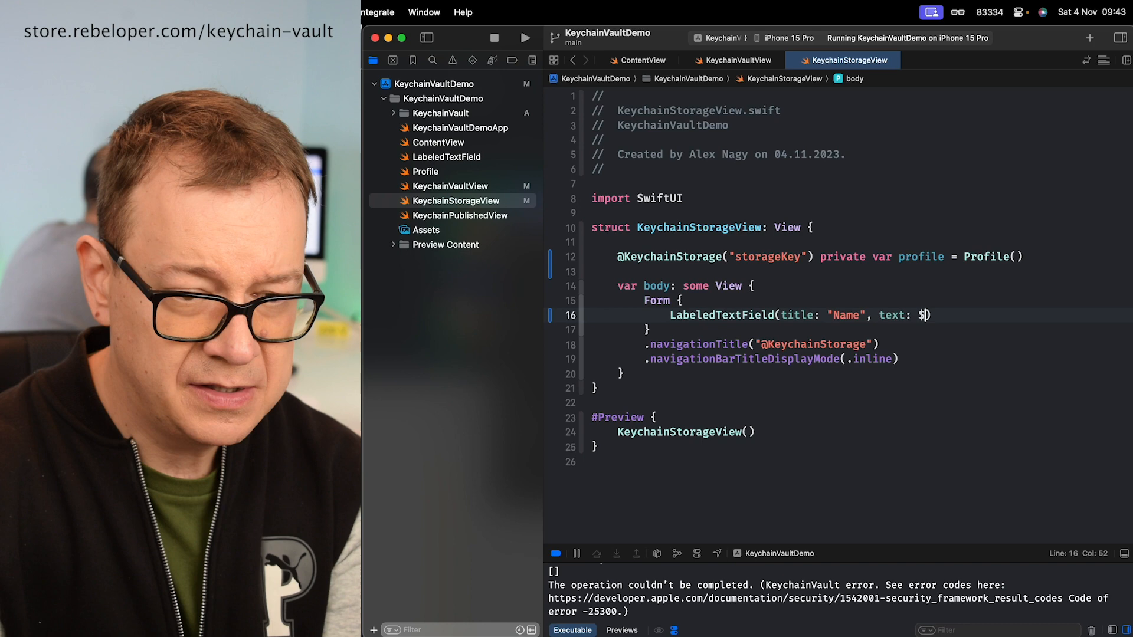
{"action": "type", "text": "profile.name"}
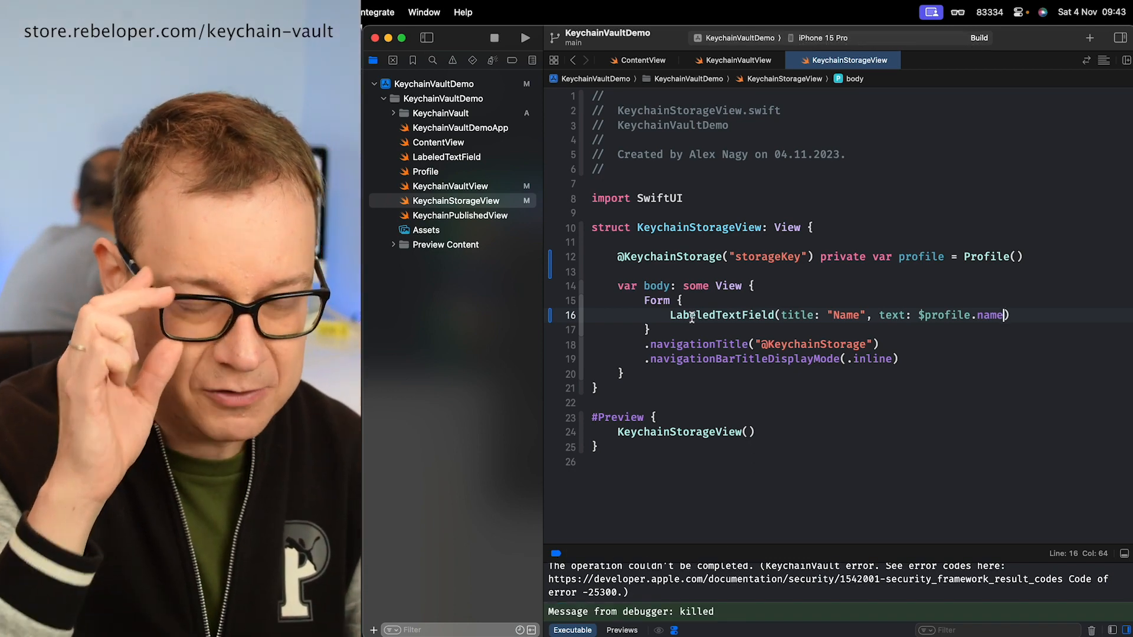
{"action": "left_click", "coordinate": [525, 38]}
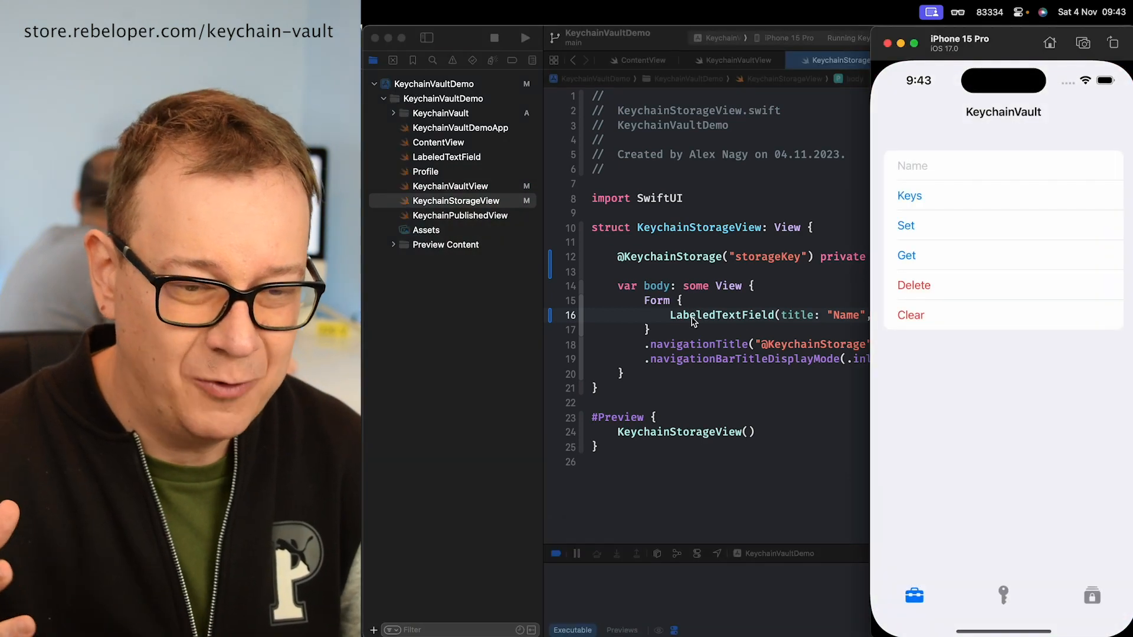
{"action": "left_click", "coordinate": [1003, 596]}
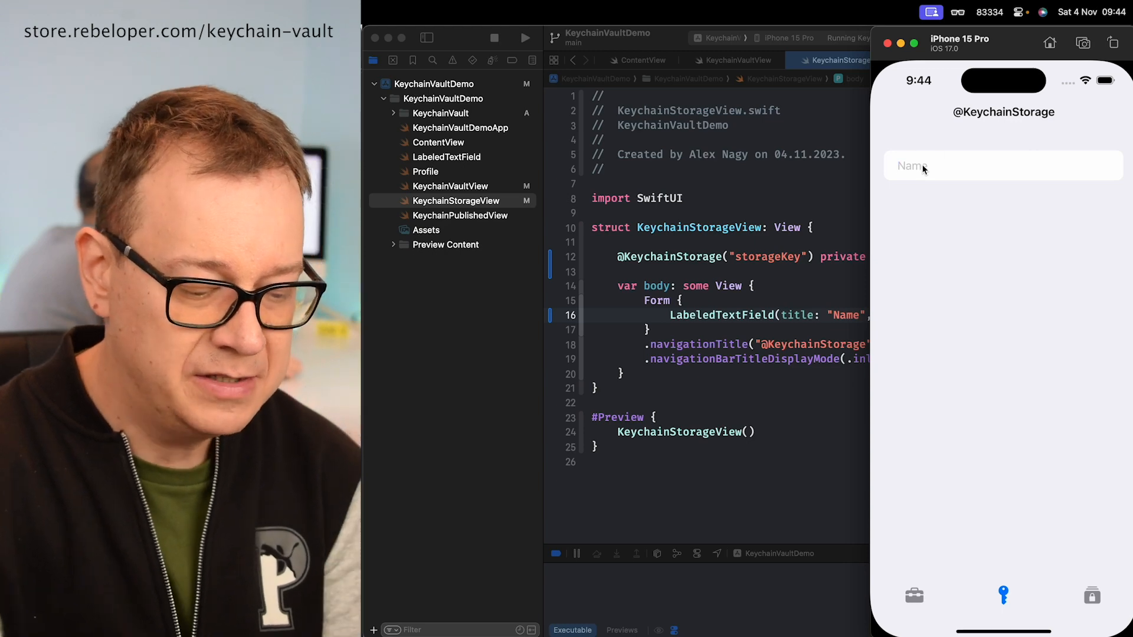
{"action": "type", "text": "Bob"}
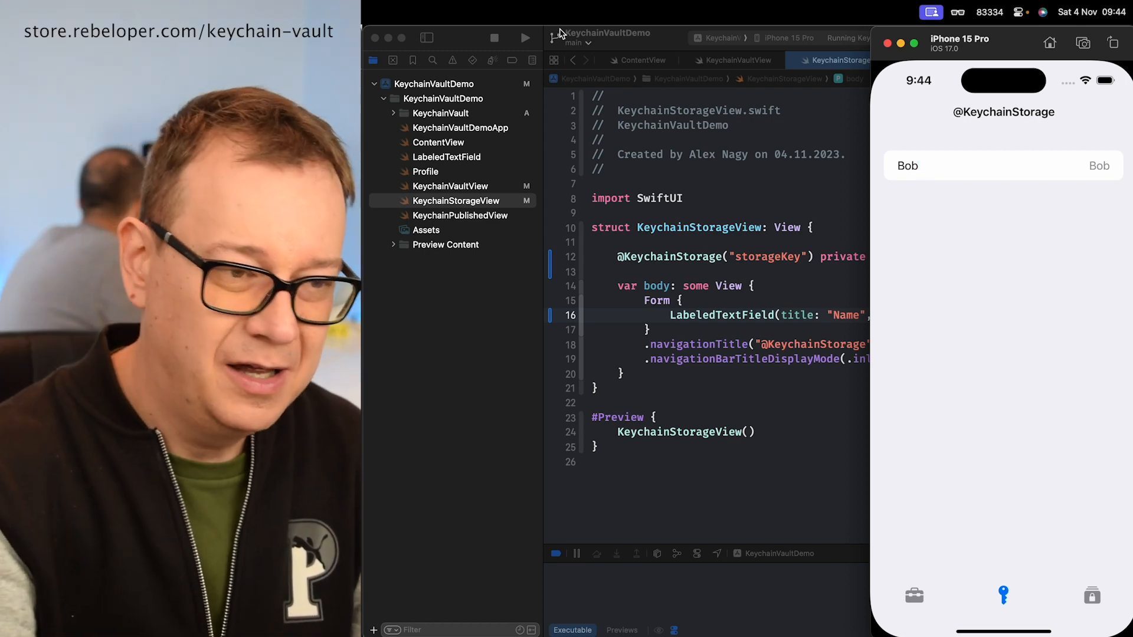
{"action": "left_click", "coordinate": [495, 37]}
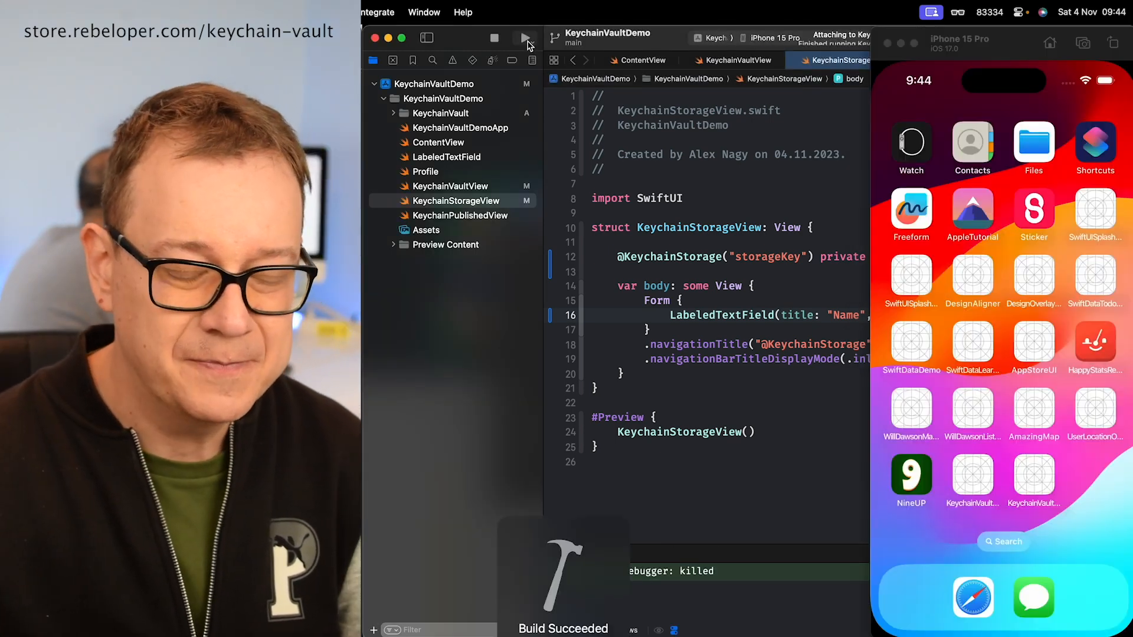
{"action": "left_click", "coordinate": [525, 38]}
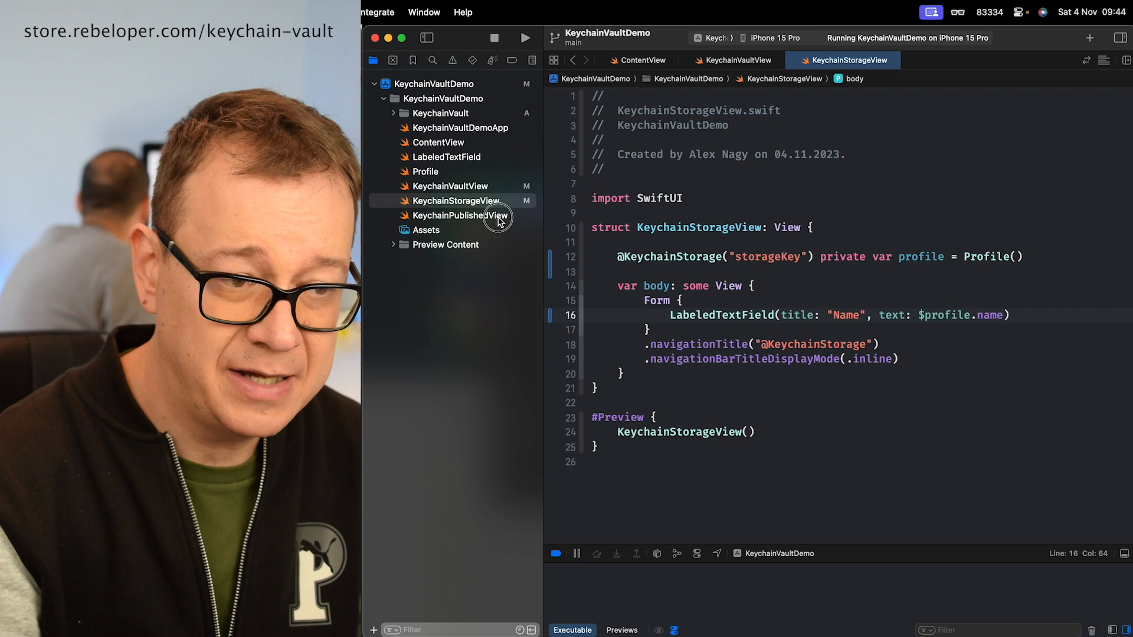
Open KeychainPublishedView.swift and place the cursor inside the ViewModel class body
{"action": "left_click", "coordinate": [461, 215]}
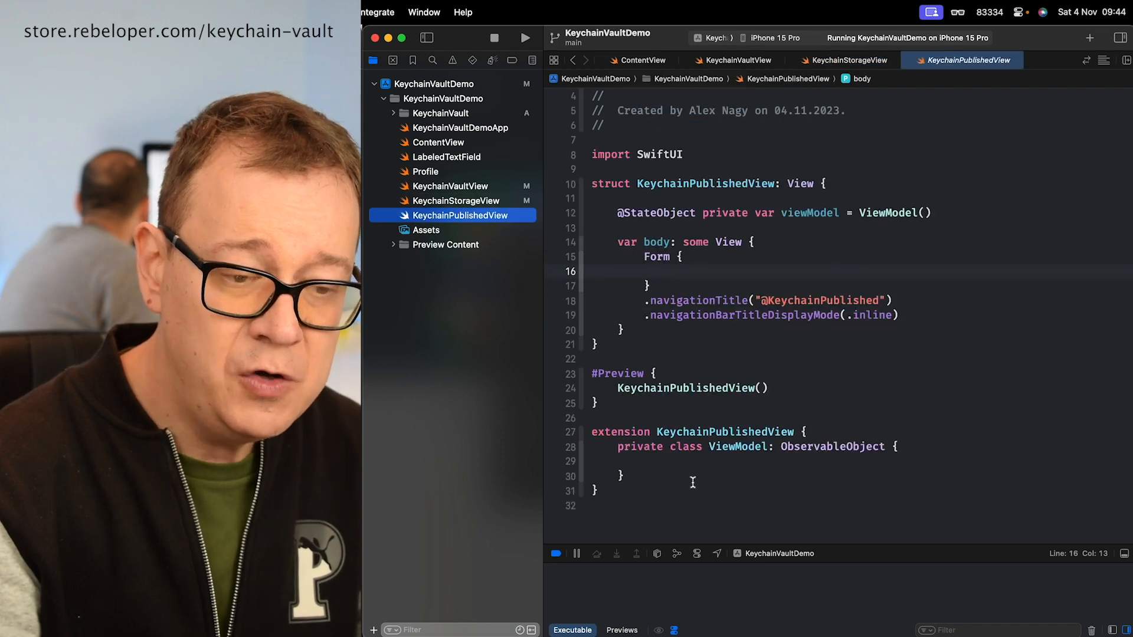
{"action": "double_click", "coordinate": [702, 184]}
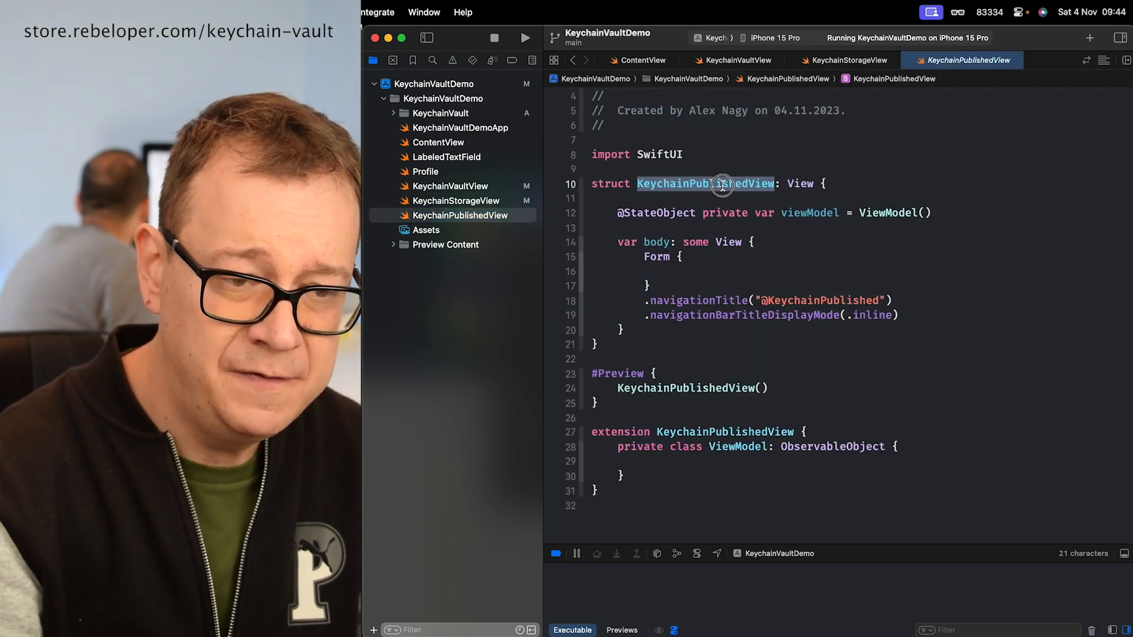
{"action": "left_click", "coordinate": [813, 447]}
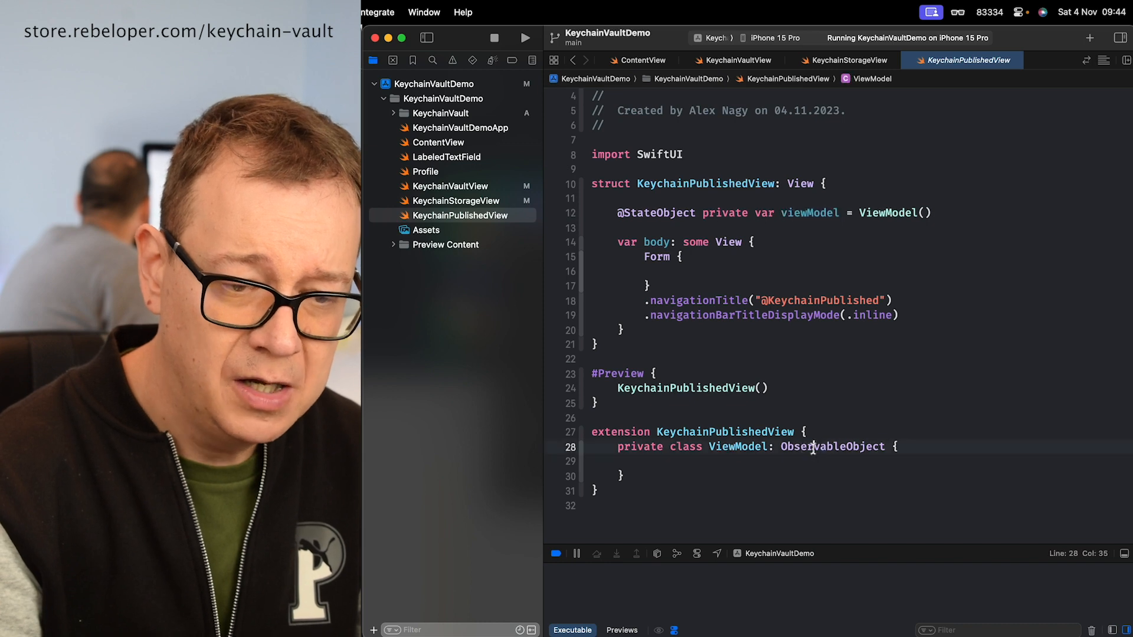
{"action": "left_click", "coordinate": [665, 461]}
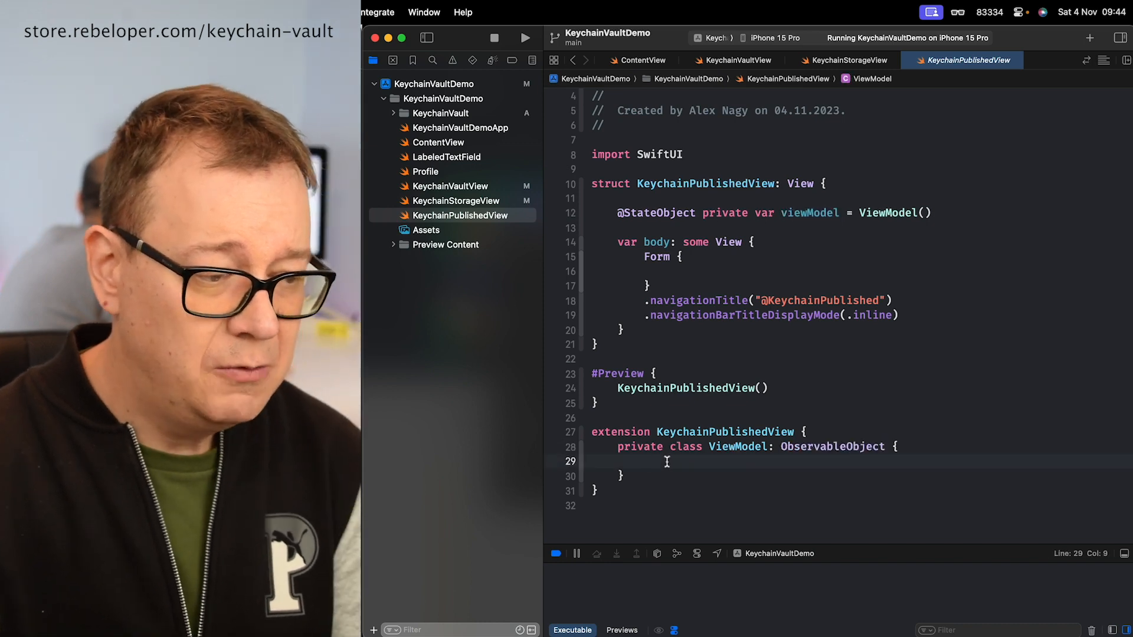
{"action": "type", "text": "@K"}
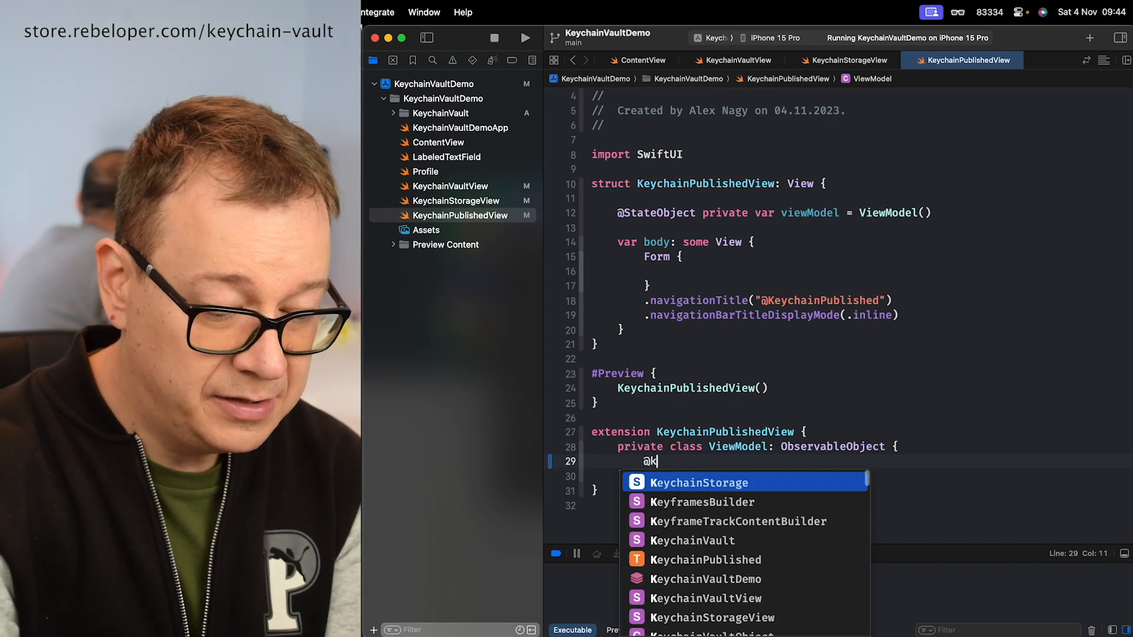
{"action": "type", "text": "ey"}
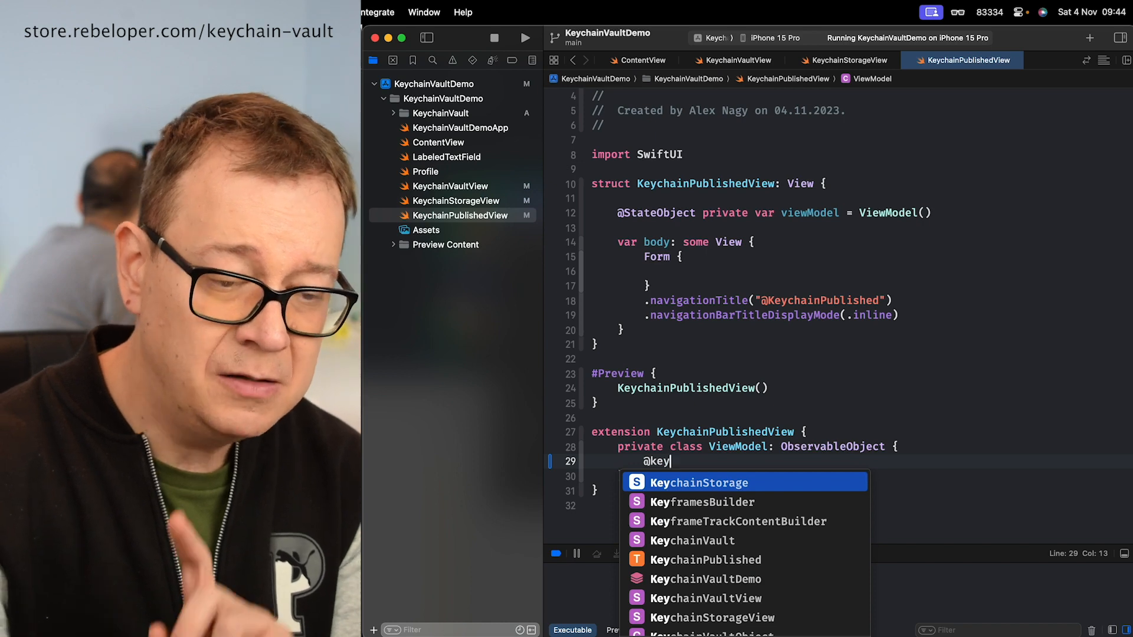
{"action": "key", "text": "down"}
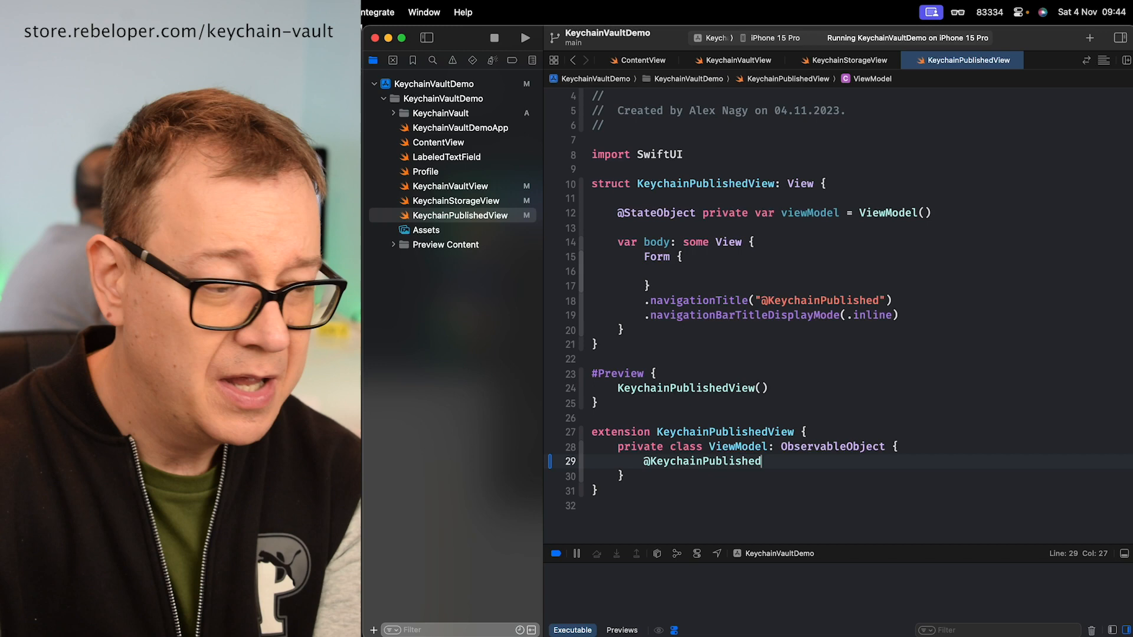
{"action": "type", "text": "(\"\")"}
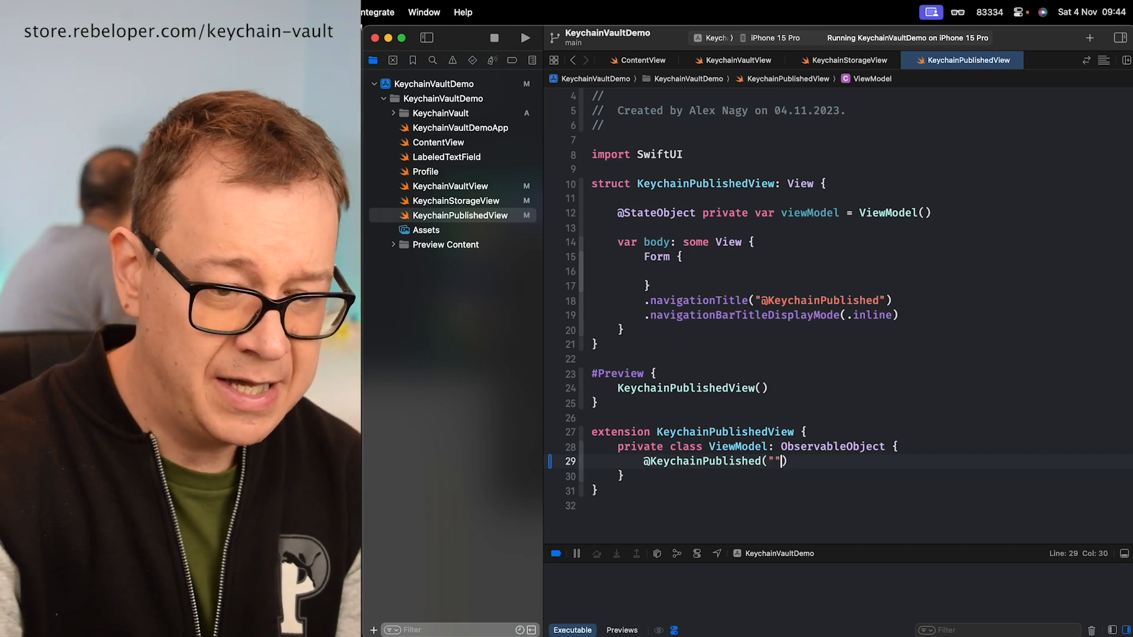
{"action": "key", "text": "Left"}
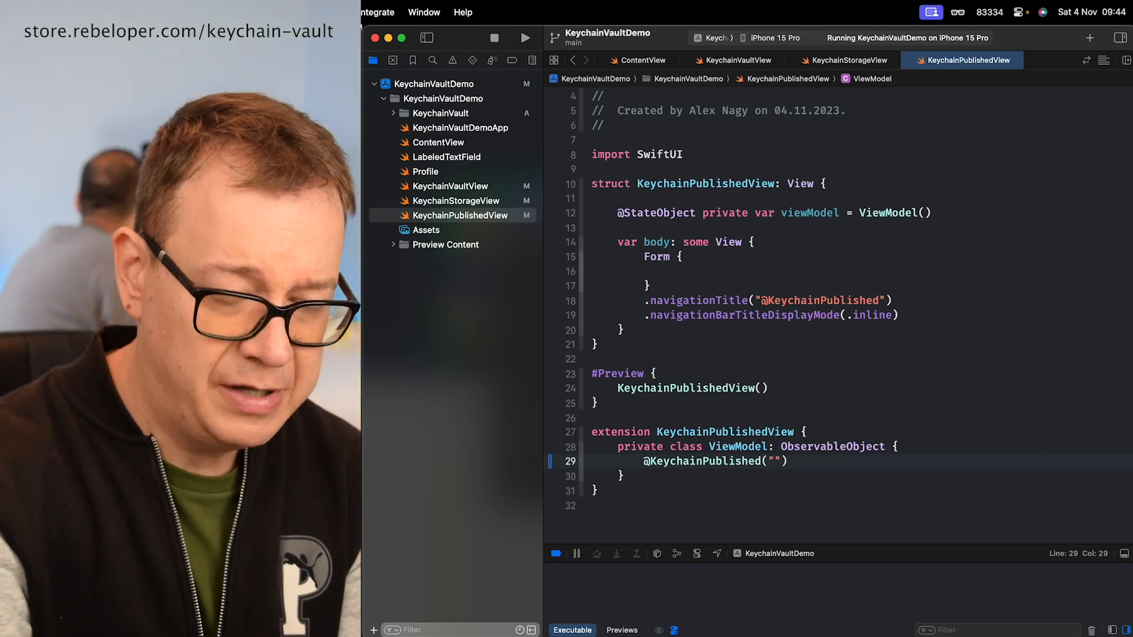
{"action": "type", "text": "publishe"}
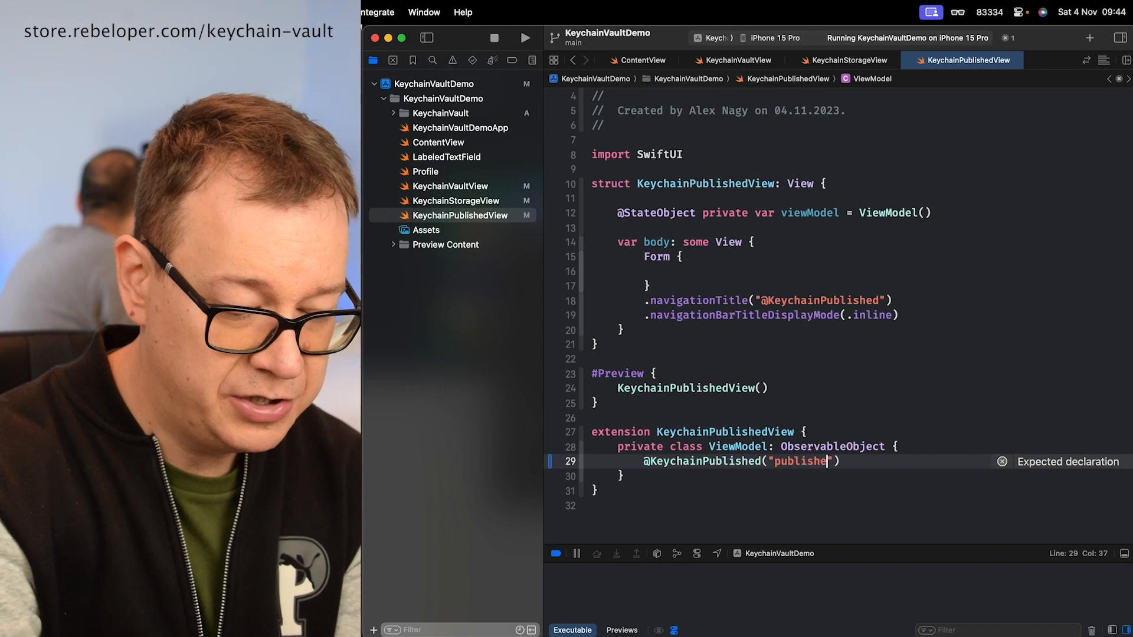
{"action": "type", "text": "dKey"}
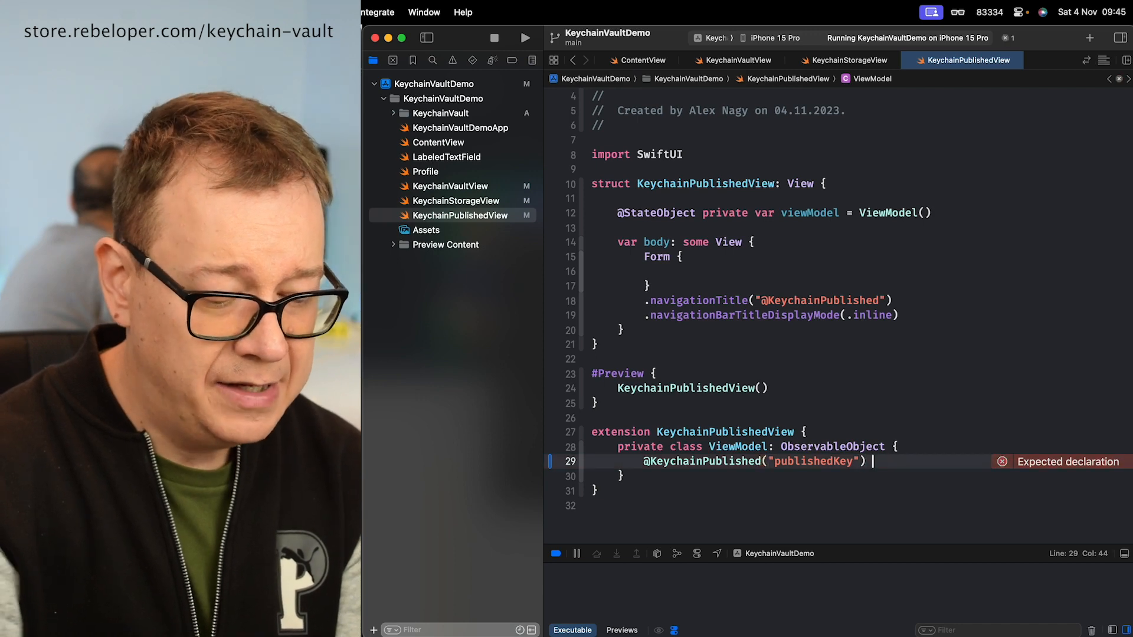
{"action": "type", "text": "var profiel"}
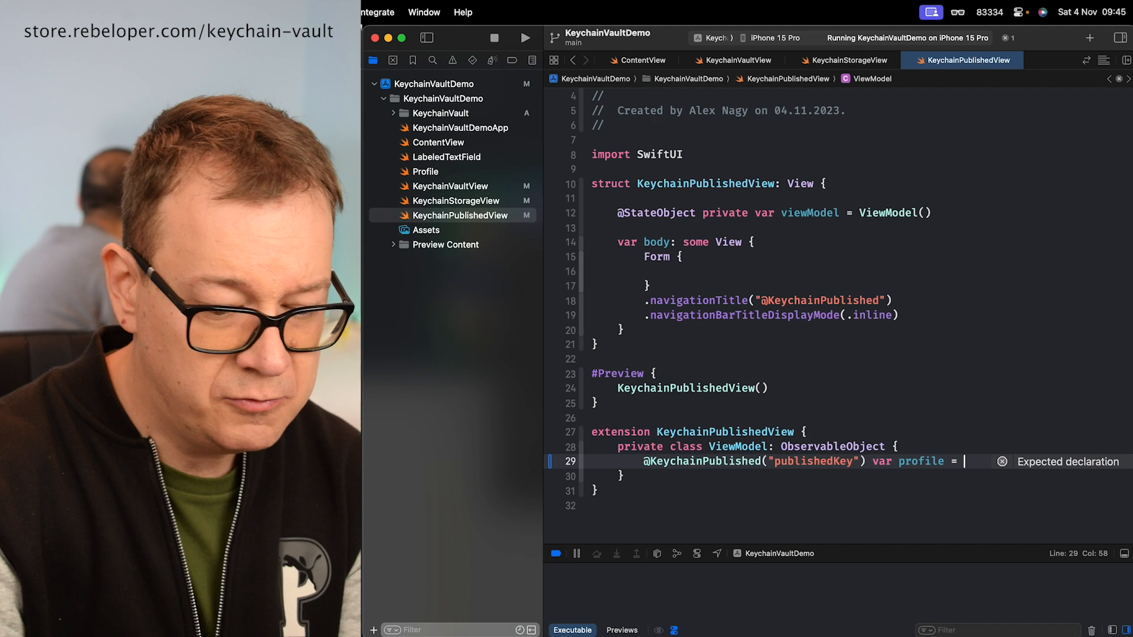
{"action": "type", "text": "Profile"}
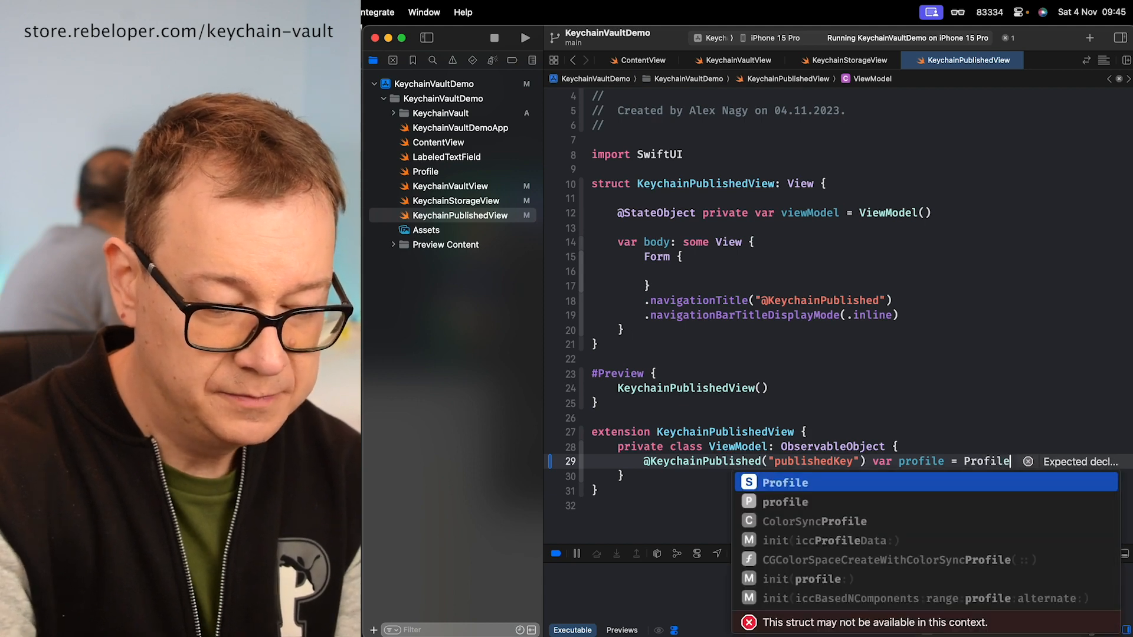
{"action": "key", "text": "return"}
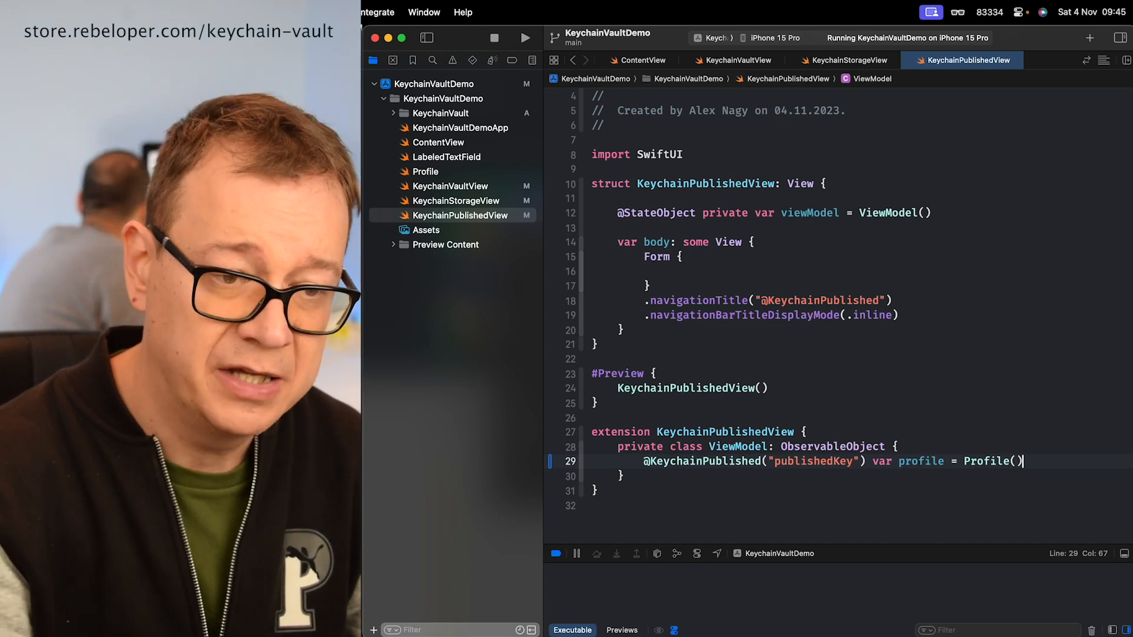
{"action": "double_click", "coordinate": [808, 213]}
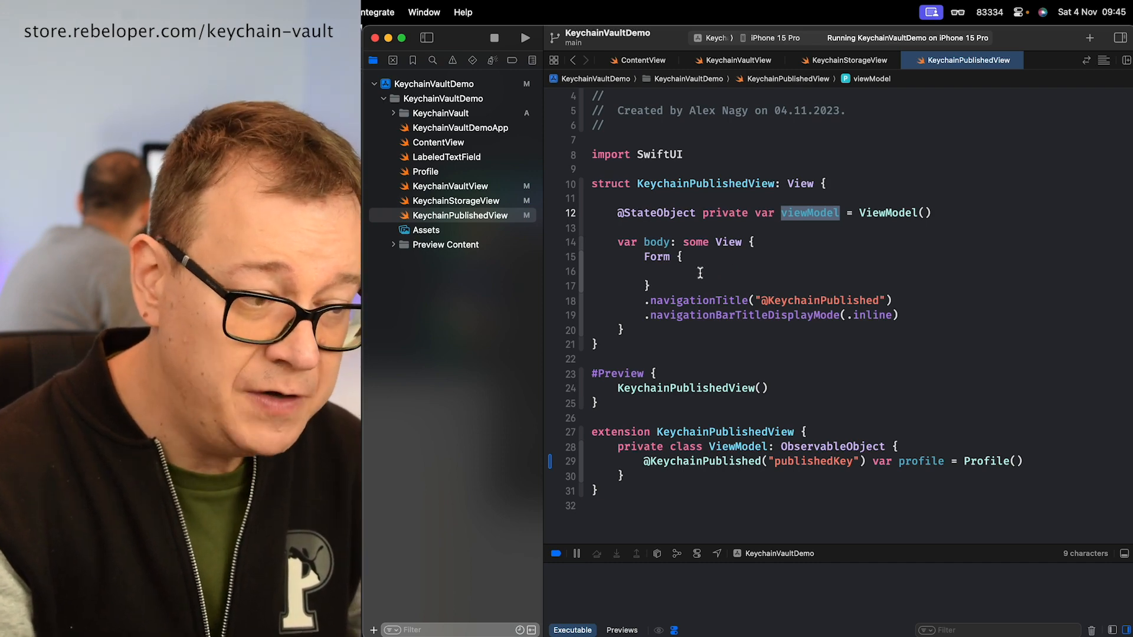
Add LabeledTextField(title: "Name", text: $viewModel.profile.name) to the Form and rebuild
{"action": "type", "text": "Label"}
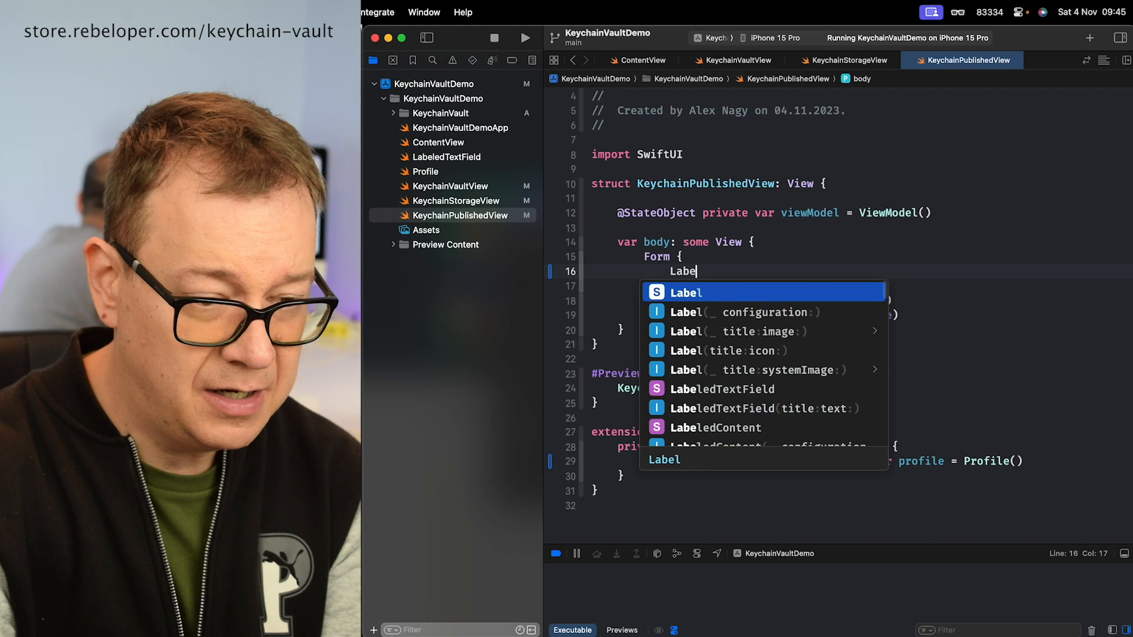
{"action": "type", "text": "ed"}
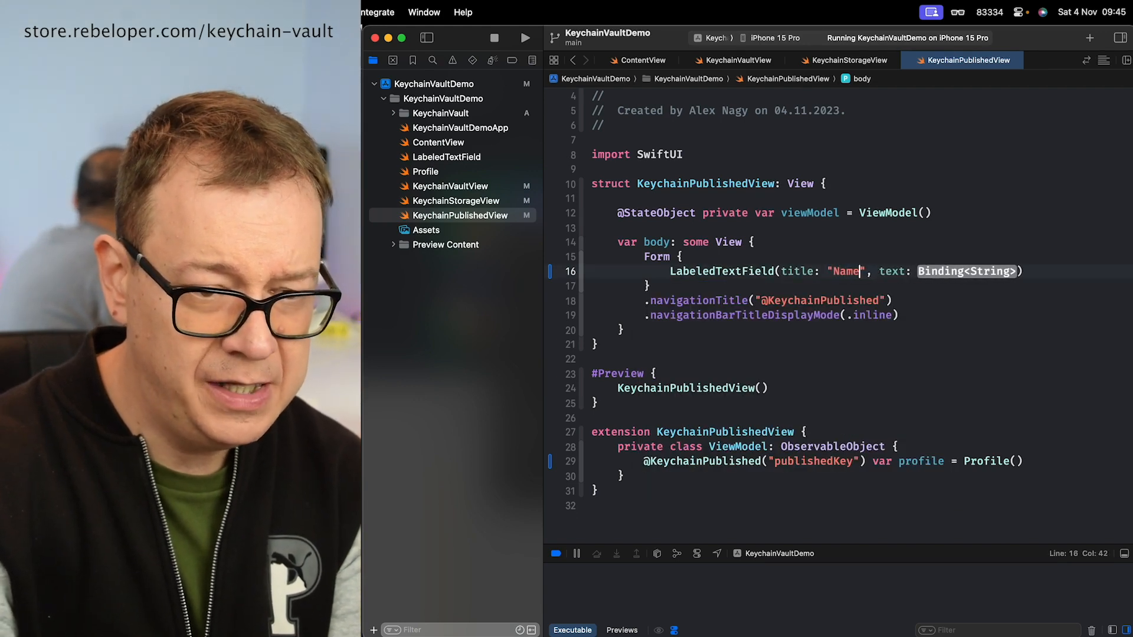
{"action": "type", "text": "$"}
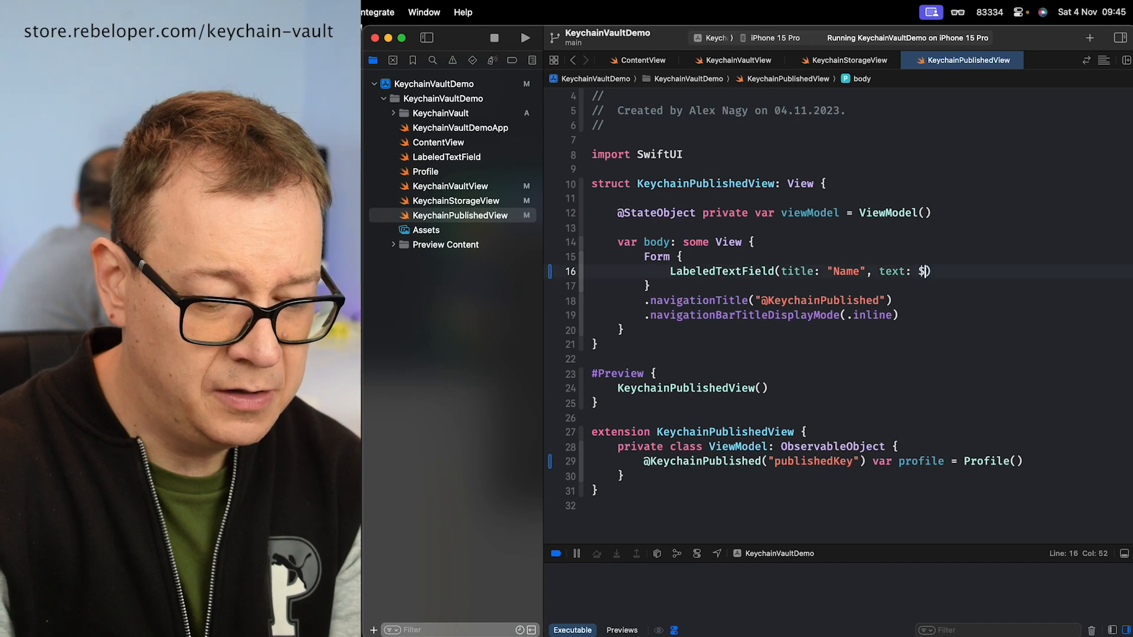
{"action": "type", "text": "viewModel.profile.name"}
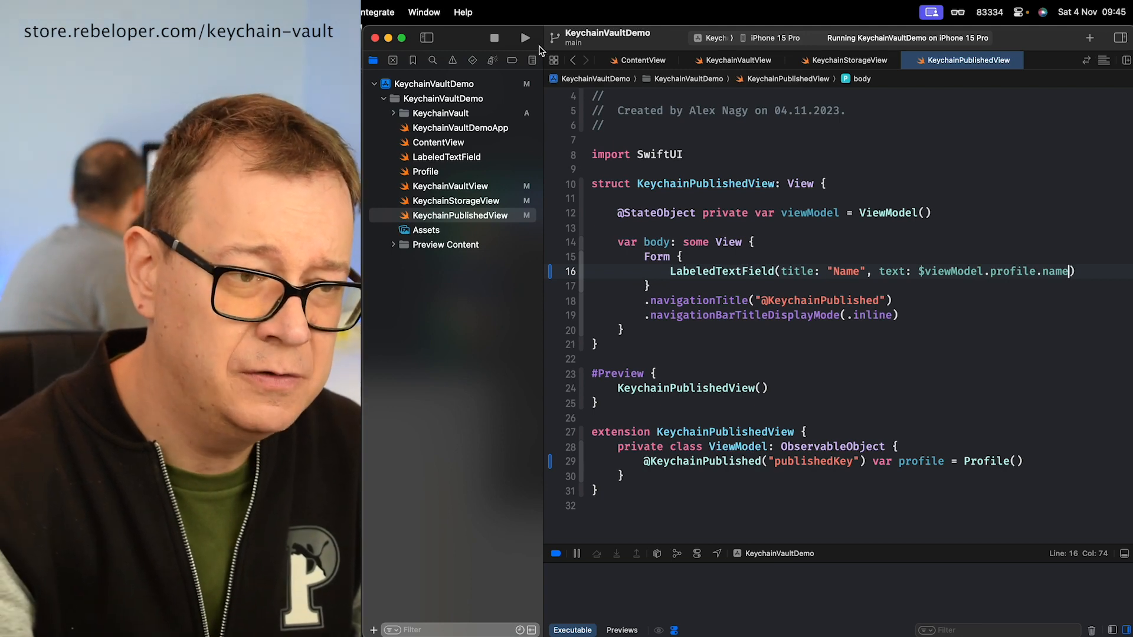
{"action": "left_click", "coordinate": [494, 38]}
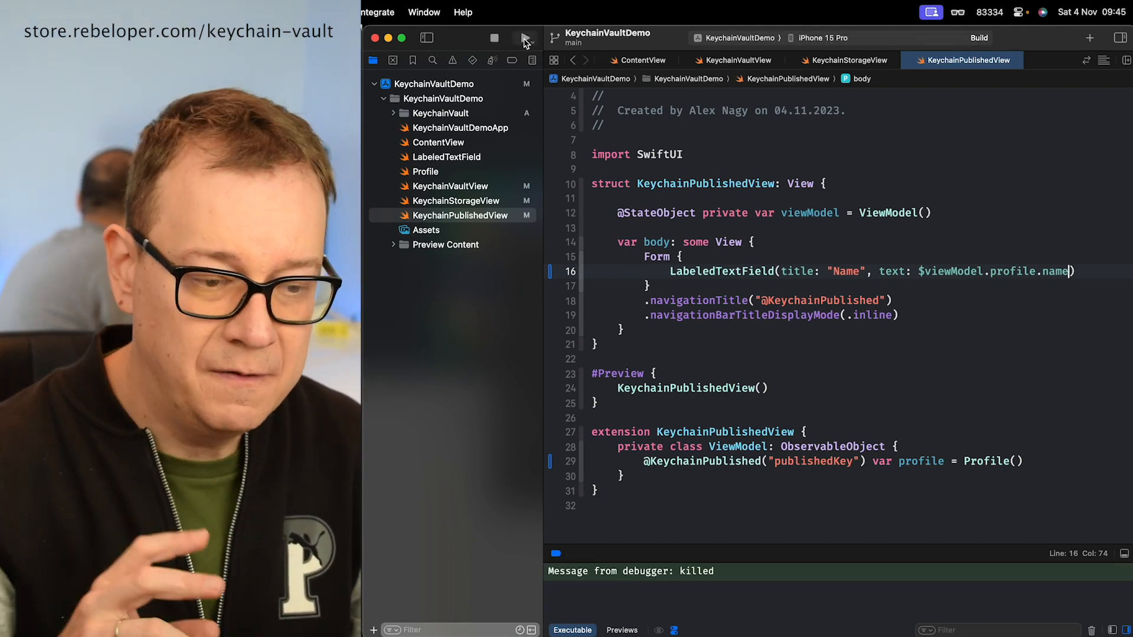
Run the app, enter Claire on the published screen and Ada on the vault screen, relaunch
{"action": "left_click", "coordinate": [525, 38]}
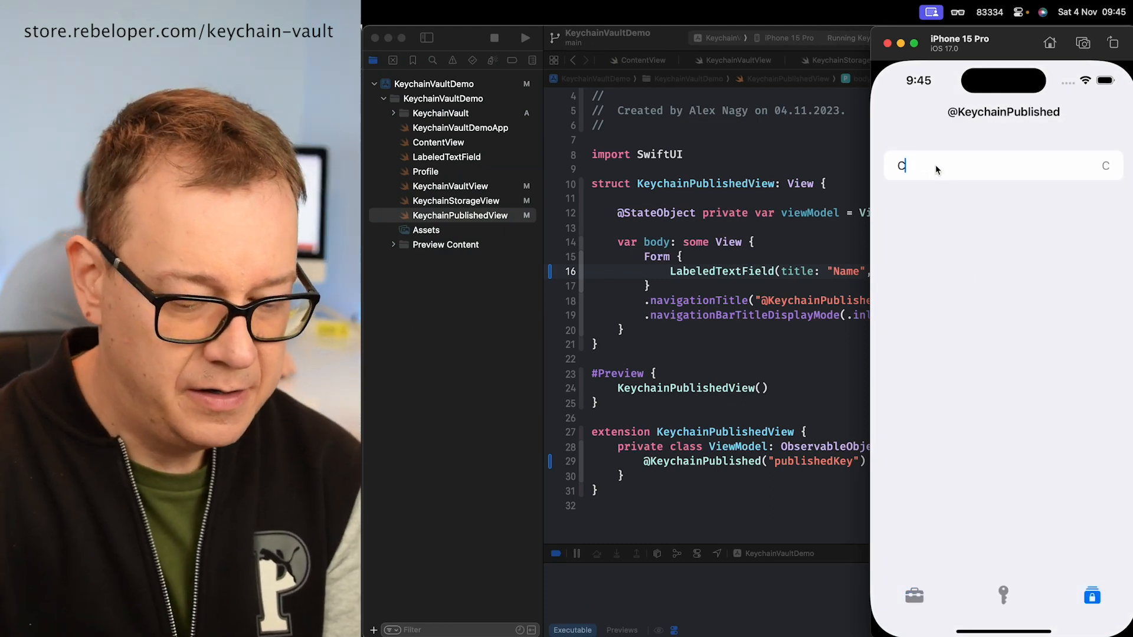
{"action": "type", "text": "laie"}
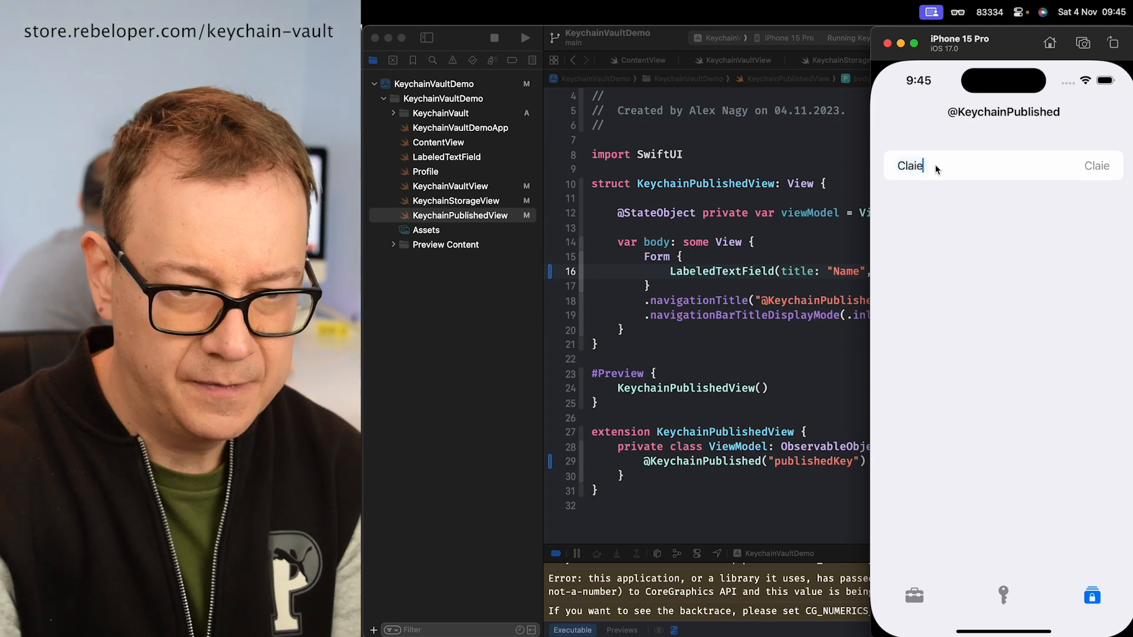
{"action": "type", "text": "r"}
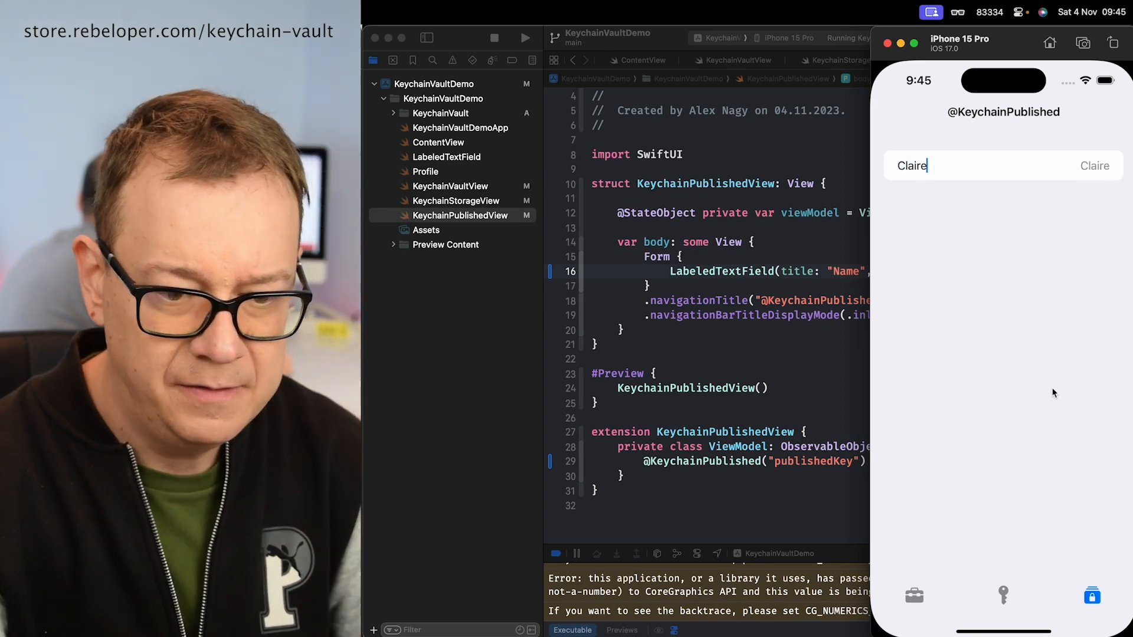
{"action": "left_click", "coordinate": [1003, 596]}
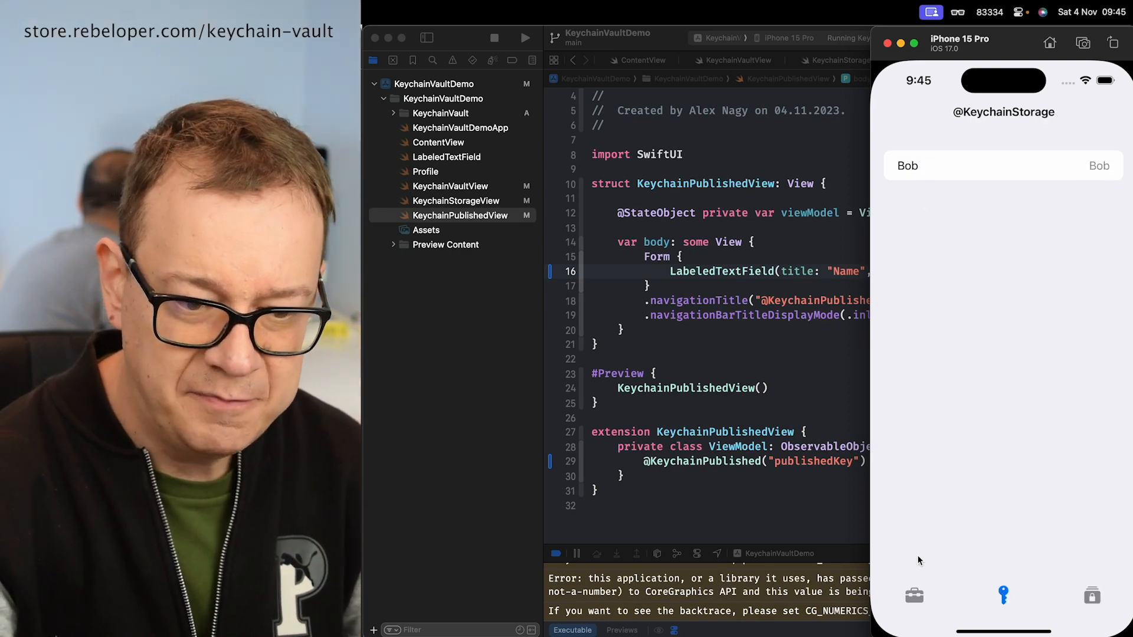
{"action": "left_click", "coordinate": [914, 595]}
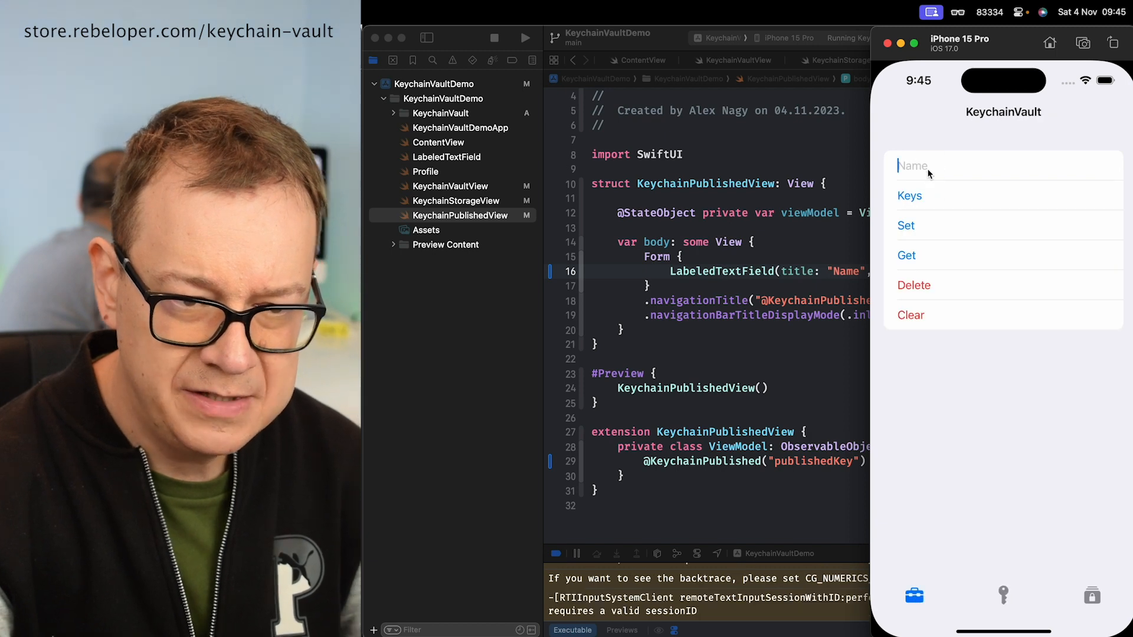
{"action": "type", "text": "Ada"}
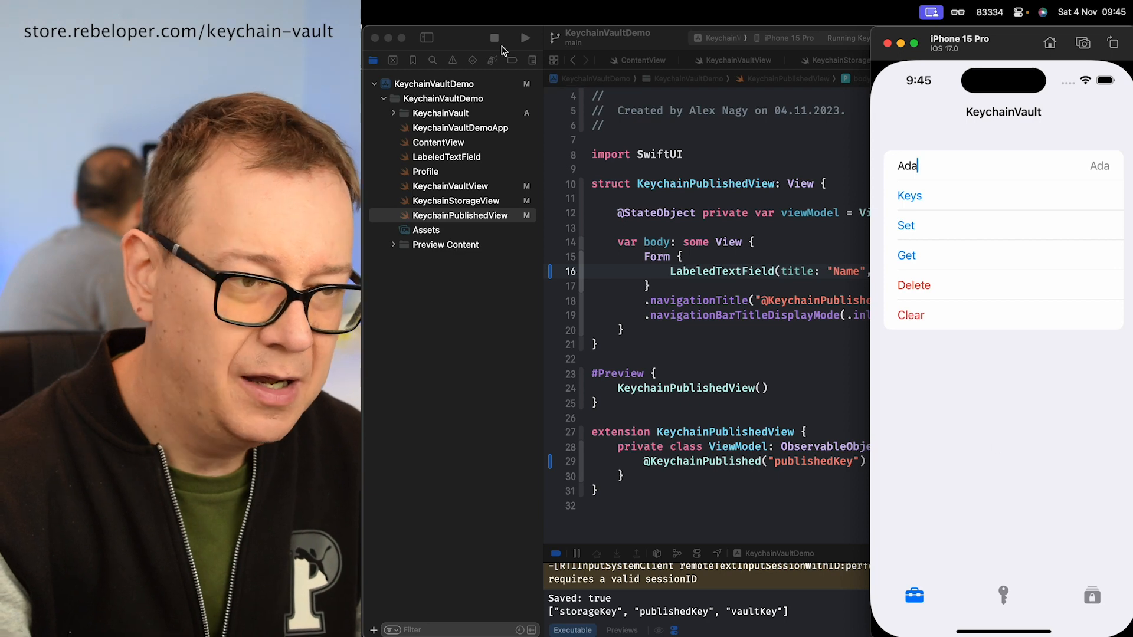
{"action": "left_click", "coordinate": [524, 38]}
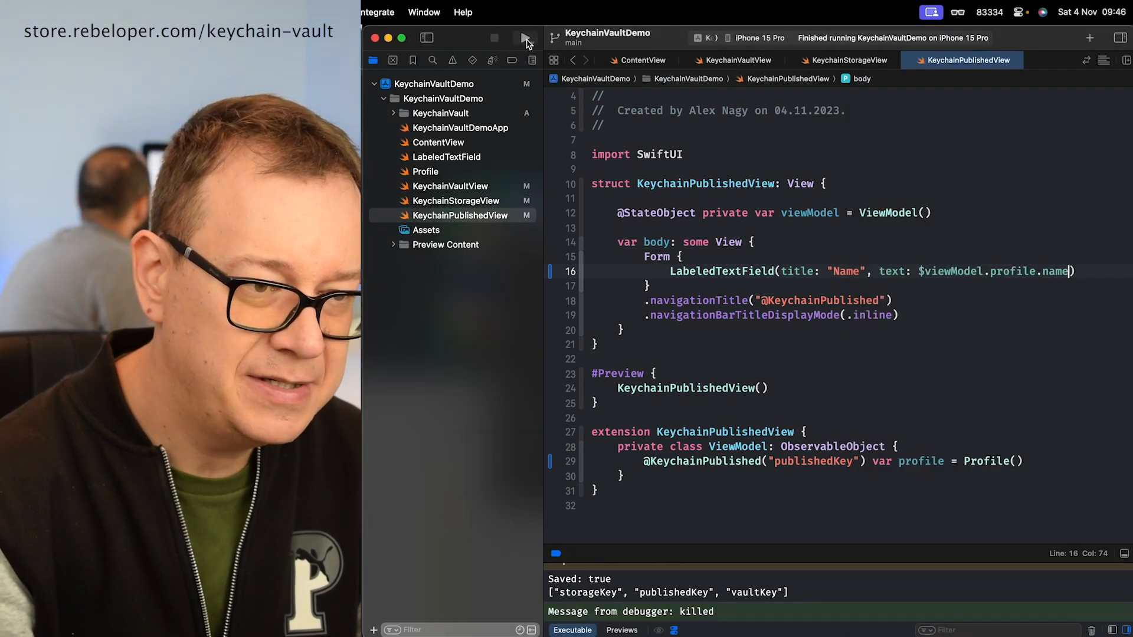
Relaunch the app and confirm Ada, Bob and Claire persisted across the three tabs
{"action": "left_click", "coordinate": [525, 37]}
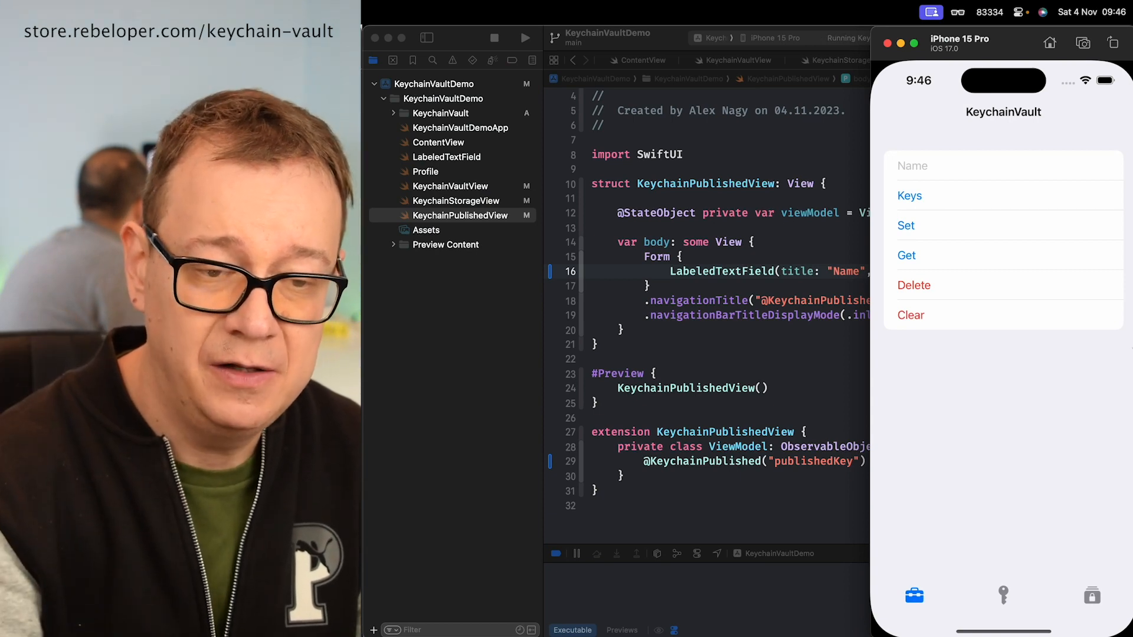
{"action": "type", "text": "Ada"}
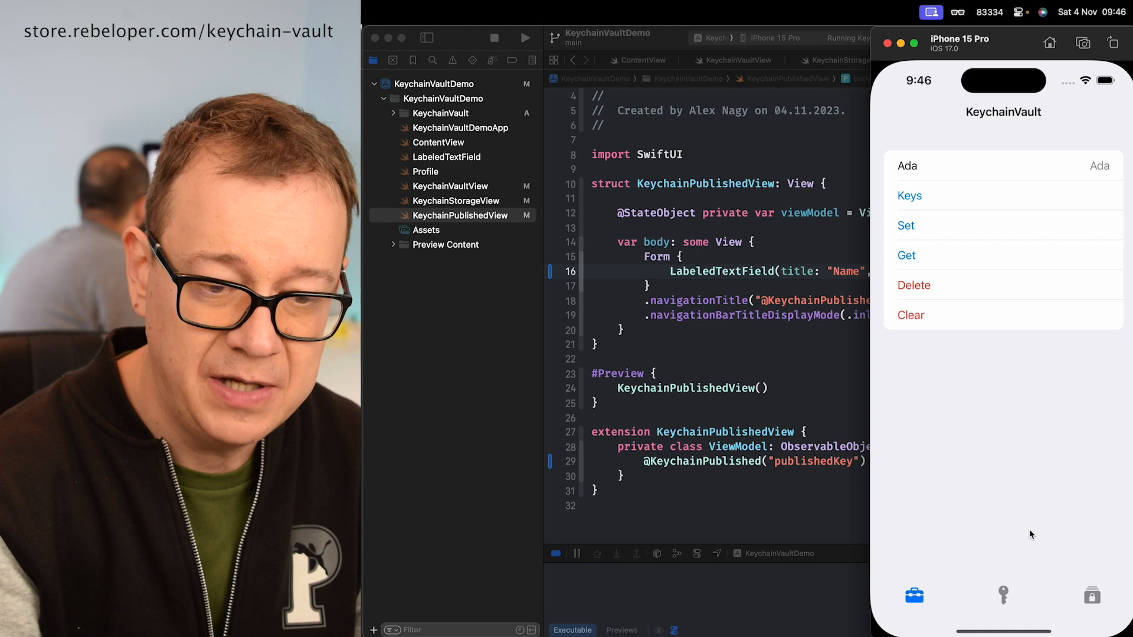
{"action": "left_click", "coordinate": [1003, 595]}
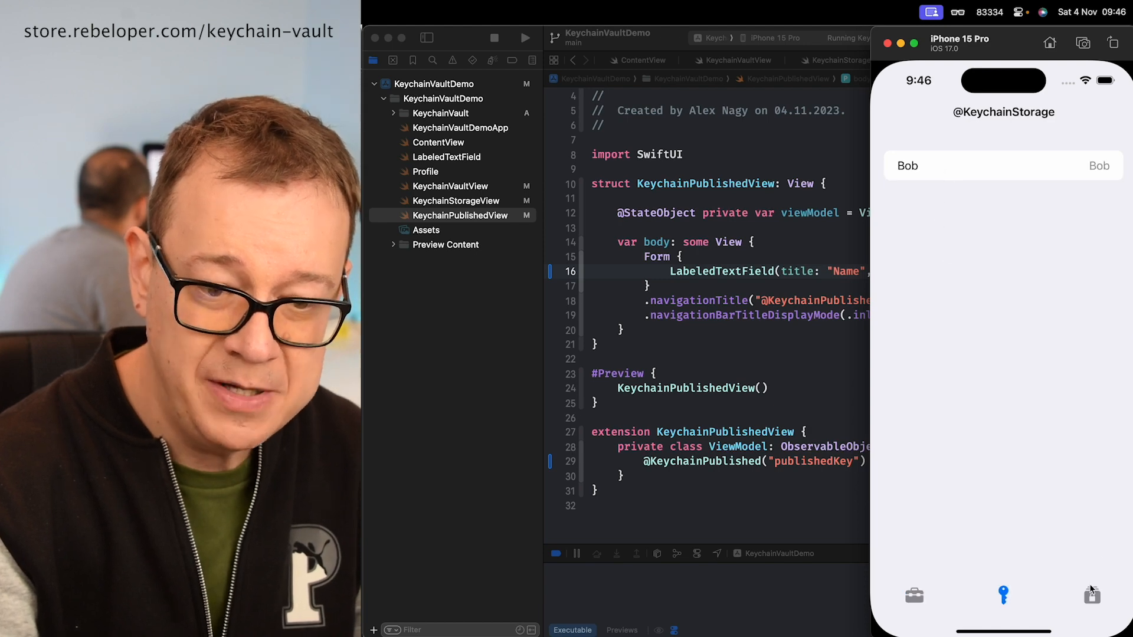
{"action": "left_click", "coordinate": [913, 596]}
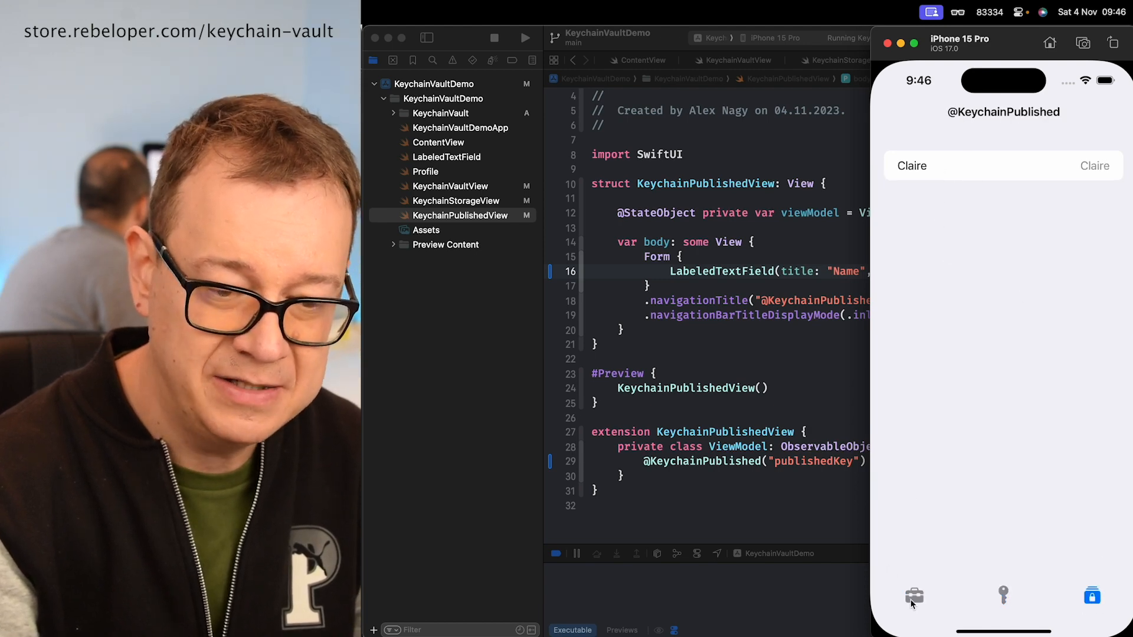
{"action": "left_click", "coordinate": [914, 595]}
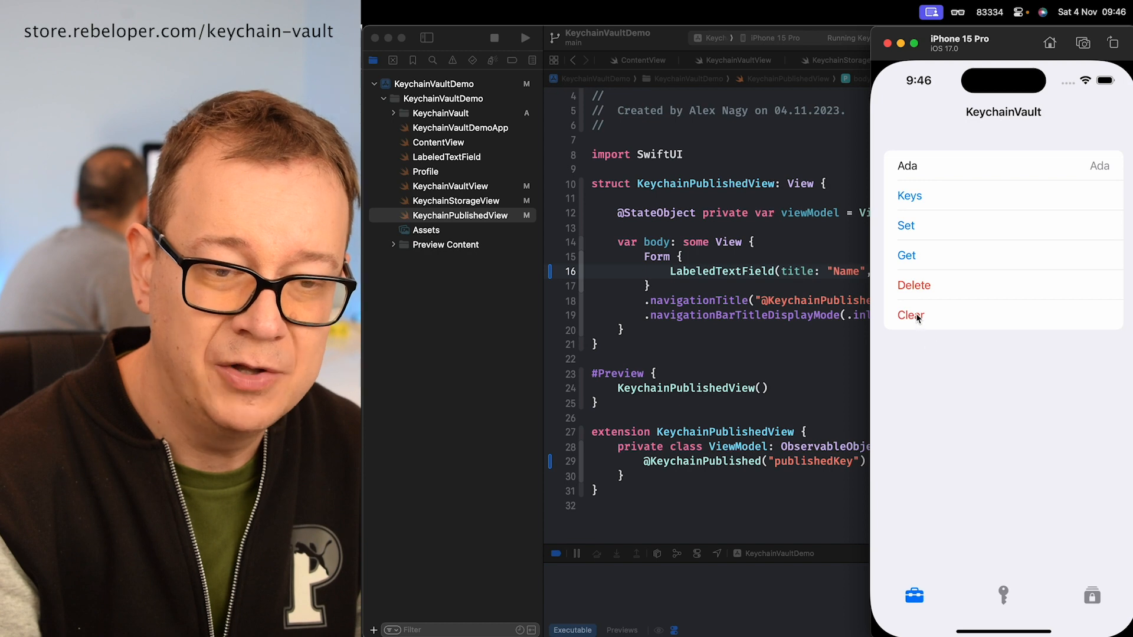
Clear all keychain entries from the KeychainVault tab and recheck the KeychainStorage screen
{"action": "left_click", "coordinate": [910, 315]}
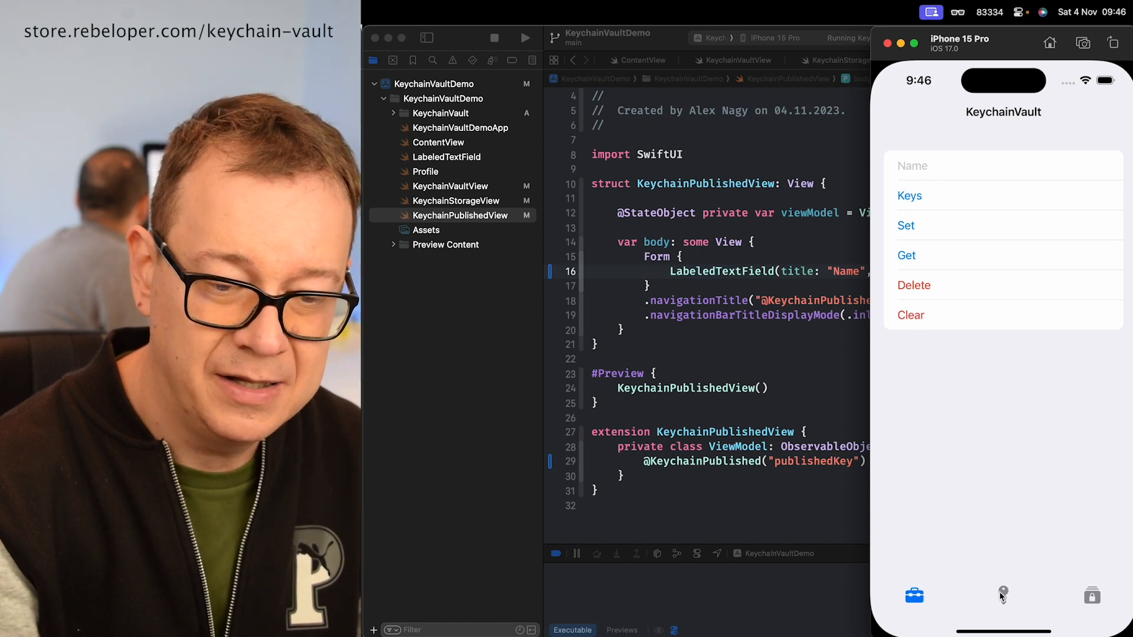
{"action": "left_click", "coordinate": [1004, 595]}
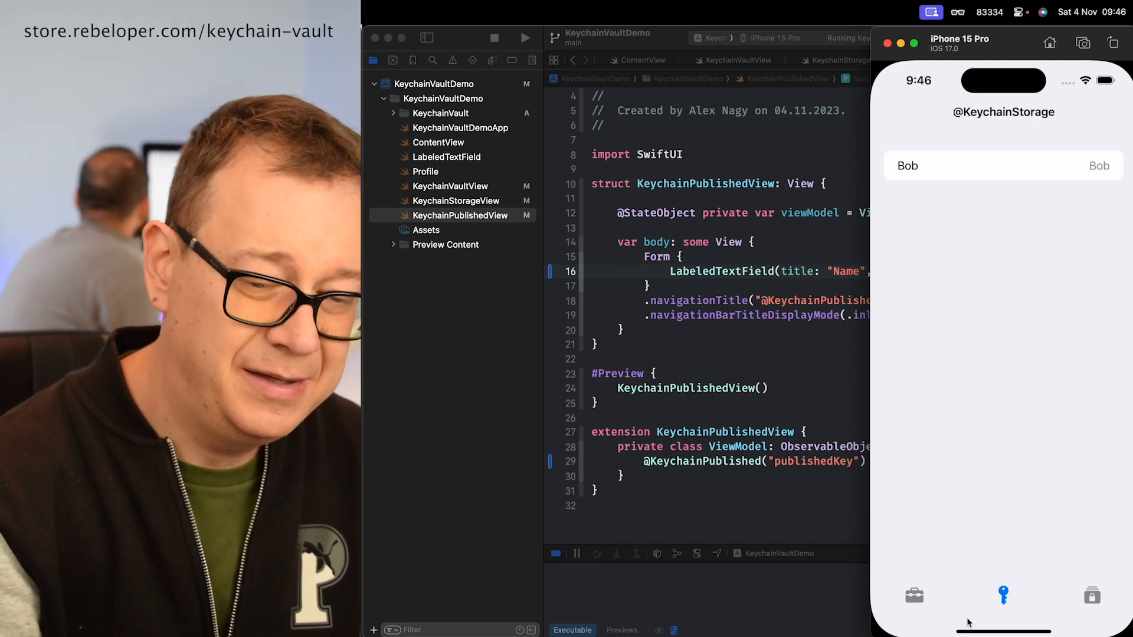
{"action": "mouse_move", "coordinate": [914, 595]}
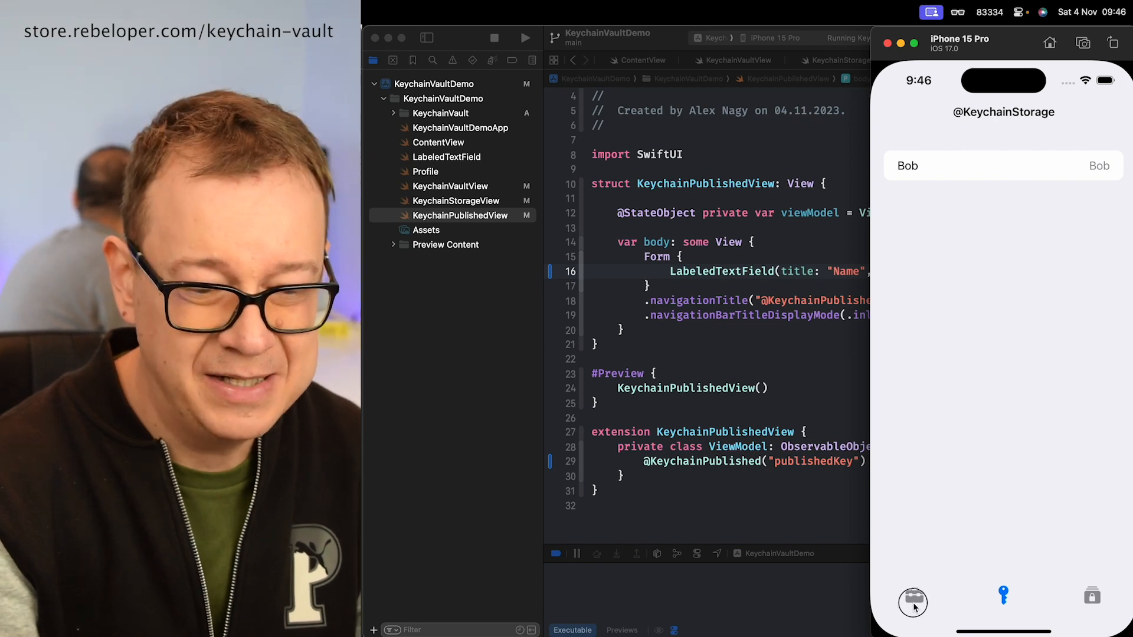
{"action": "left_click", "coordinate": [913, 596]}
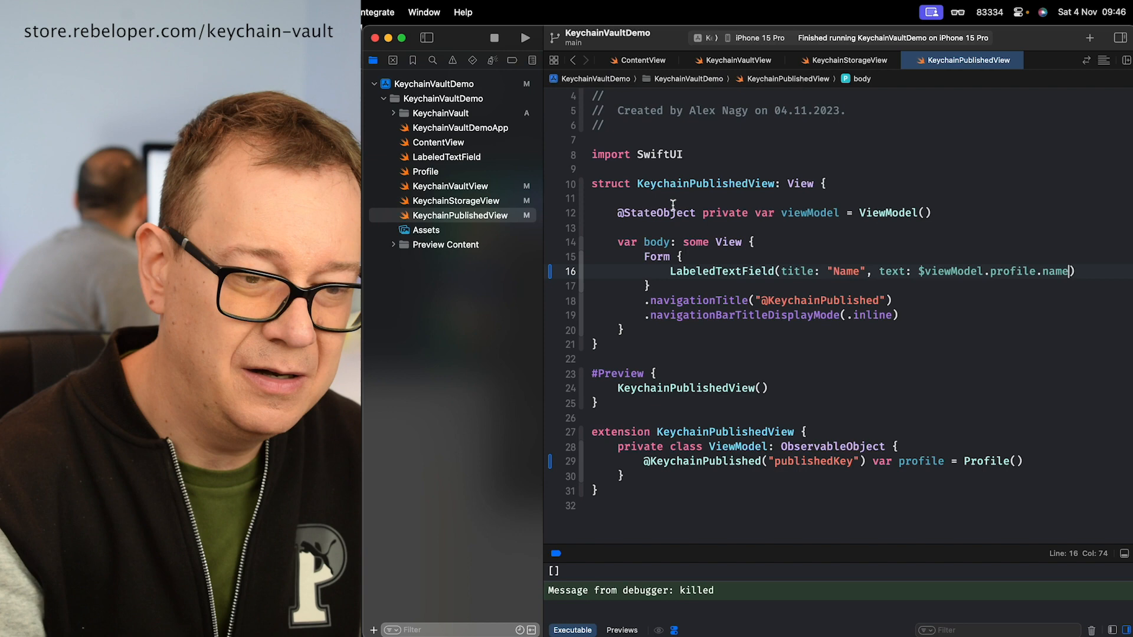
Relaunch the app, confirm the KeychainPublished name is empty, and select the ViewModel class name
{"action": "left_click", "coordinate": [525, 38]}
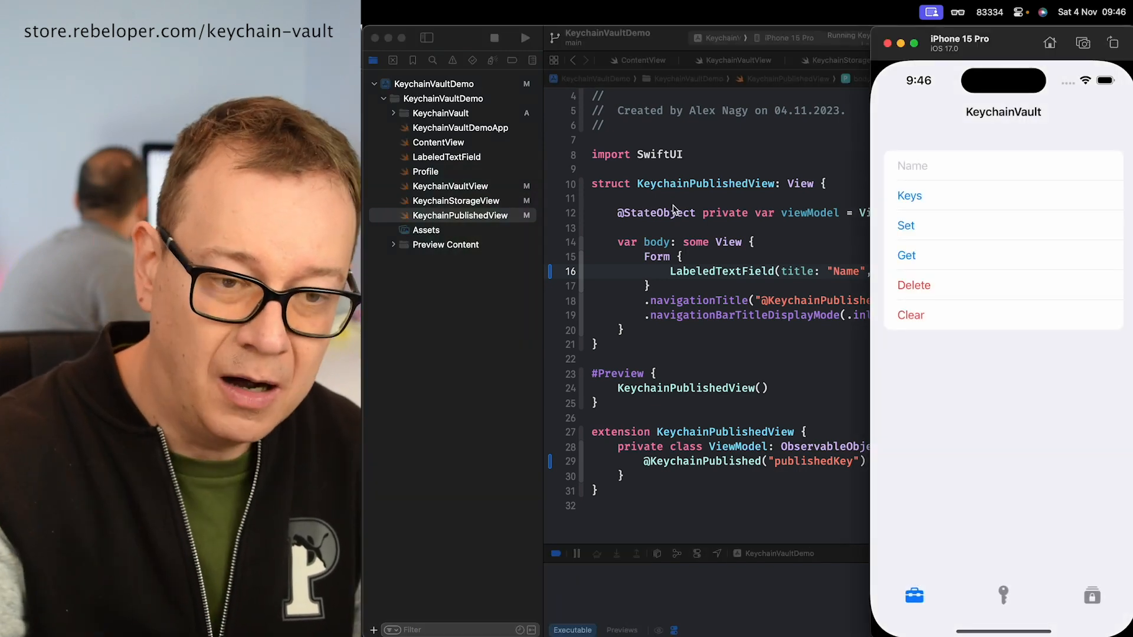
{"action": "left_click", "coordinate": [1091, 596]}
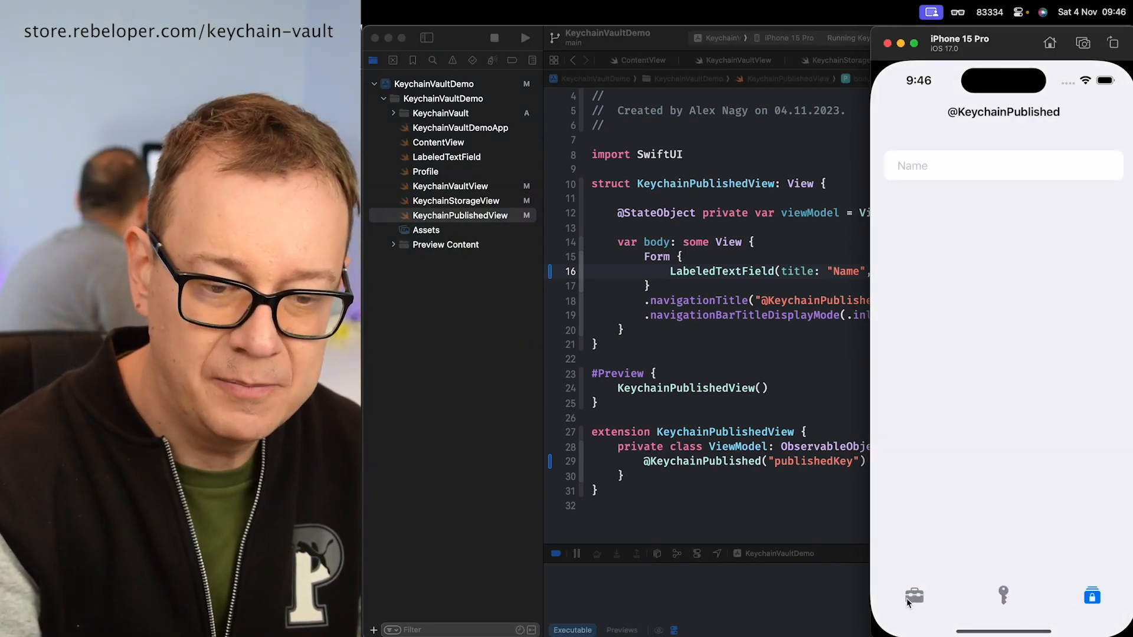
{"action": "left_click", "coordinate": [1003, 596]}
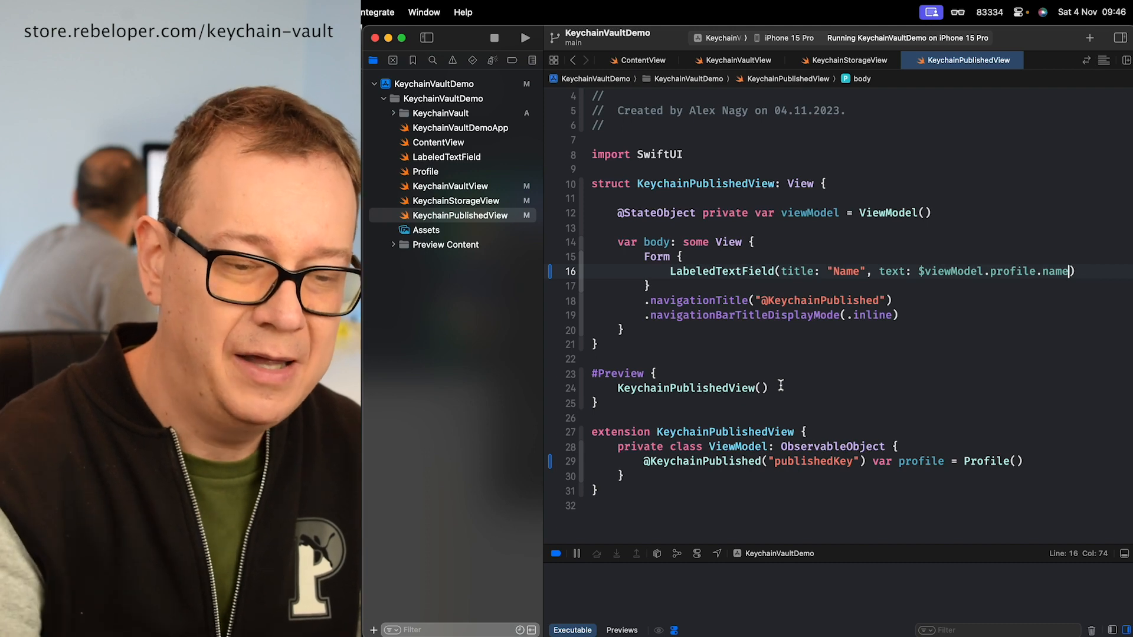
{"action": "double_click", "coordinate": [920, 461]}
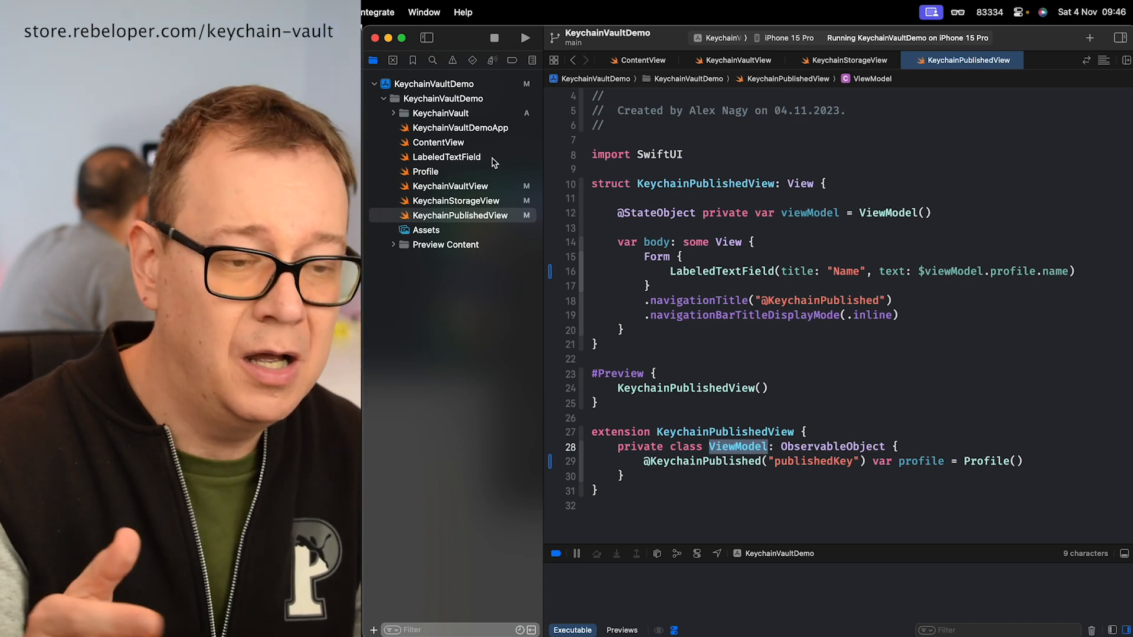
Open KeychainVaultView.swift and select a word in its Delete and Clear code
{"action": "left_click", "coordinate": [449, 186]}
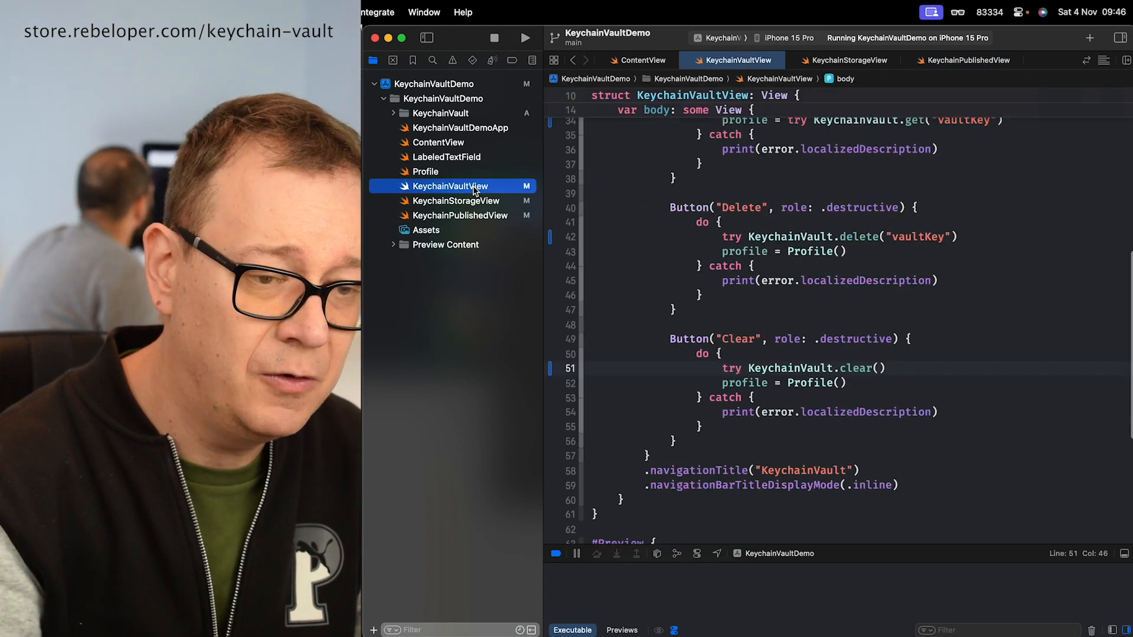
{"action": "double_click", "coordinate": [743, 382]}
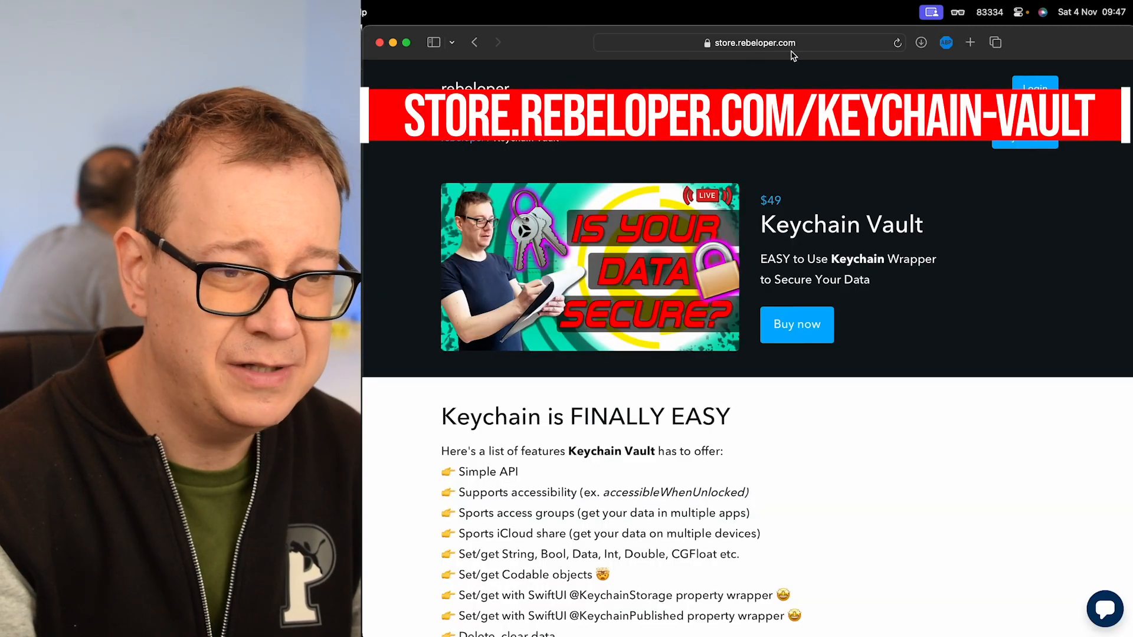
Select the store.rebeloper.com/keychain-vault address in Safari's address bar
{"action": "left_click", "coordinate": [748, 42]}
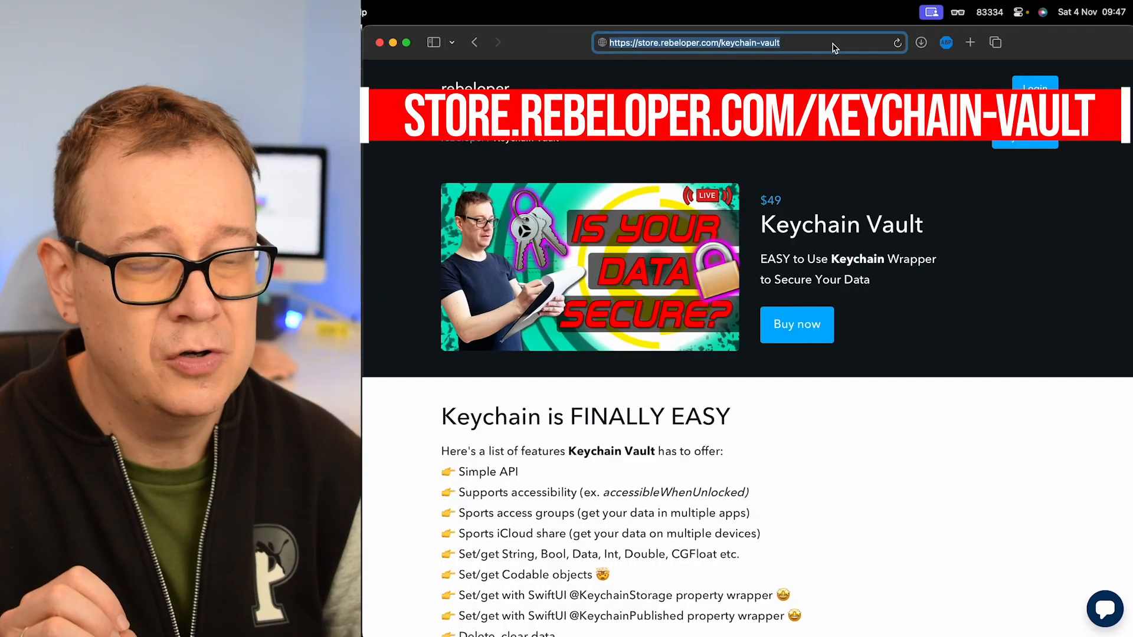